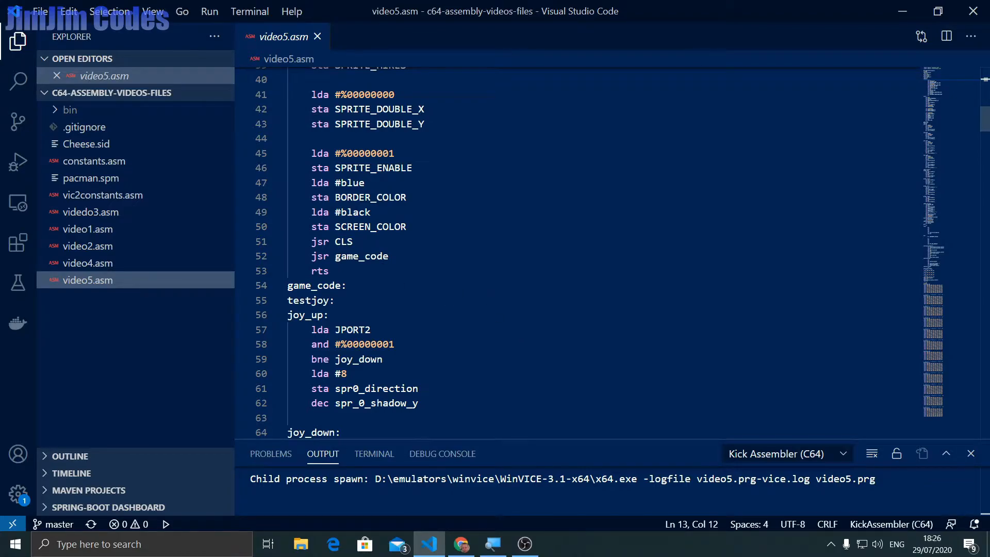
Review the earlier lessons' files video1.asm to video4.asm, then return to video5.asm
click(87, 229)
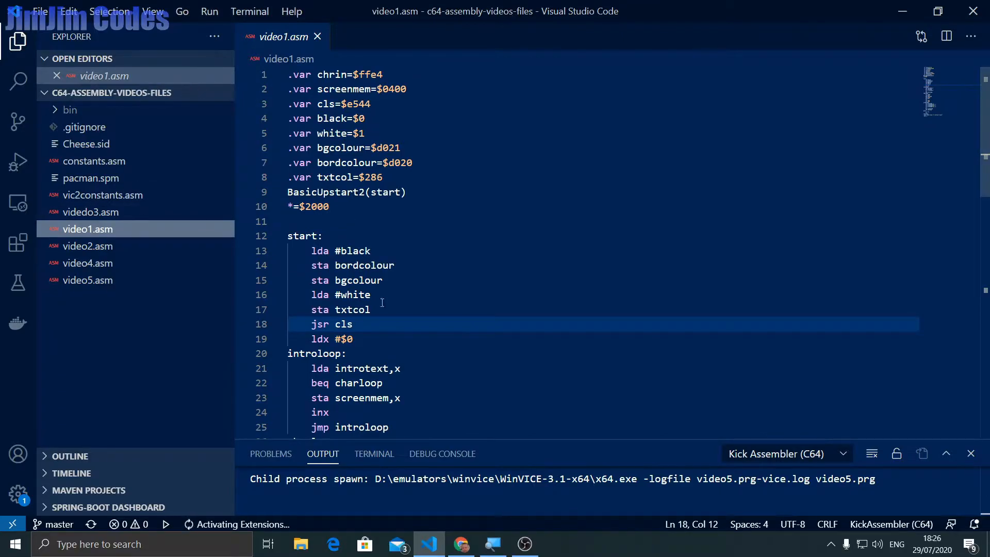
scroll(down, 3)
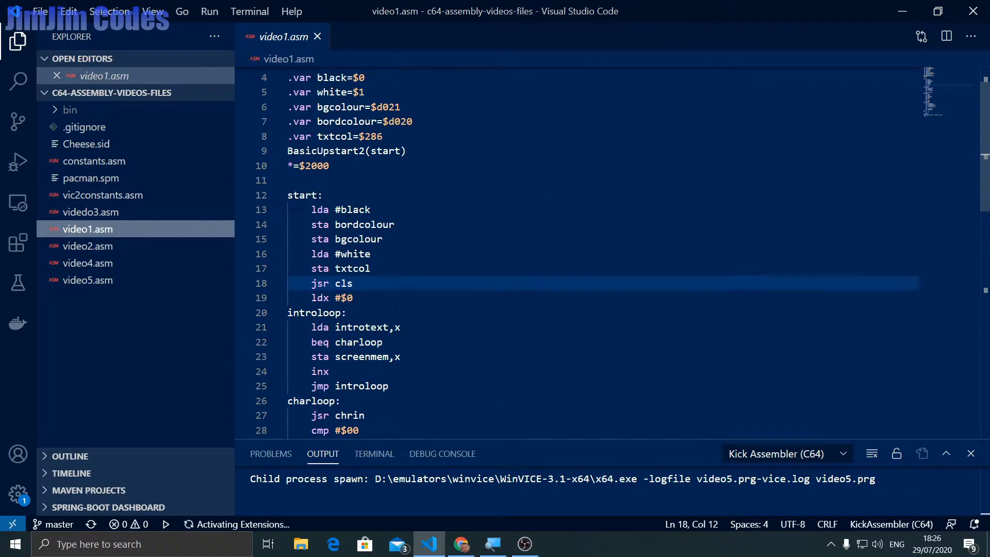
scroll(down, 3)
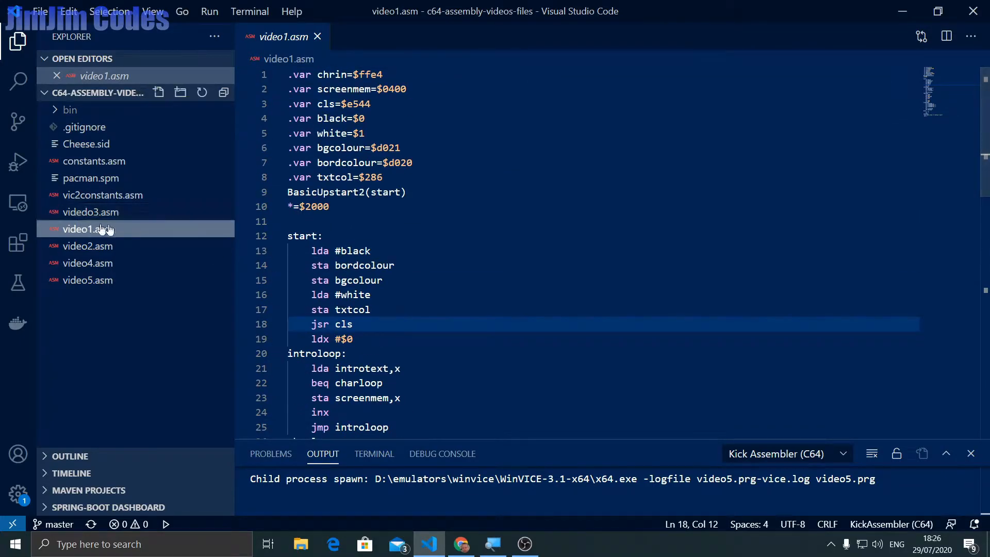
mouse_move(97, 246)
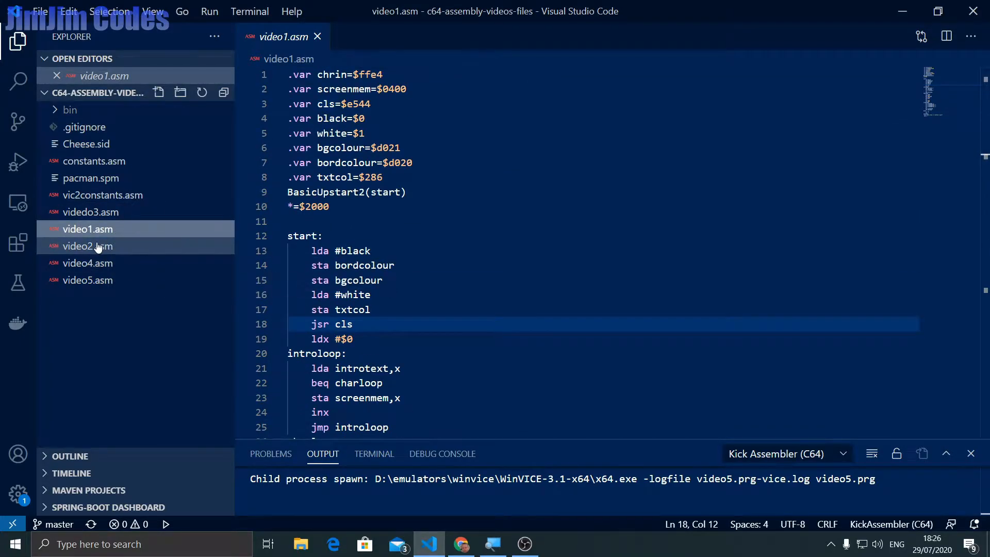
click(87, 246)
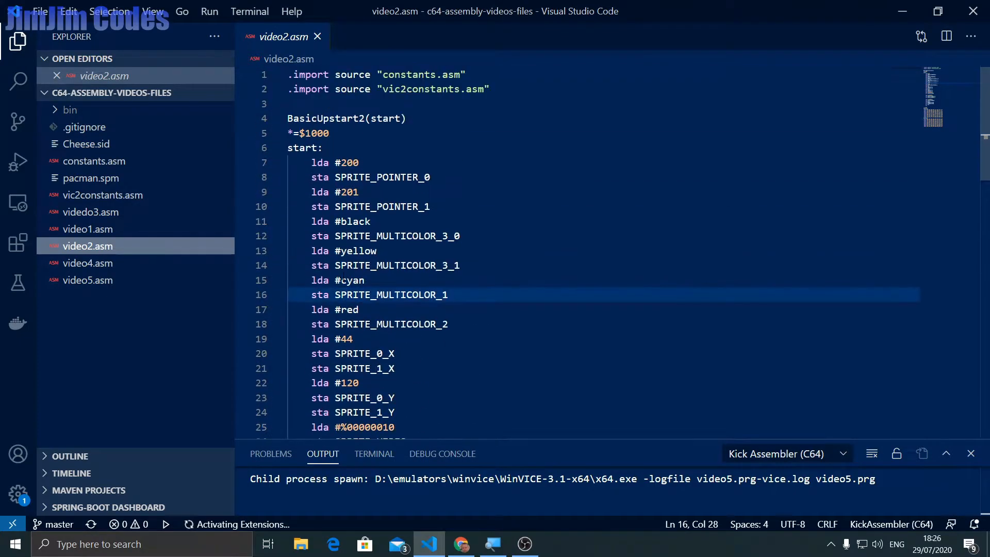
mouse_move(133, 305)
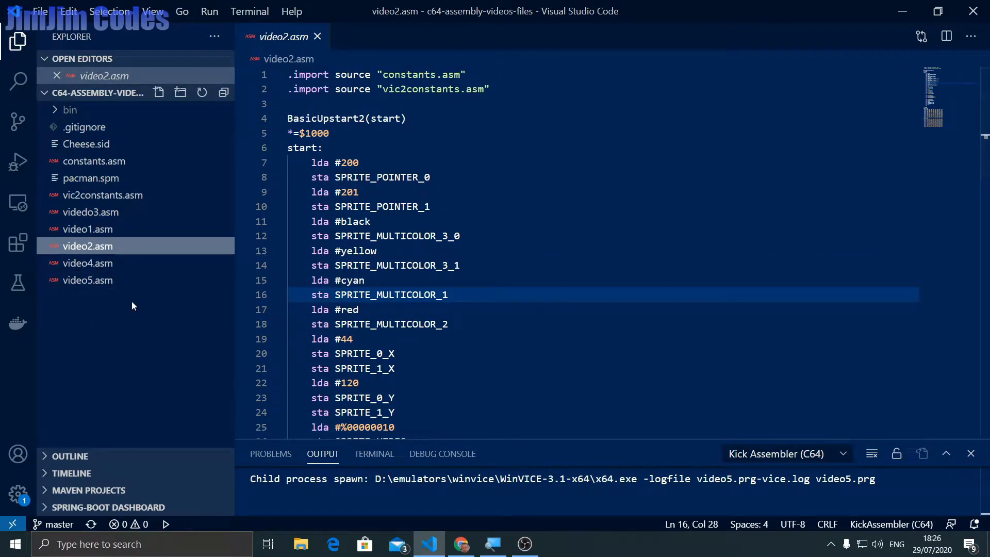
click(91, 212)
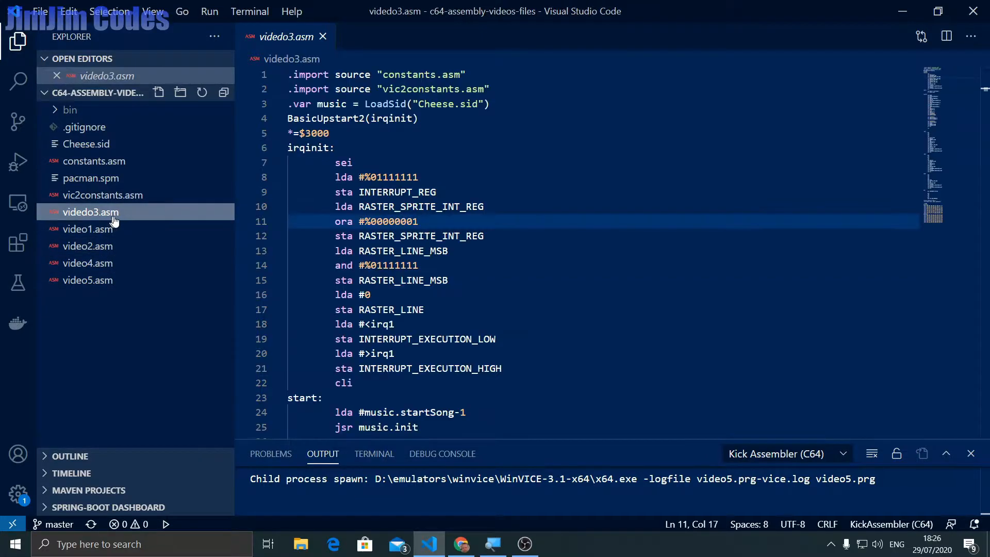
scroll(down, 3)
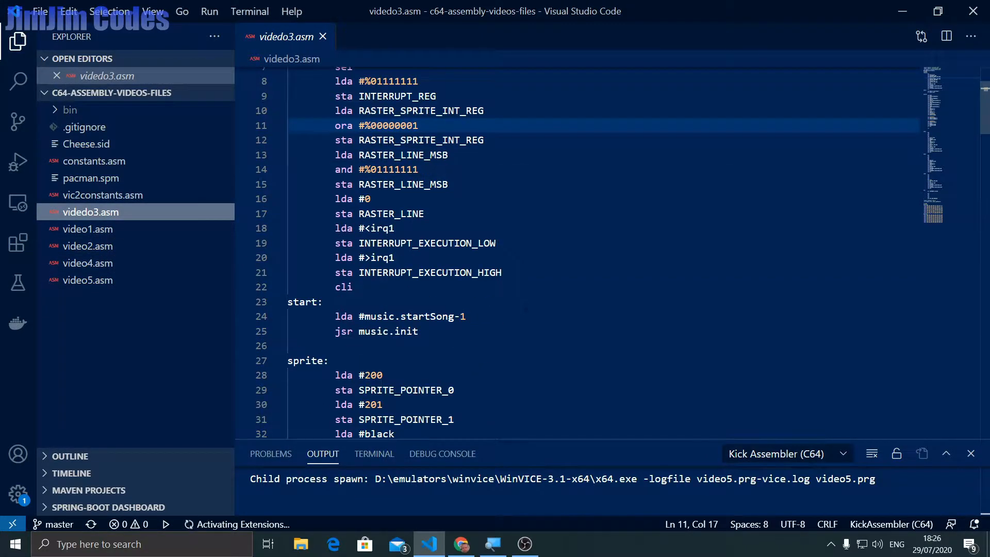
scroll(down, 3)
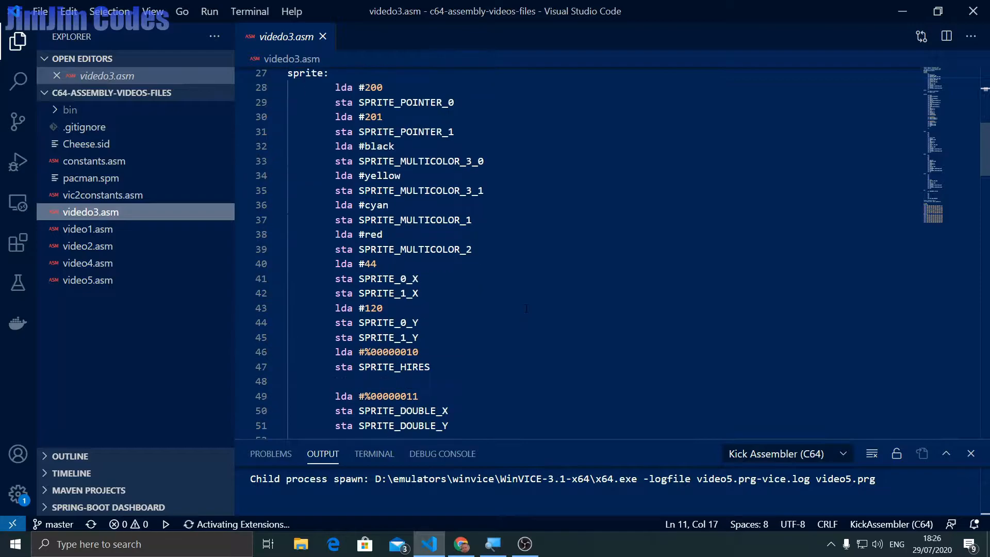
scroll(down, 3)
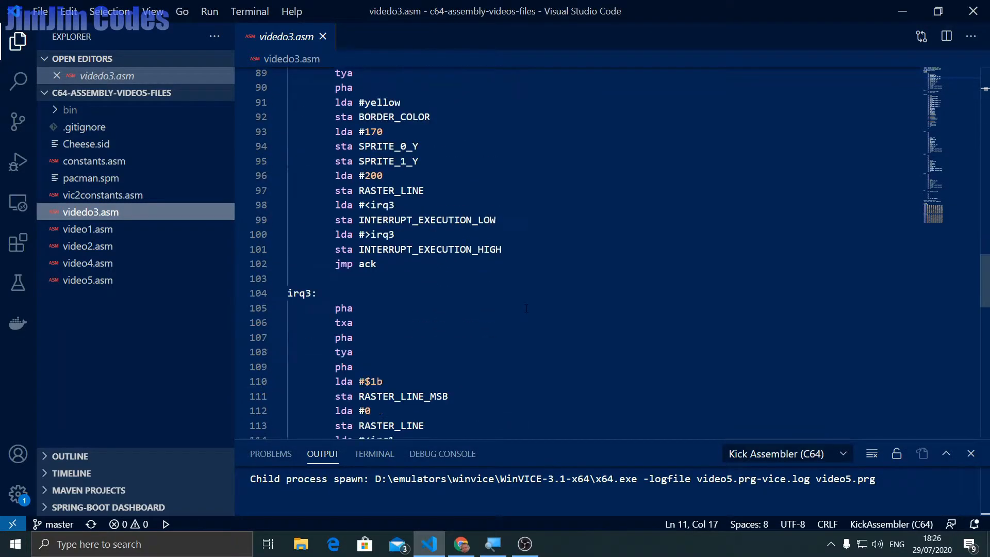
scroll(down, 3)
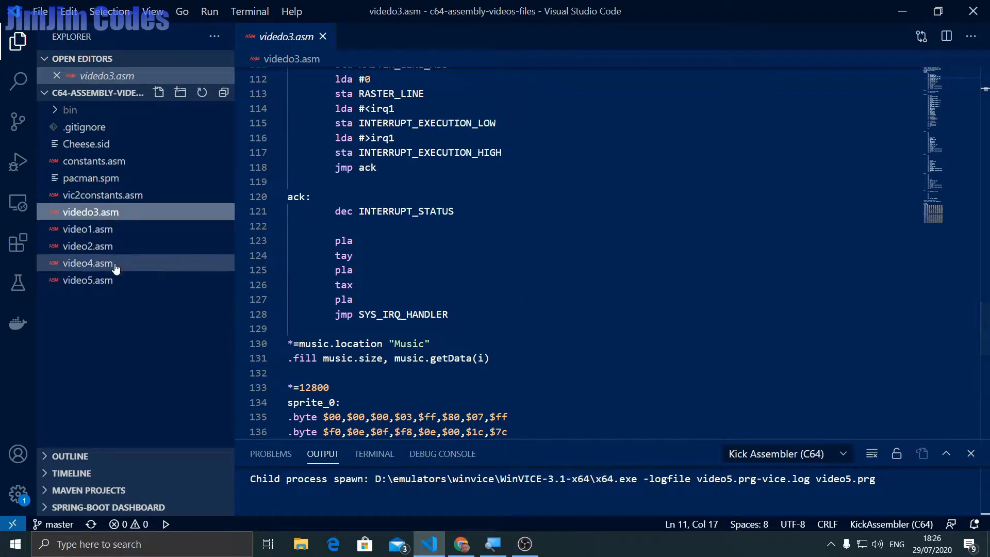
click(88, 263)
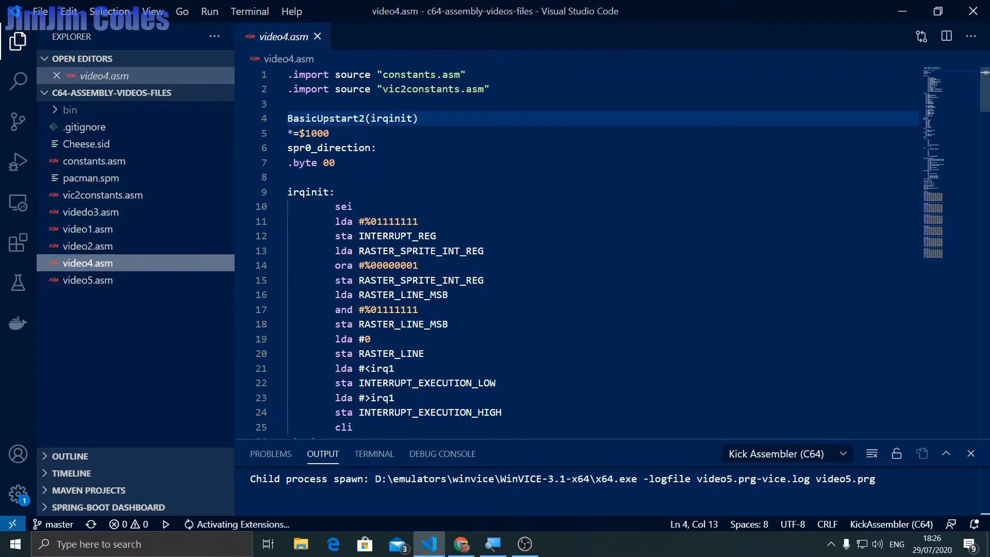
scroll(down, 3)
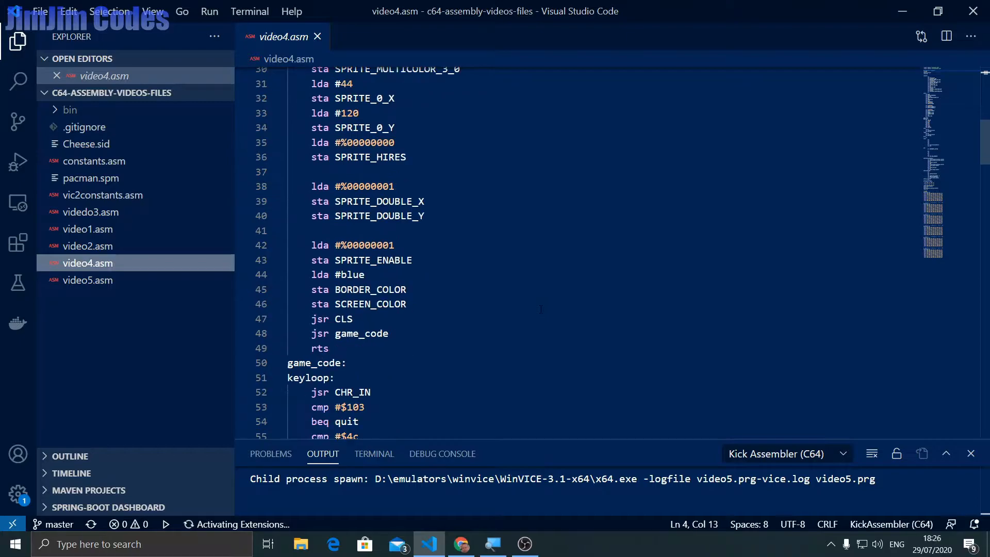
scroll(down, 3)
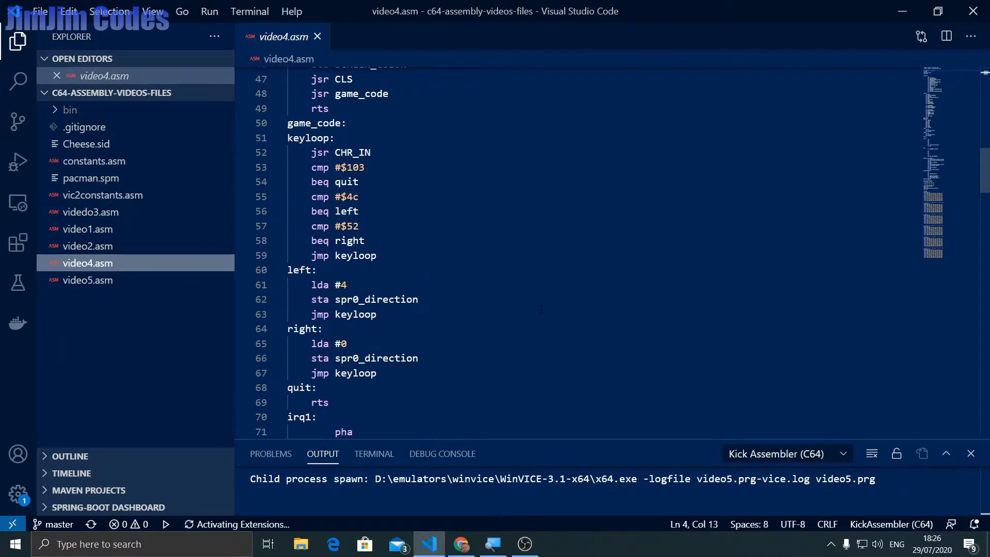
click(87, 280)
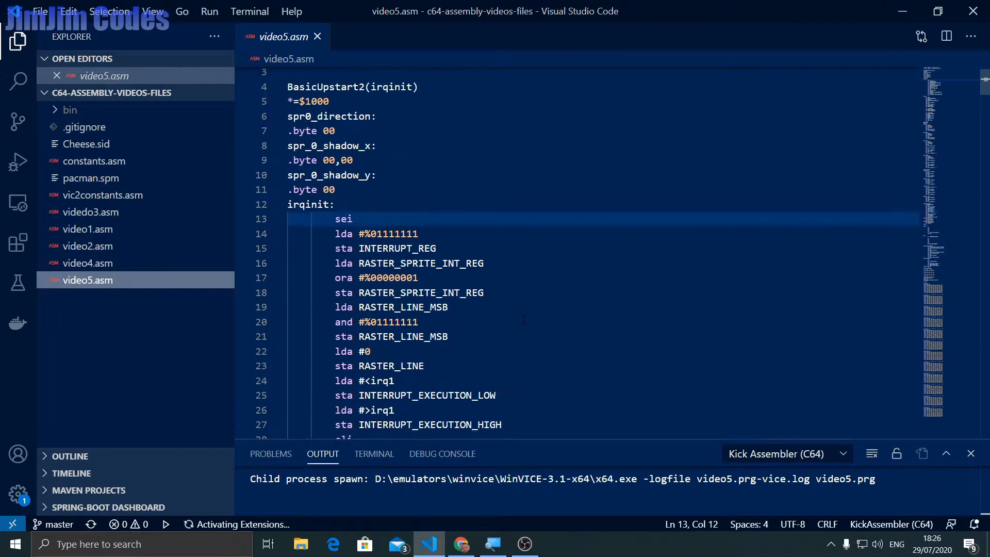
Scroll to game_code in video5.asm and add an empty line below its label
scroll(down, 3)
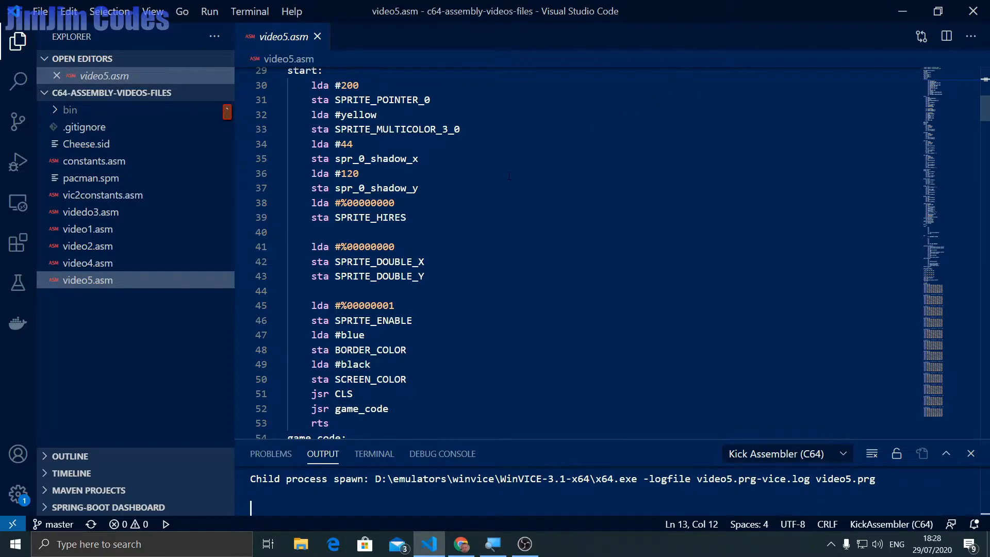
scroll(up, 3)
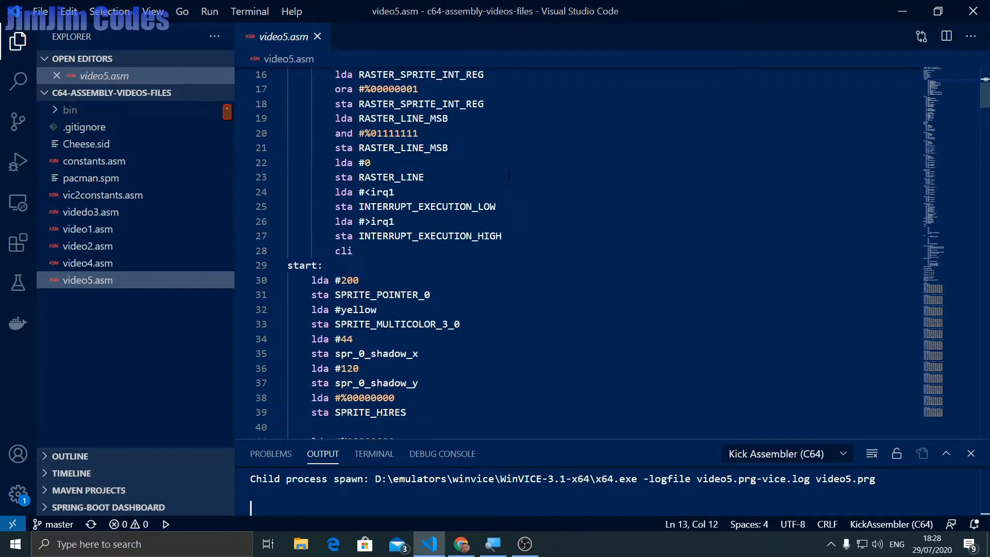
scroll(up, 3)
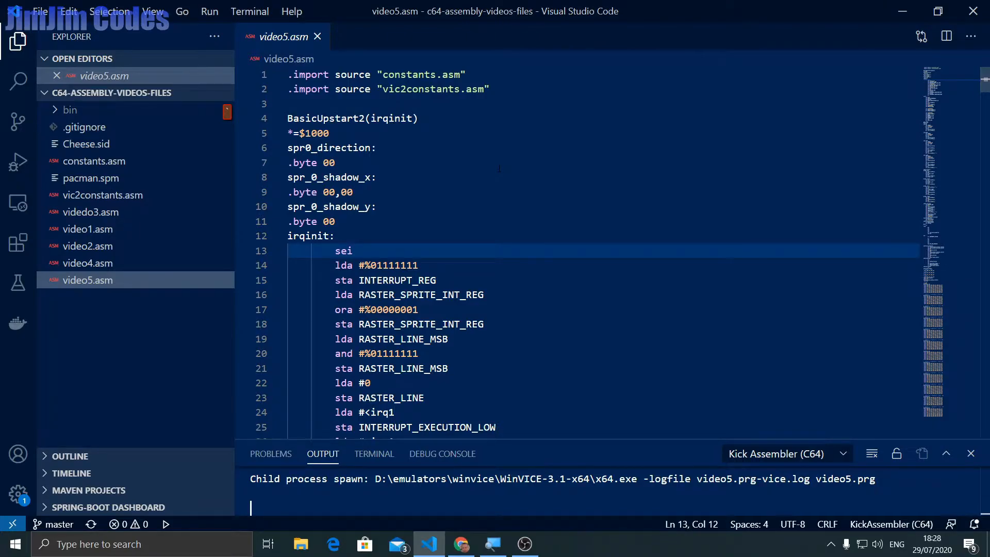
scroll(down, 3)
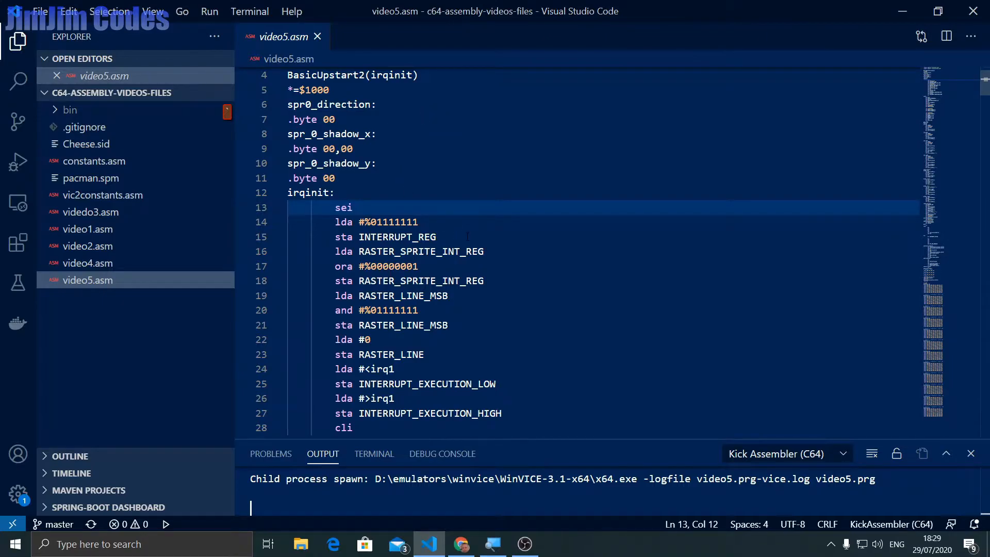
scroll(down, 3)
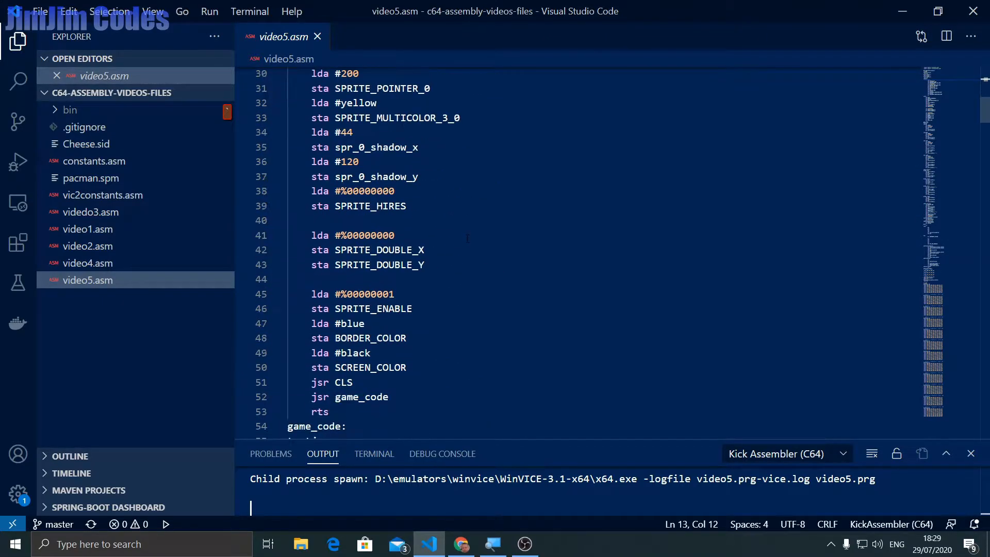
scroll(down, 3)
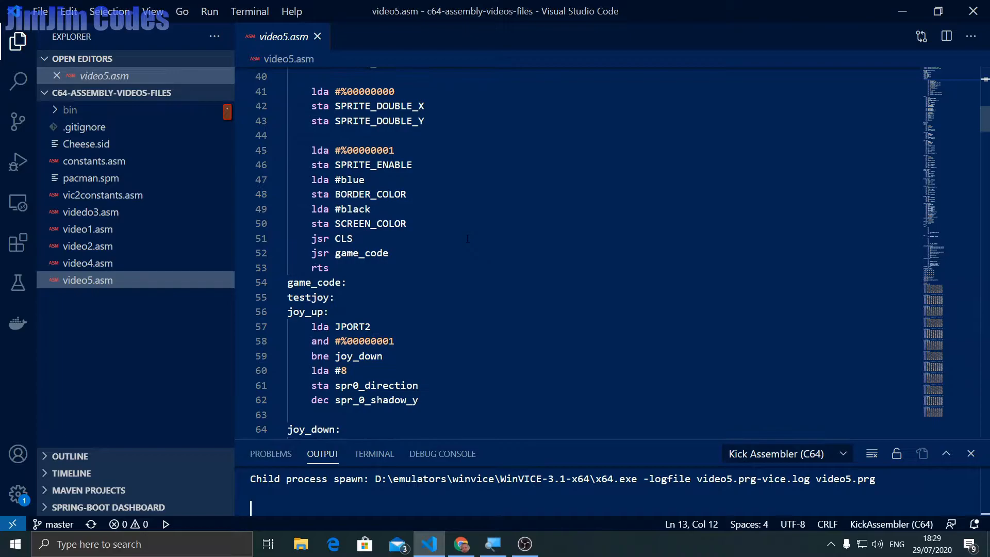
scroll(down, 3)
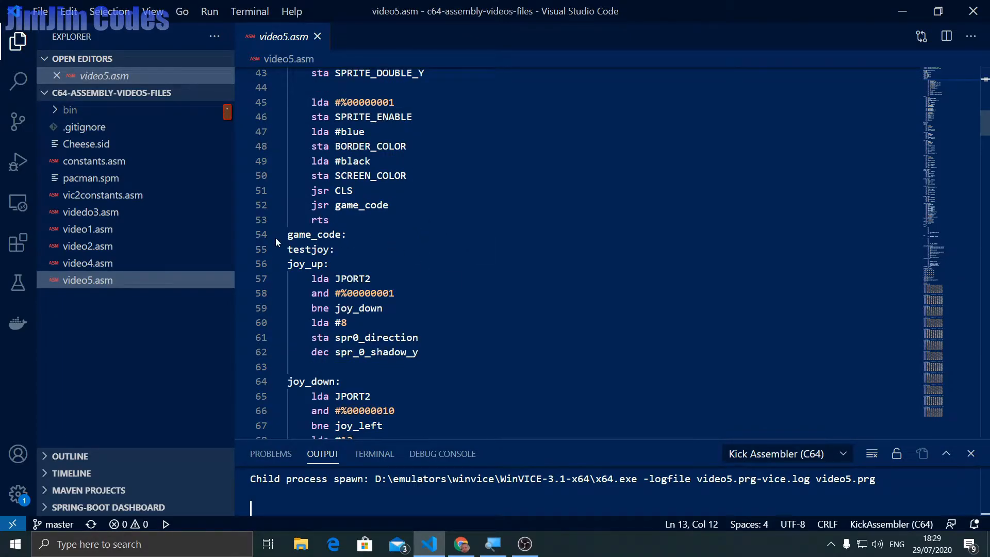
click(355, 235)
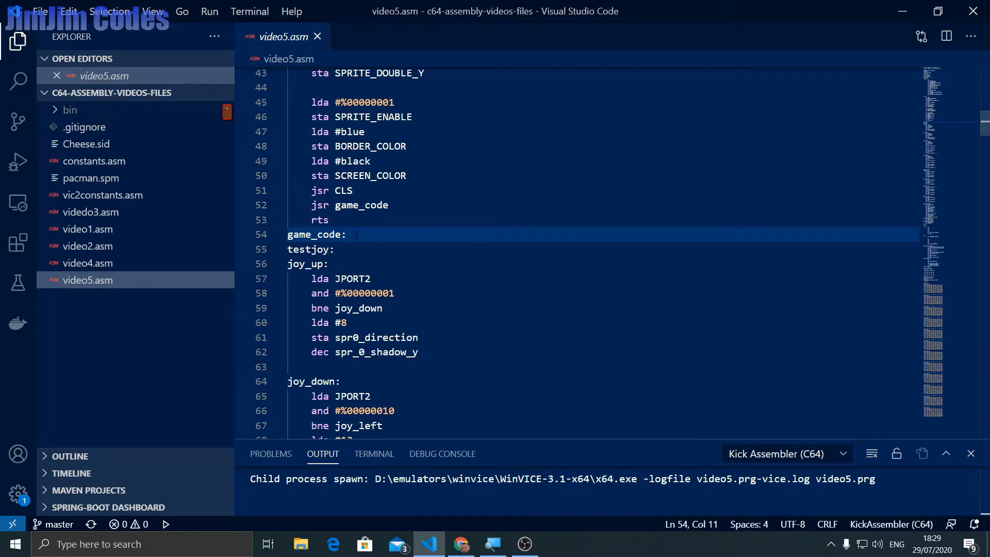
key(Enter)
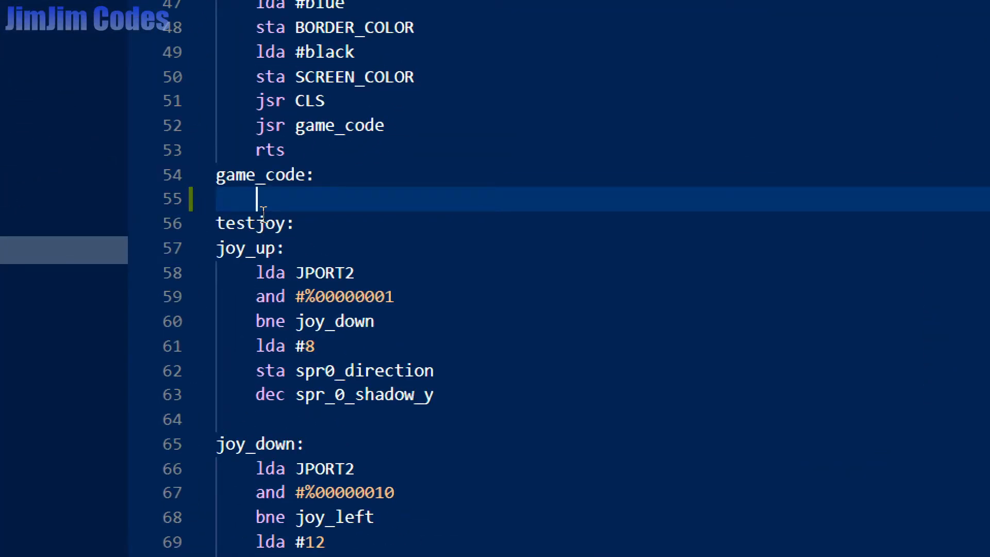
Load #200 and store it into SPRITE_POINTER_1
text(lda)
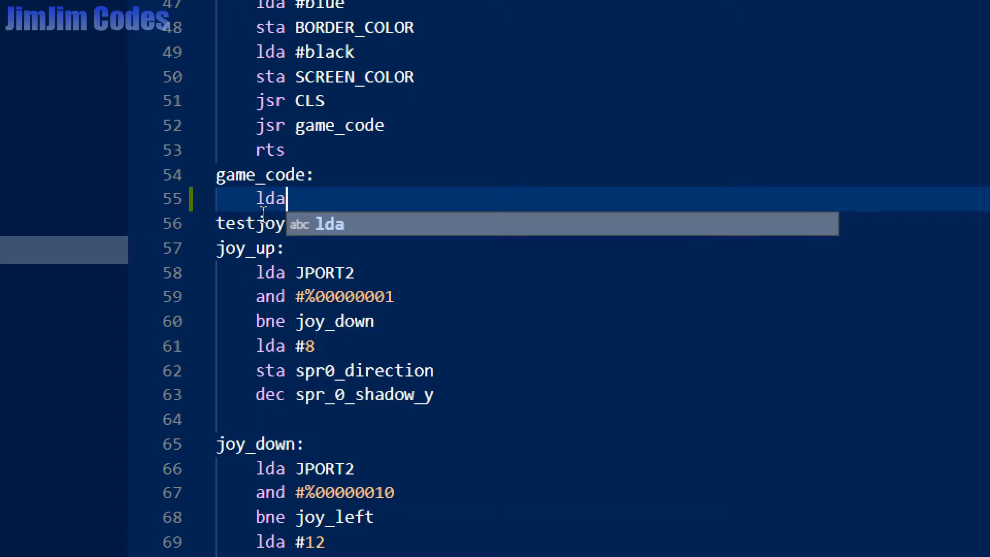
key(Escape)
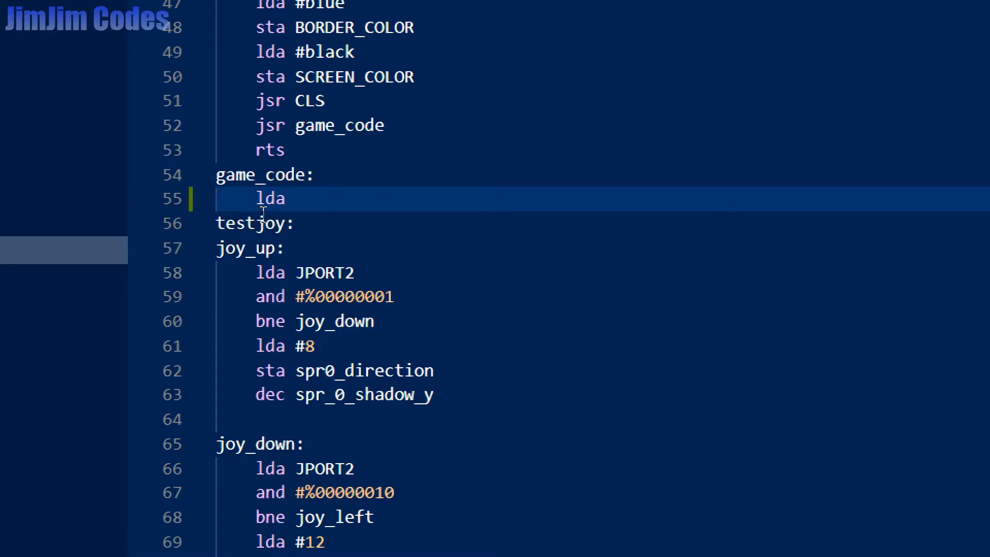
text(#)
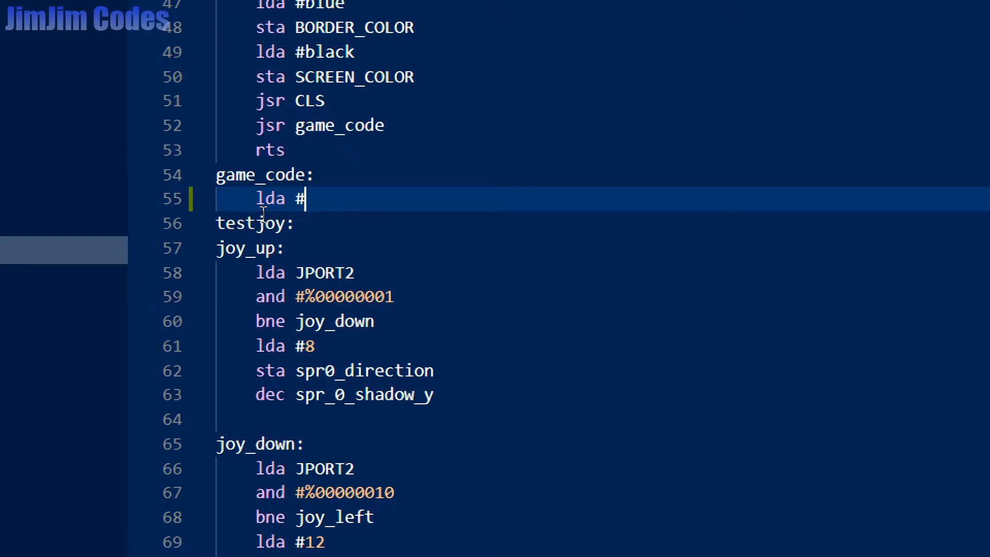
text(200)
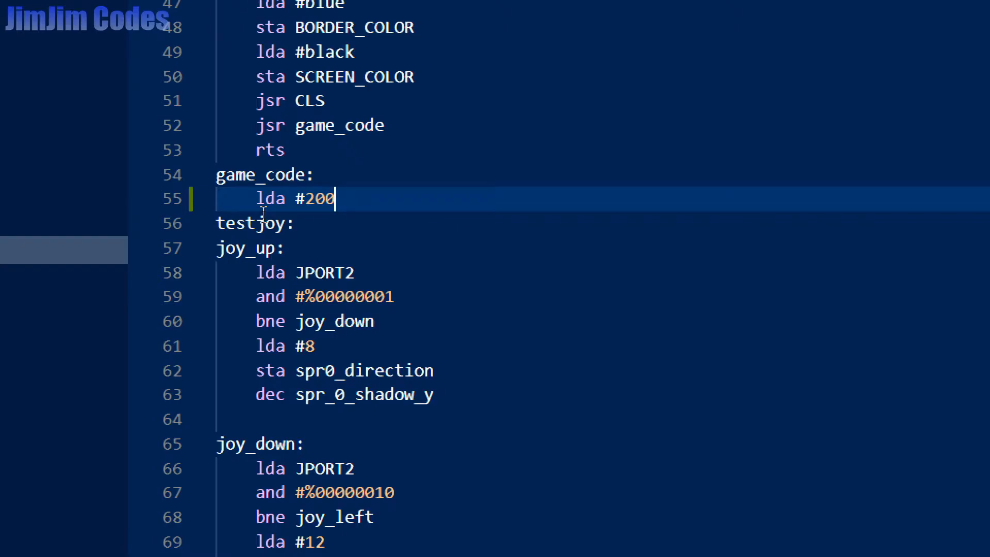
key(Enter)
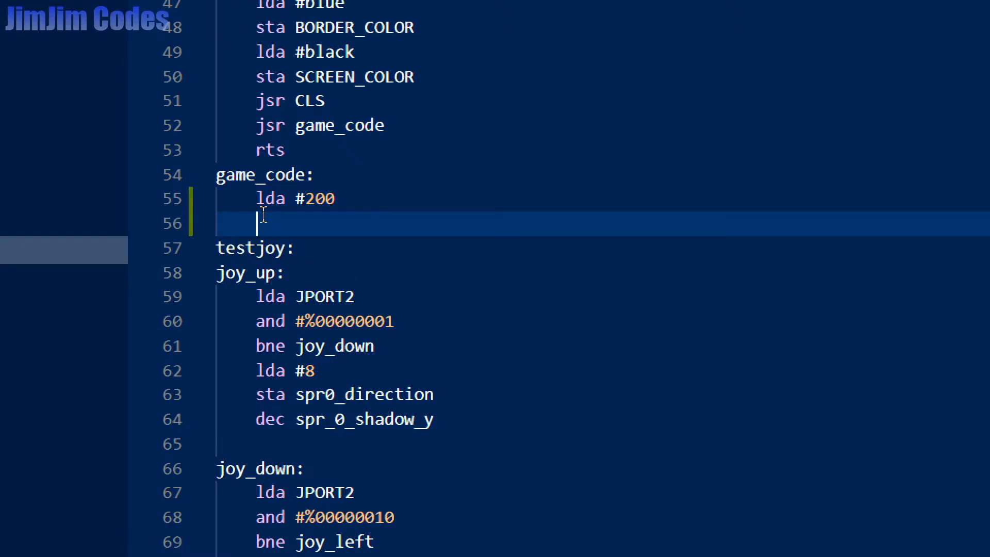
text(sta)
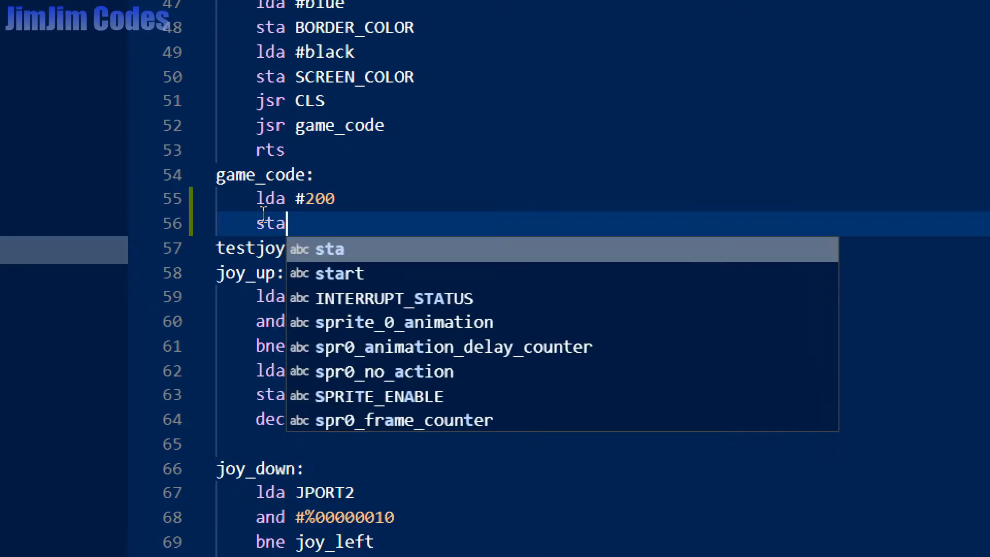
text(SPRITE)
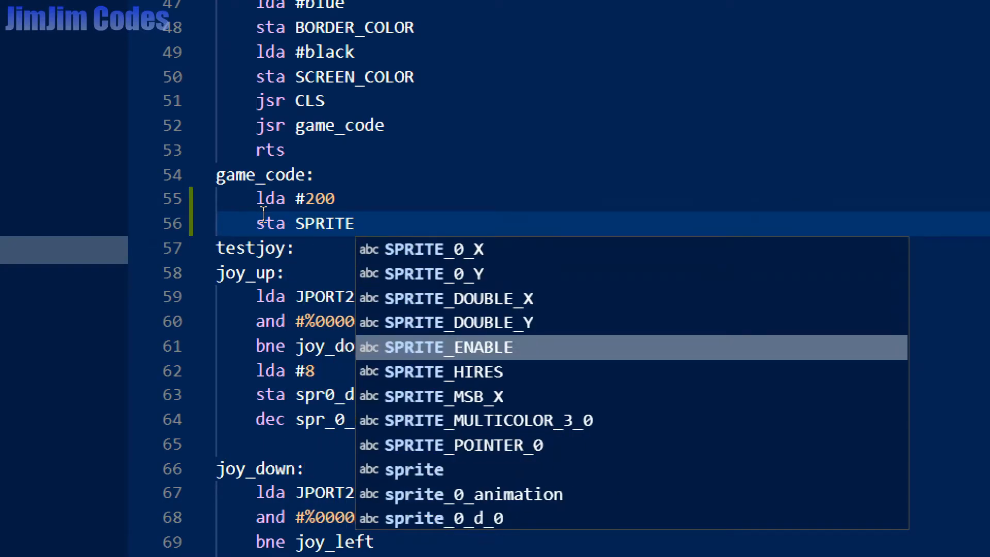
click(464, 445)
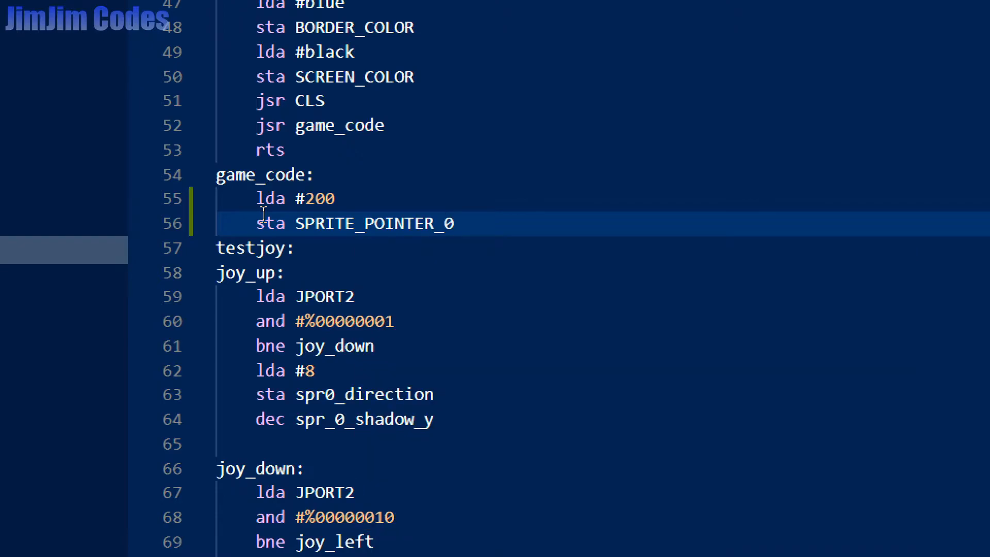
text(1)
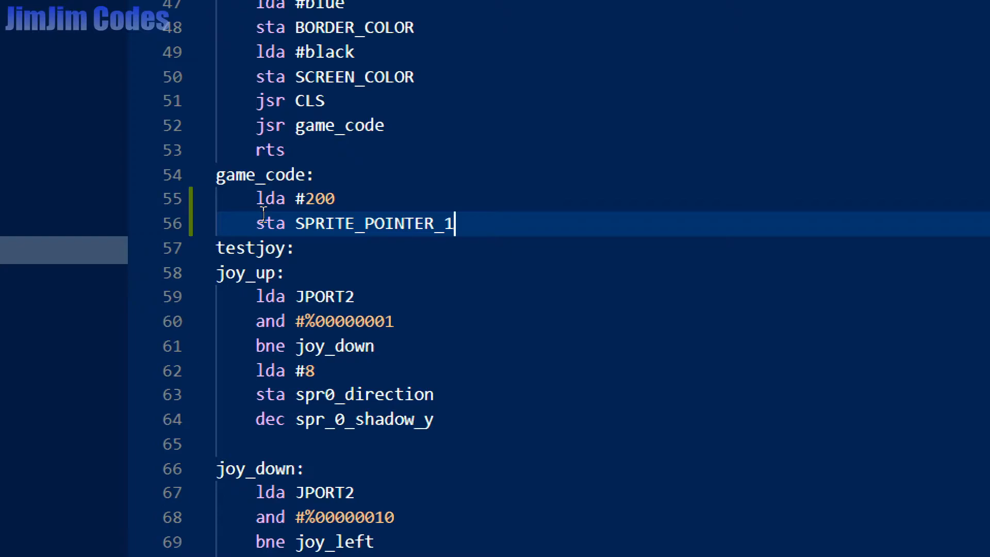
key(Enter)
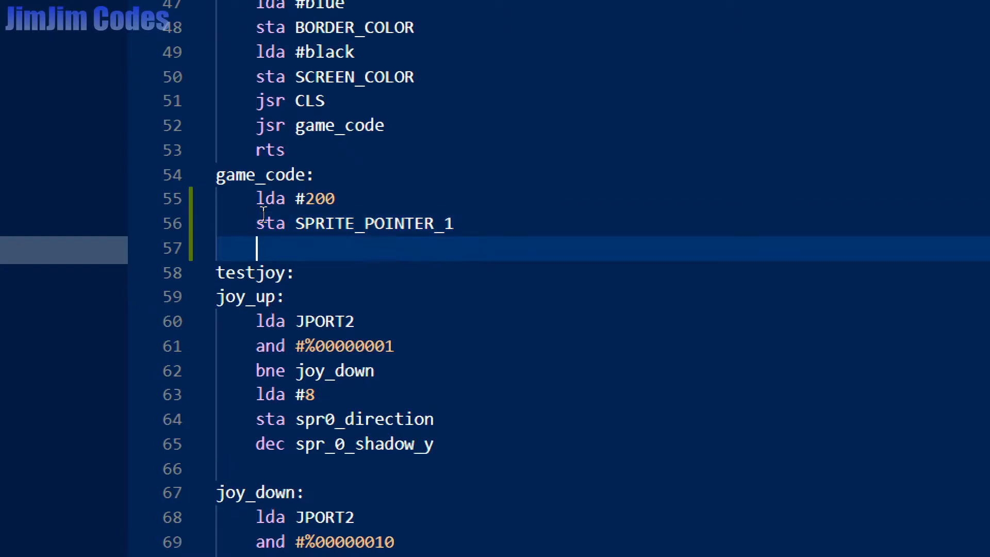
Load #red and store it into SPRITE_MULTICOLOR_3_1
text(l)
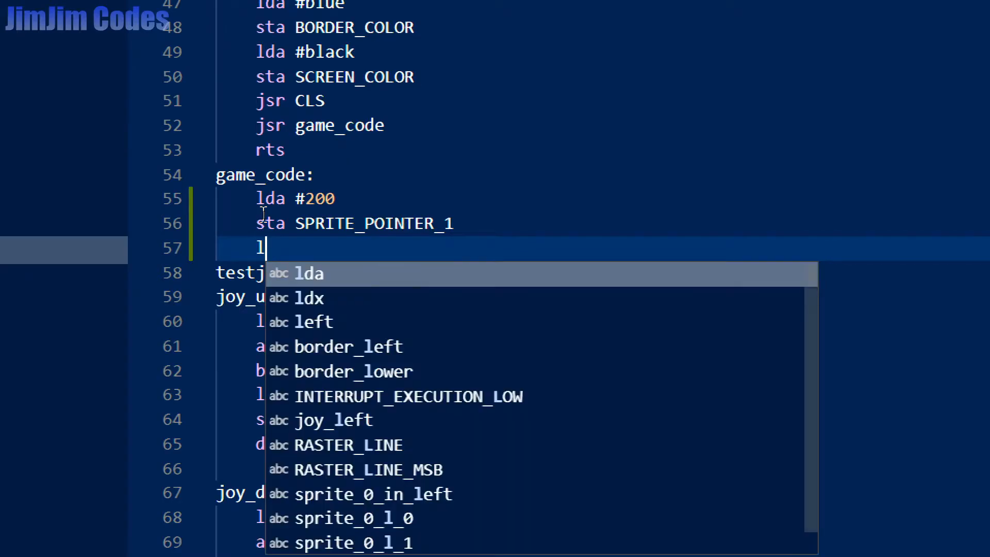
key(Tab)
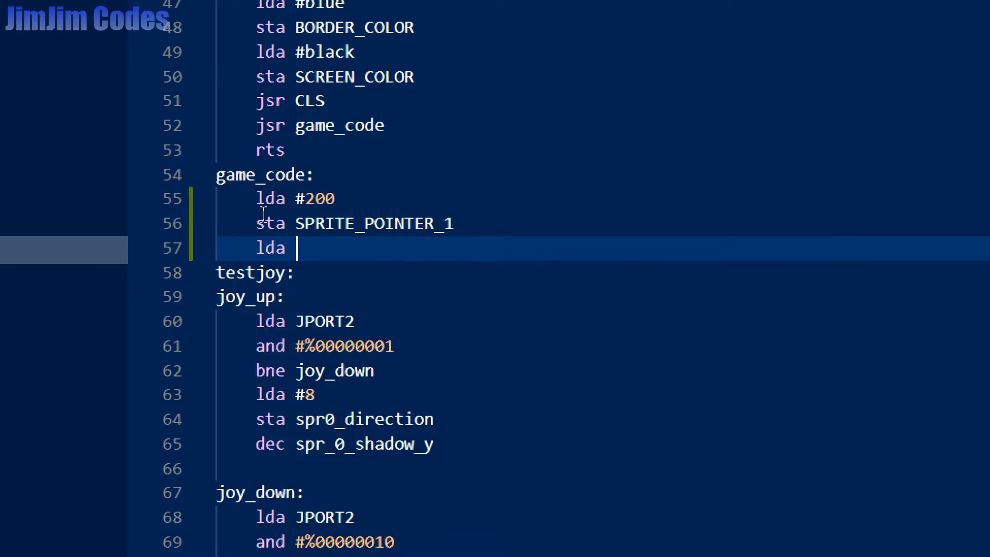
text(#)
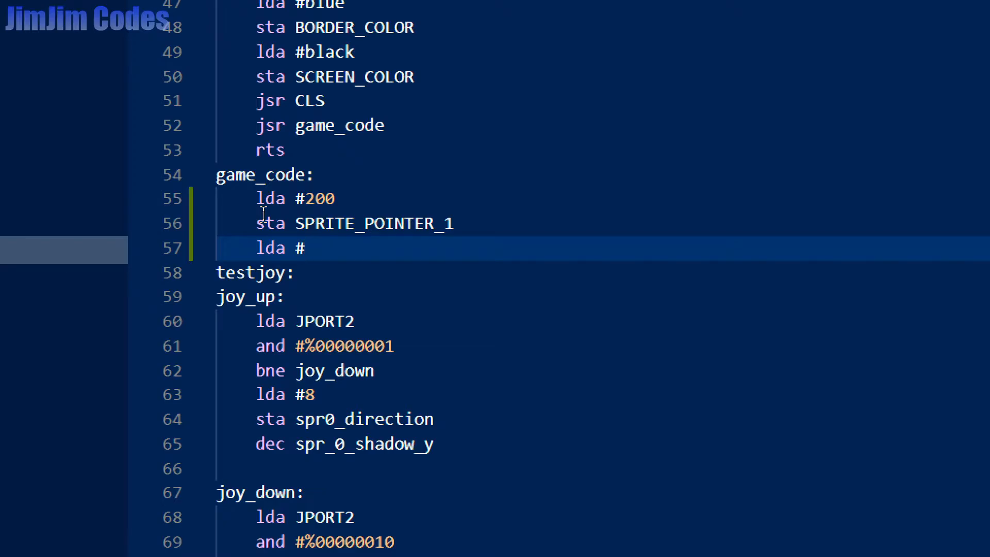
text(red)
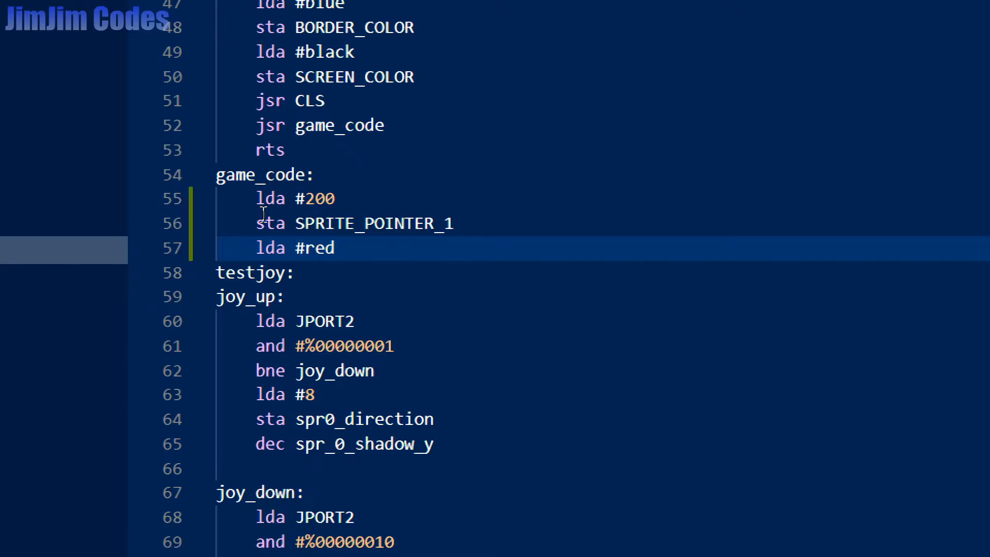
key(Enter)
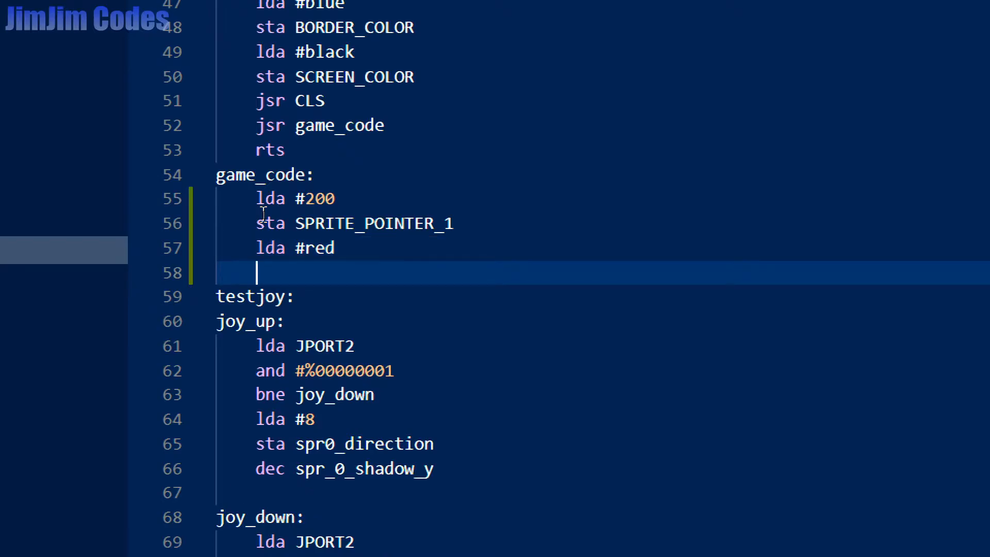
text(sta S)
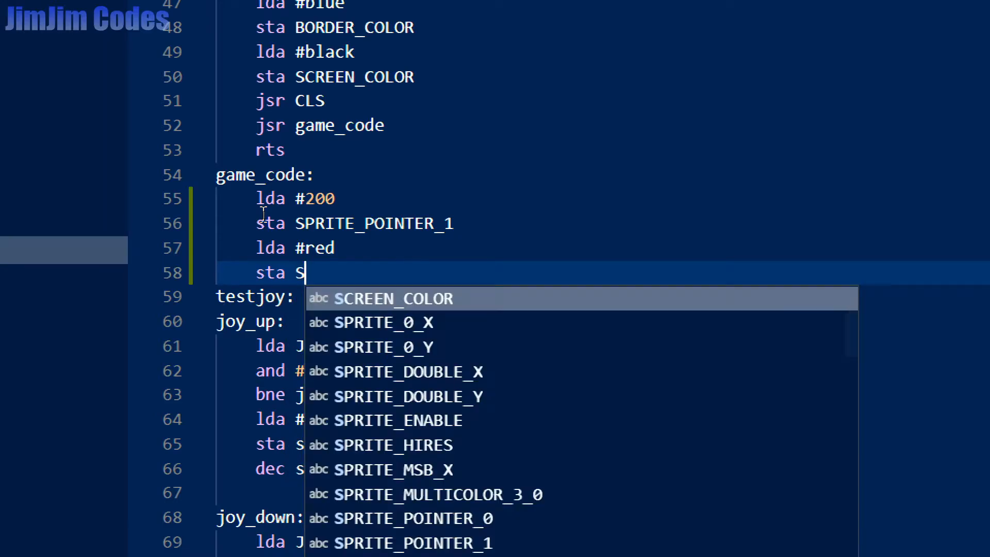
text(PRITE_MULTICOLOR_3_0)
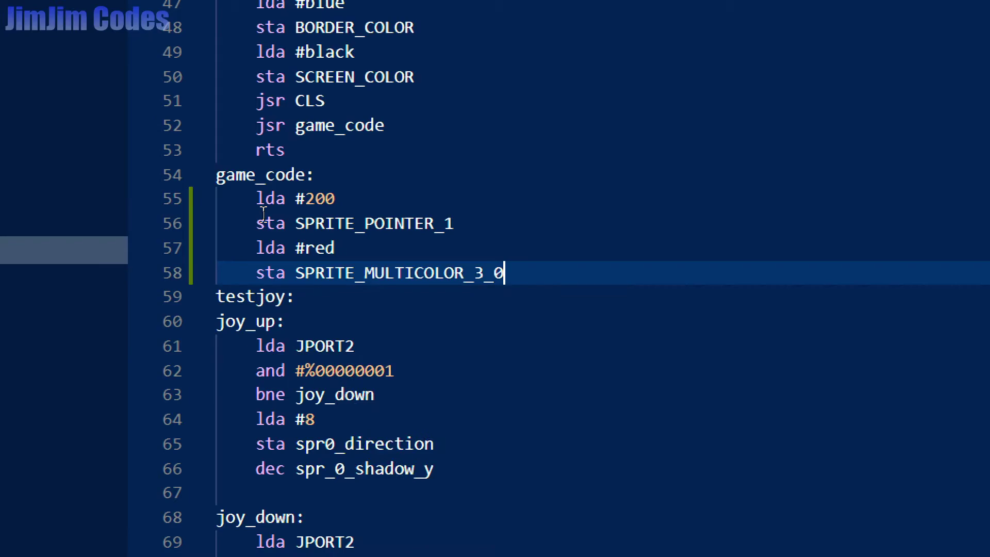
text(1)
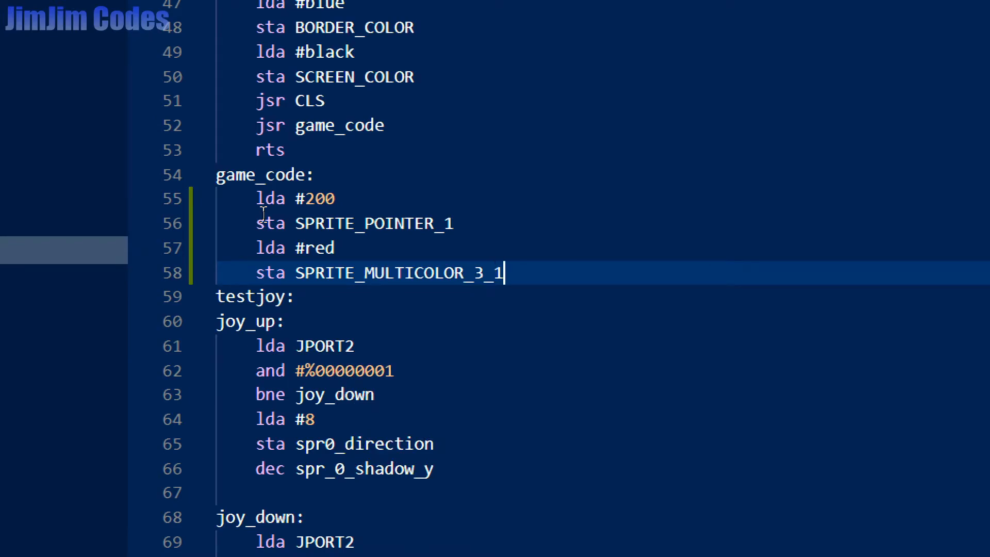
key(Enter)
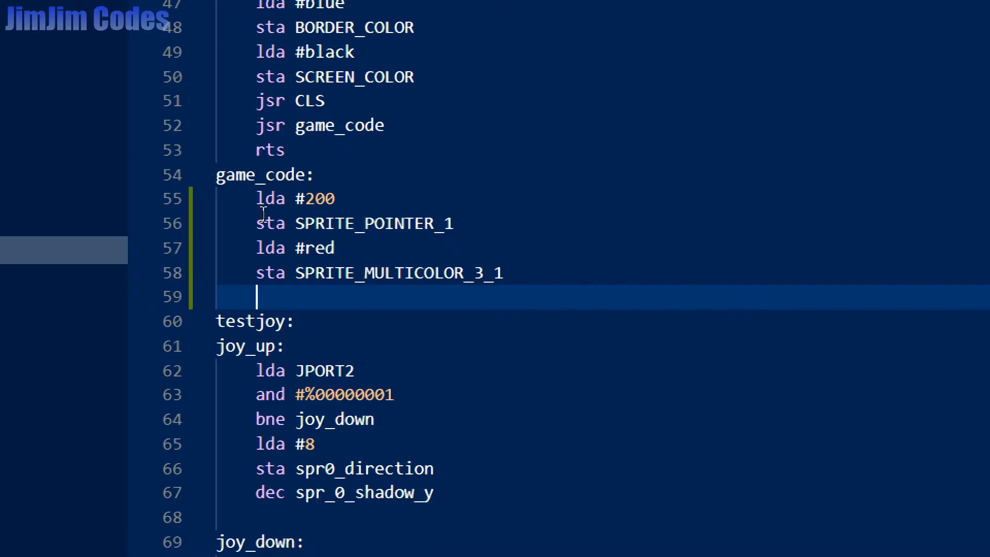
Position sprite 1 at X 200, Y 120 via SPRITE_1_X and SPRITE_1_Y
text(lda #`1)
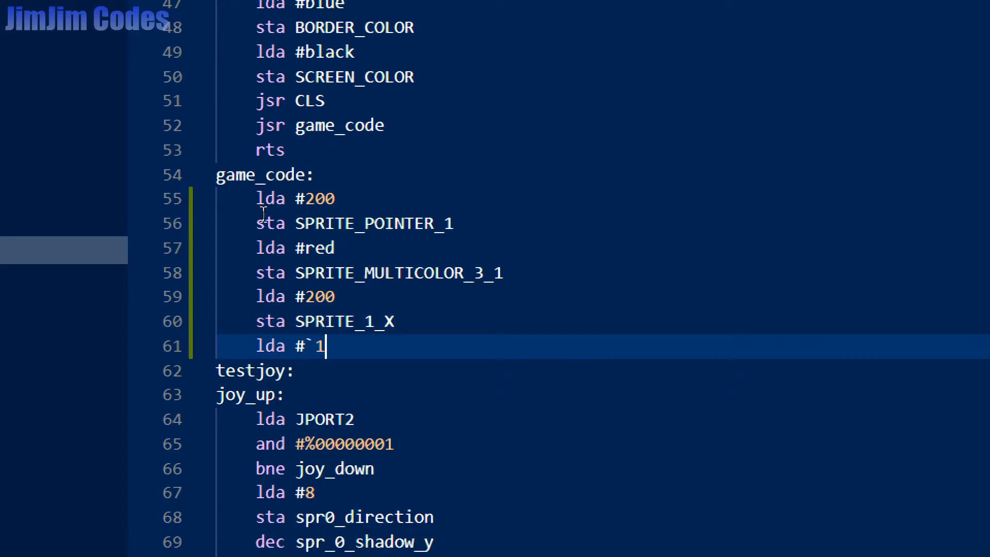
text(20)
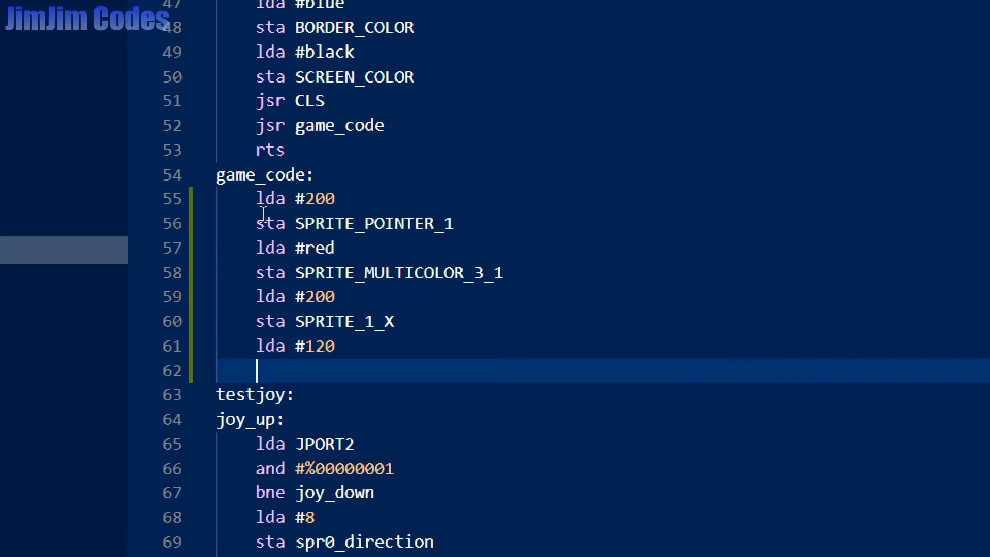
text(sta SPRITE_1_Y)
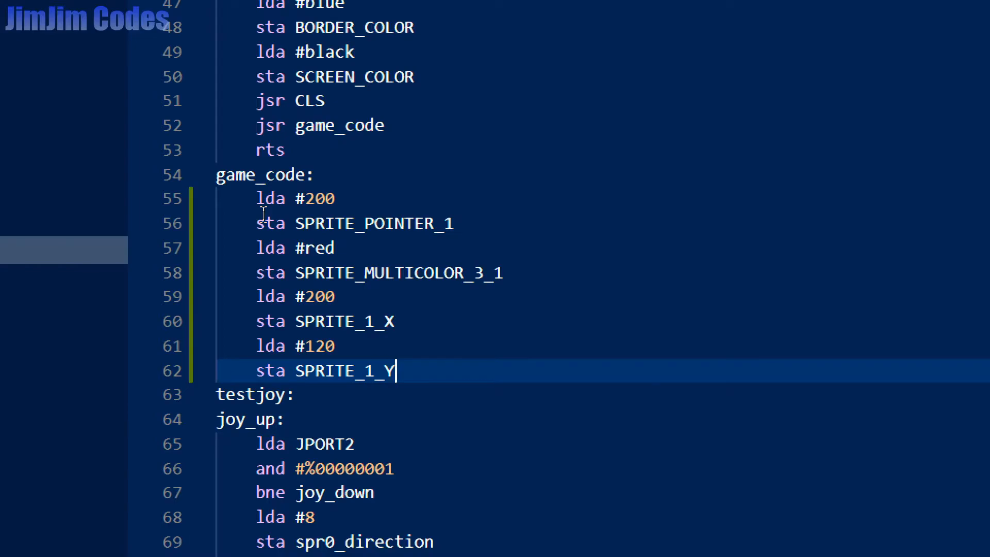
key(Enter)
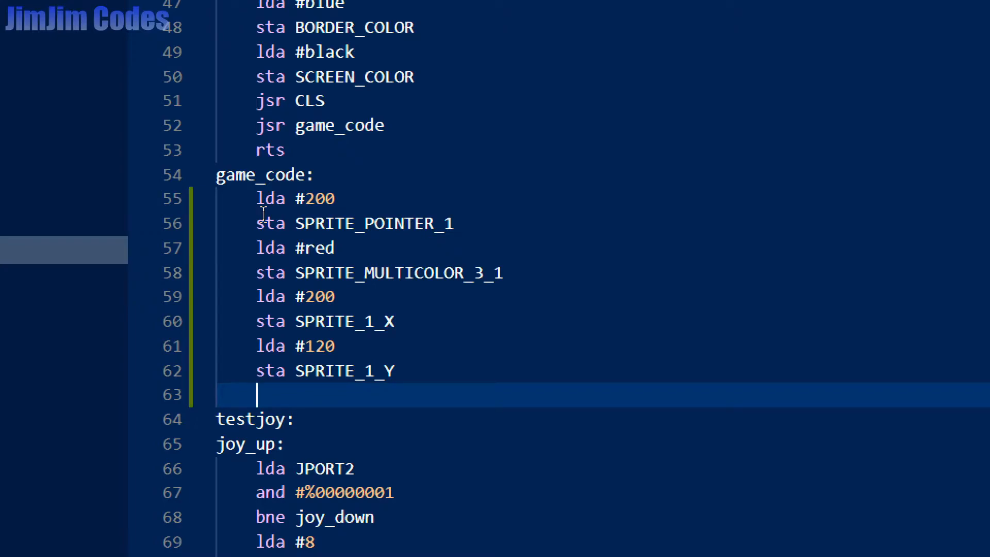
key(Enter)
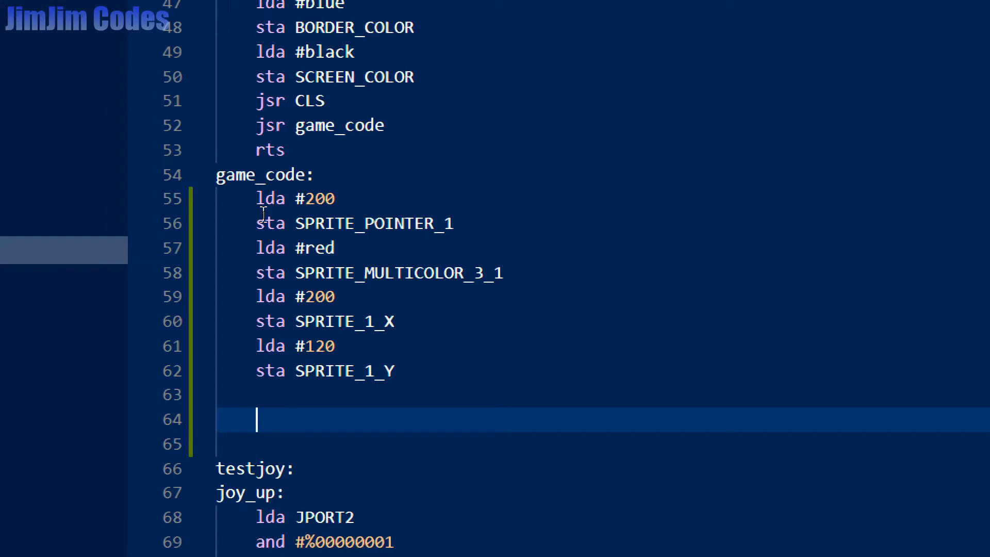
text(00000000)
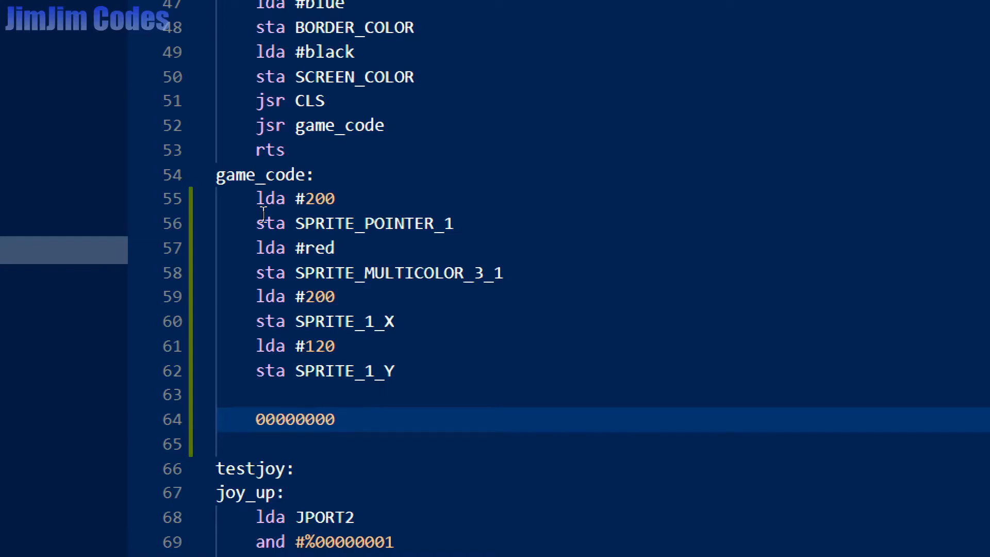
click(297, 419)
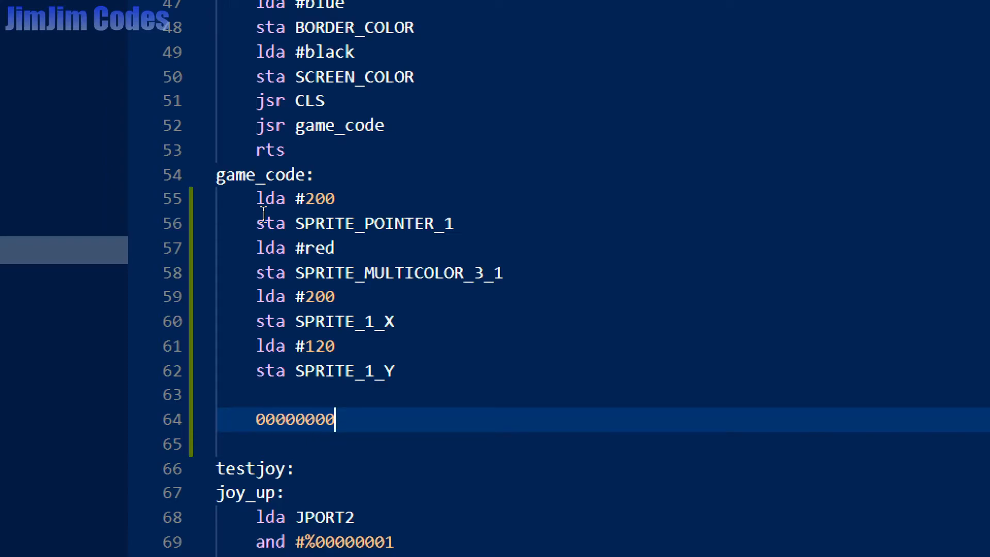
text(1)
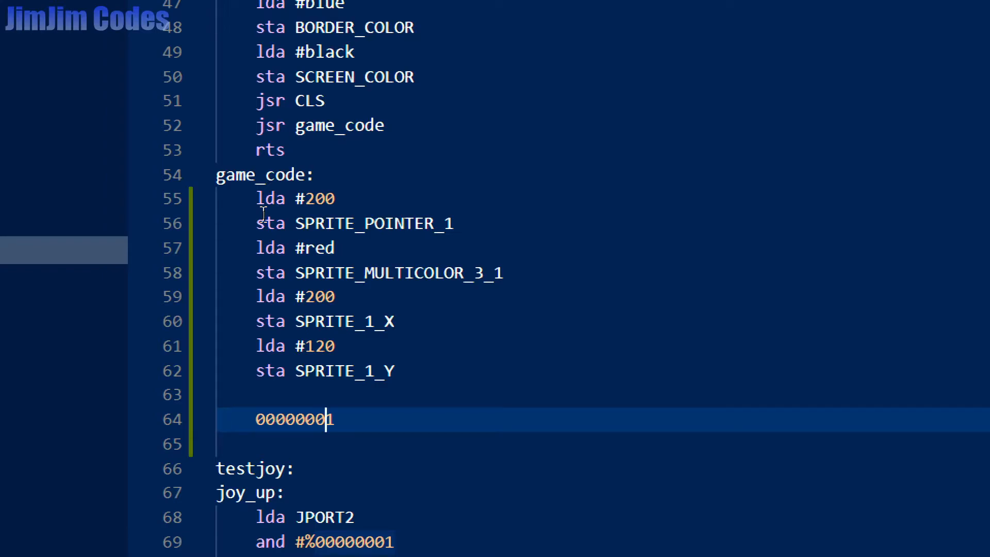
text(1)
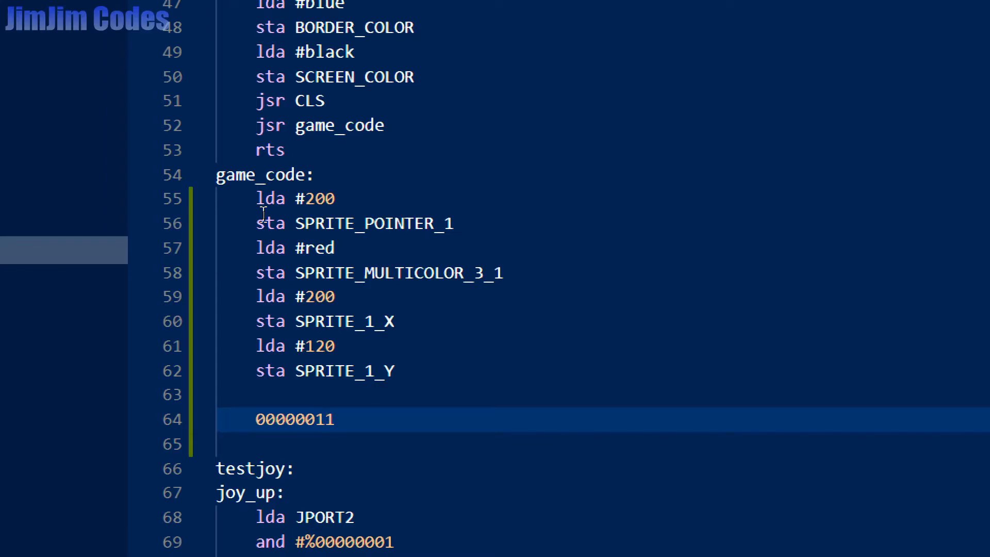
click(306, 419)
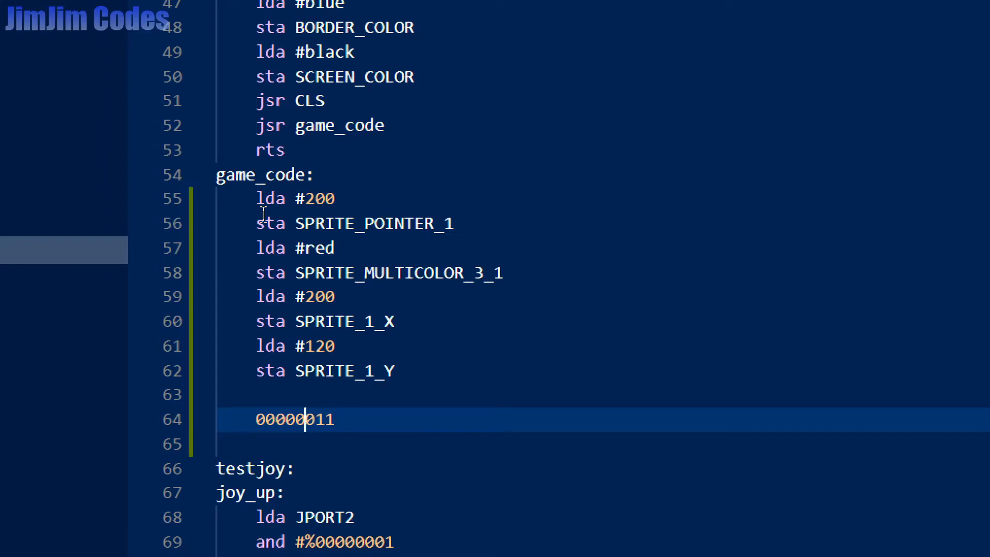
click(333, 419)
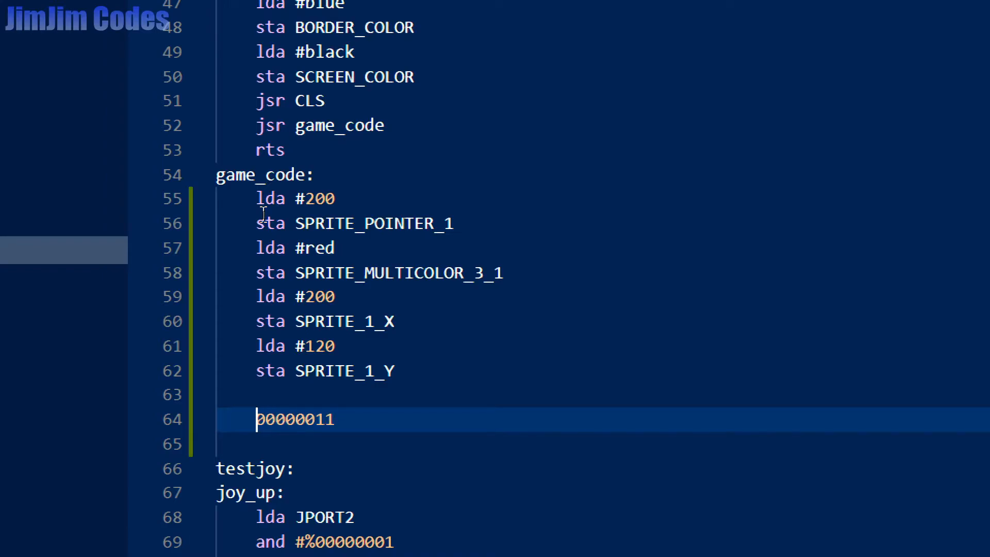
click(306, 420)
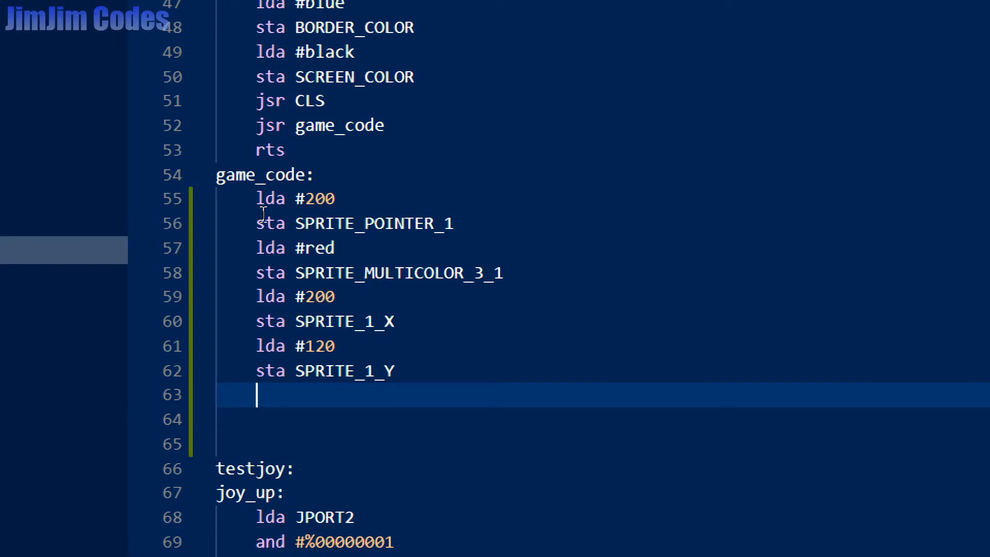
Type 'lda SPRITE_ENABLE' and 'ora #2' with a binary bit note beside it
text(l)
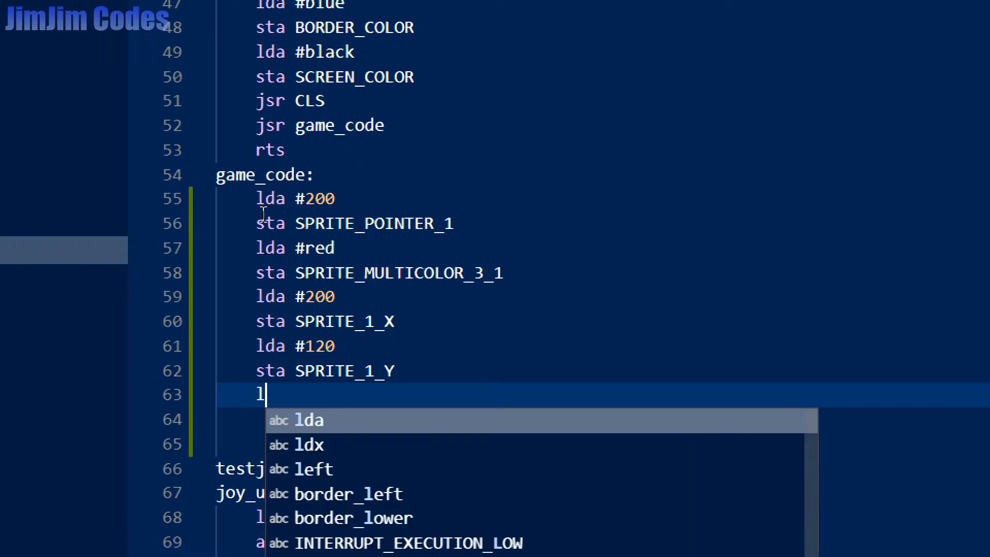
text(da S)
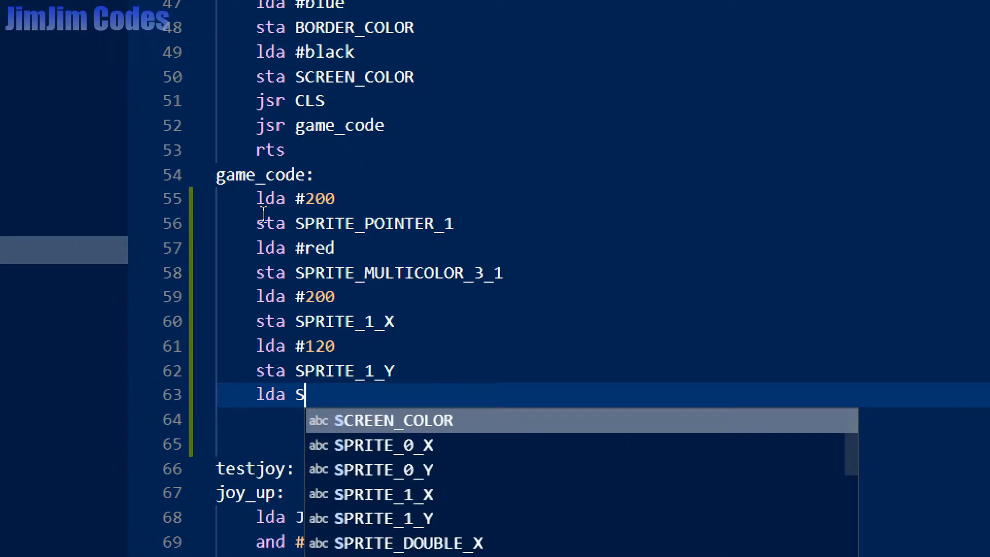
text(PRI)
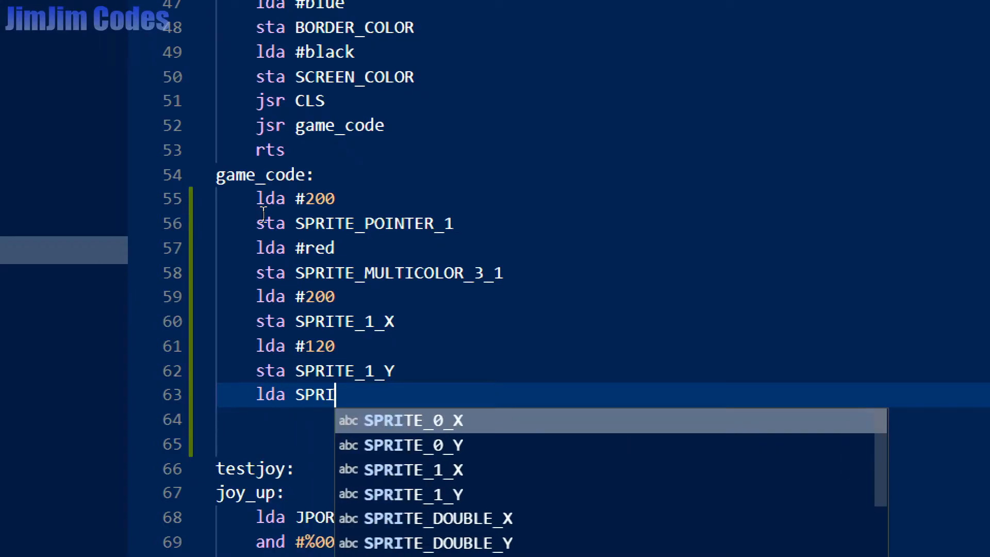
text(TE_ENABLE)
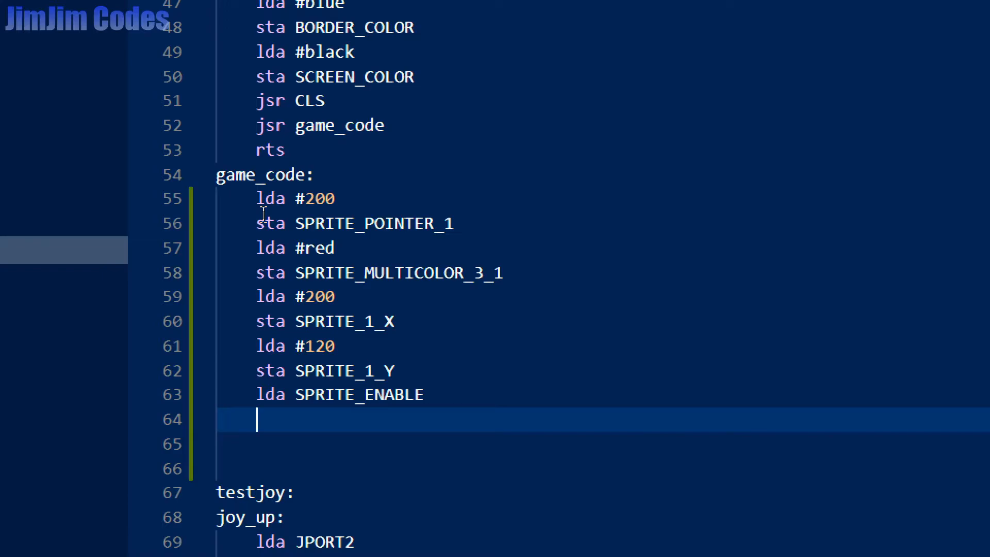
text(ora)
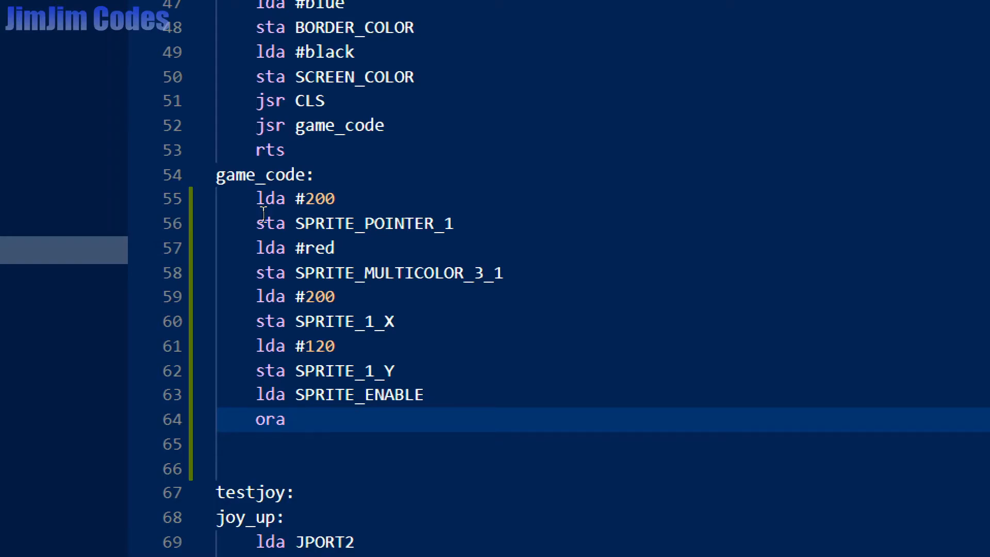
text(#2)
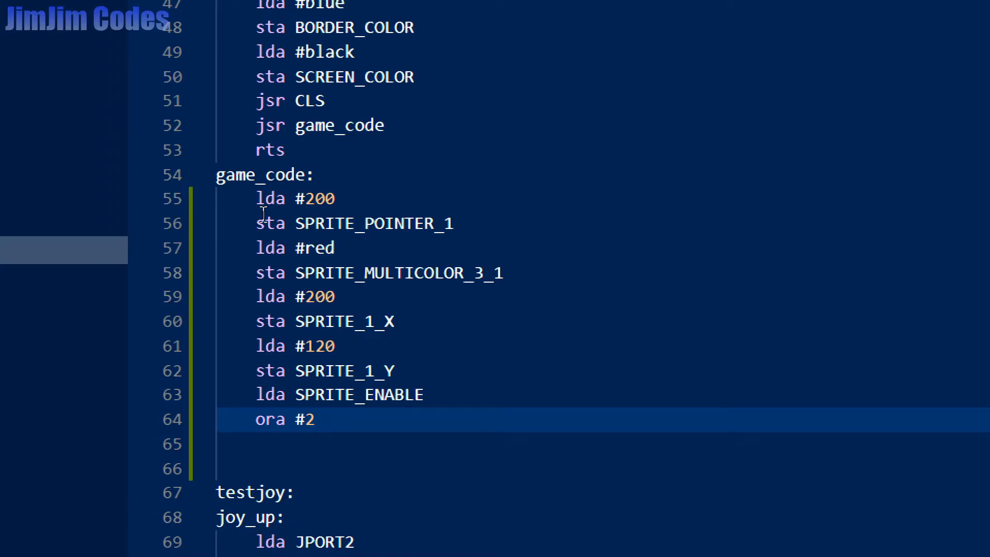
text(00)
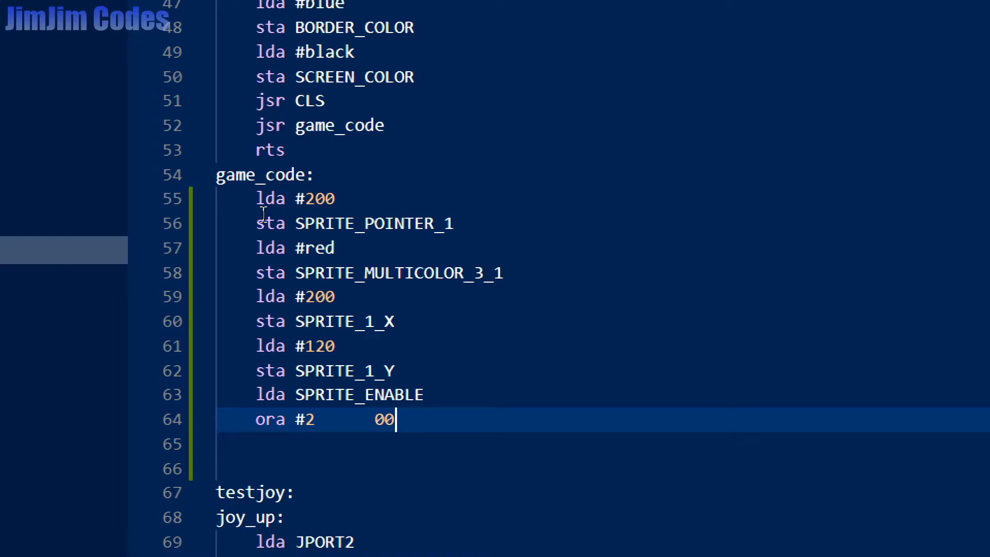
text(000000)
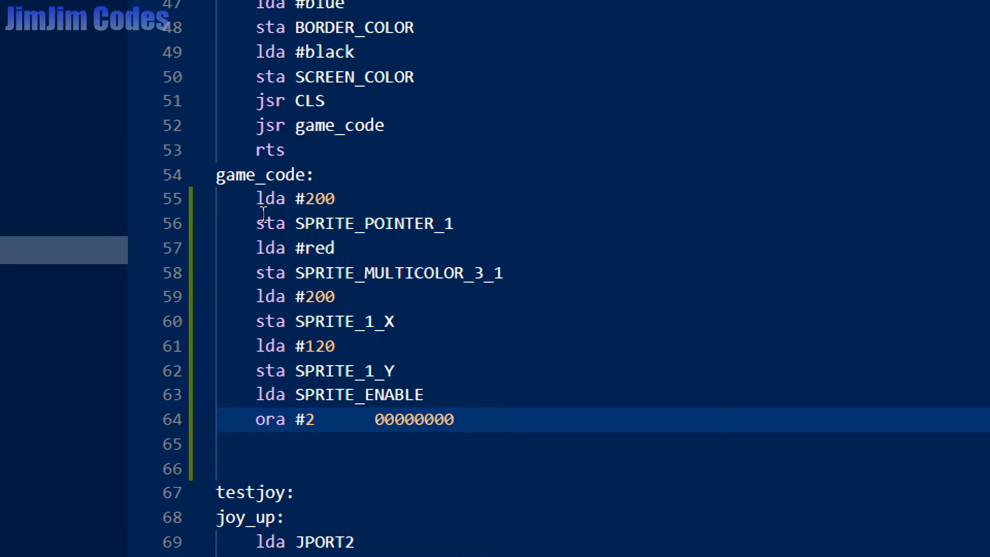
key(Backspace)
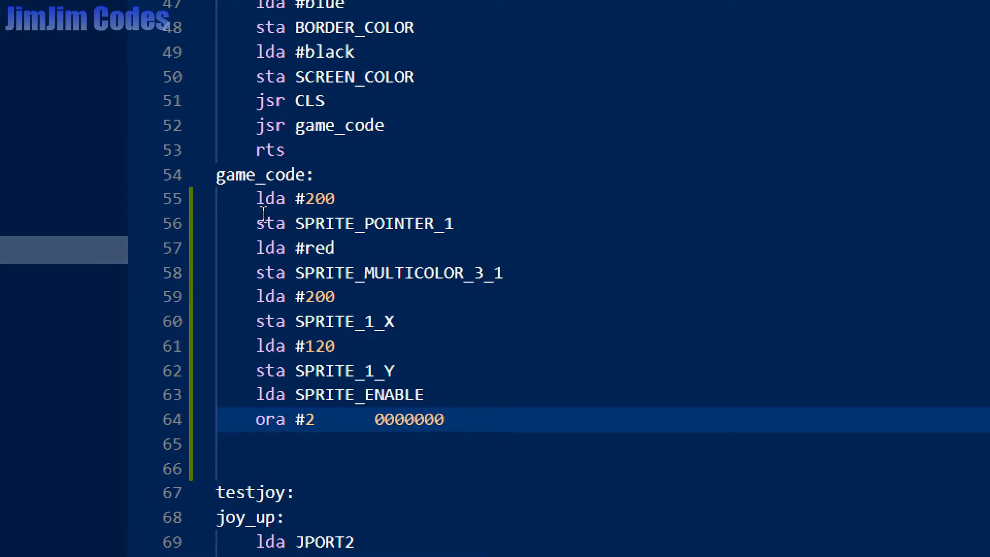
key(Enter)
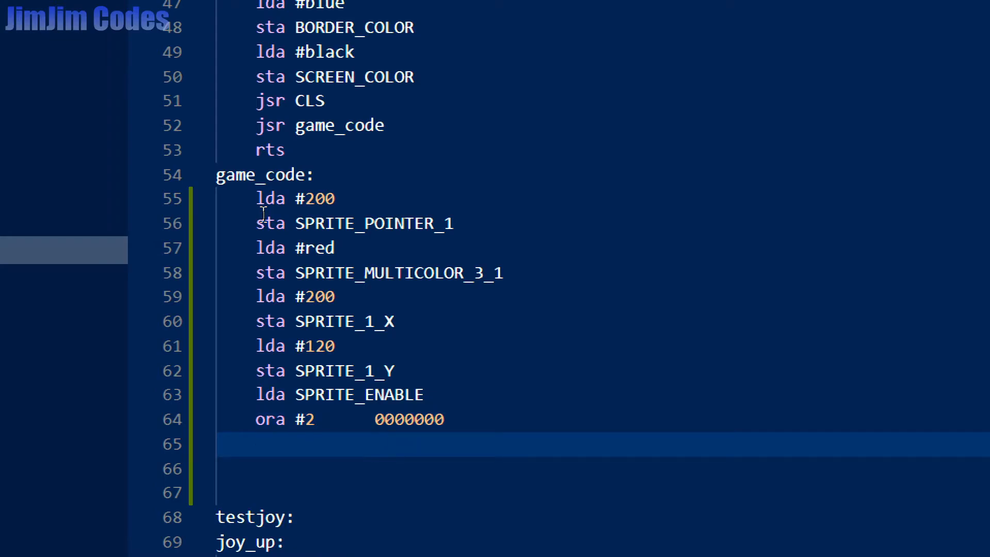
Type scratch bit patterns such as 00100011 to illustrate the OR
text(0000020)
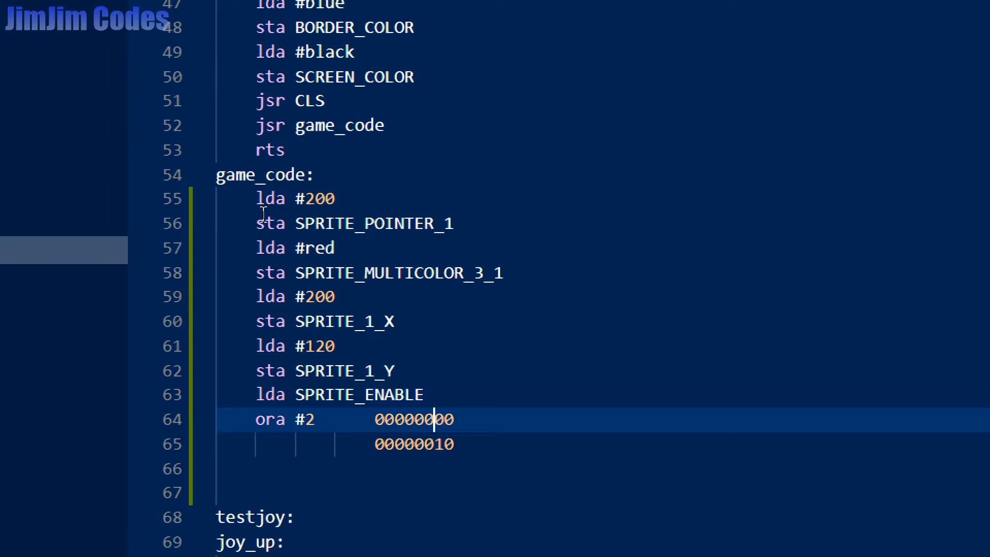
text(1)
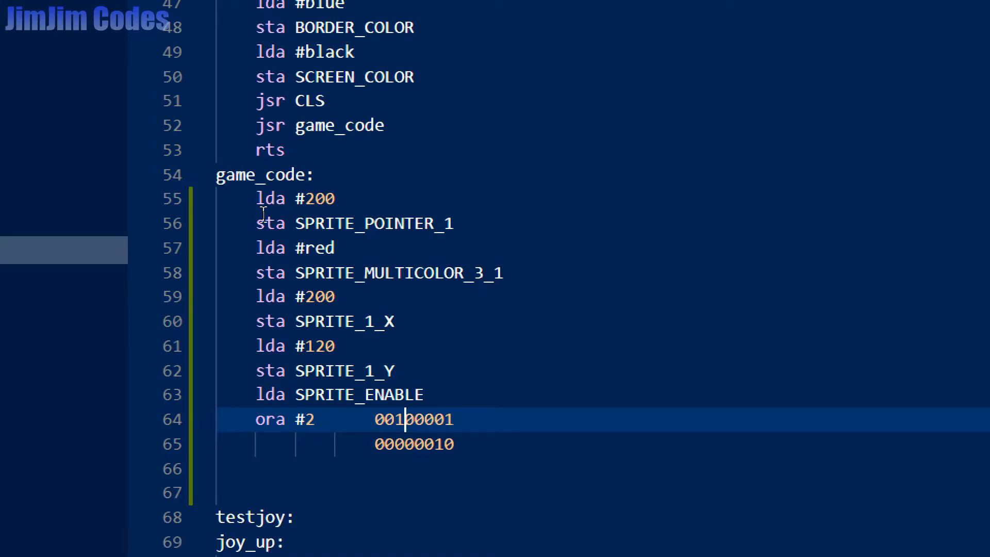
click(414, 444)
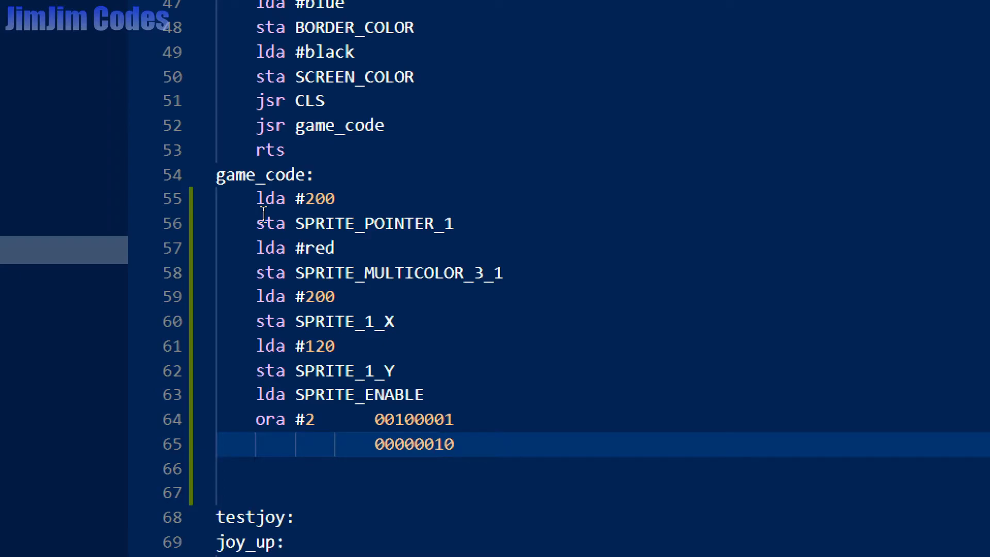
text(00100011)
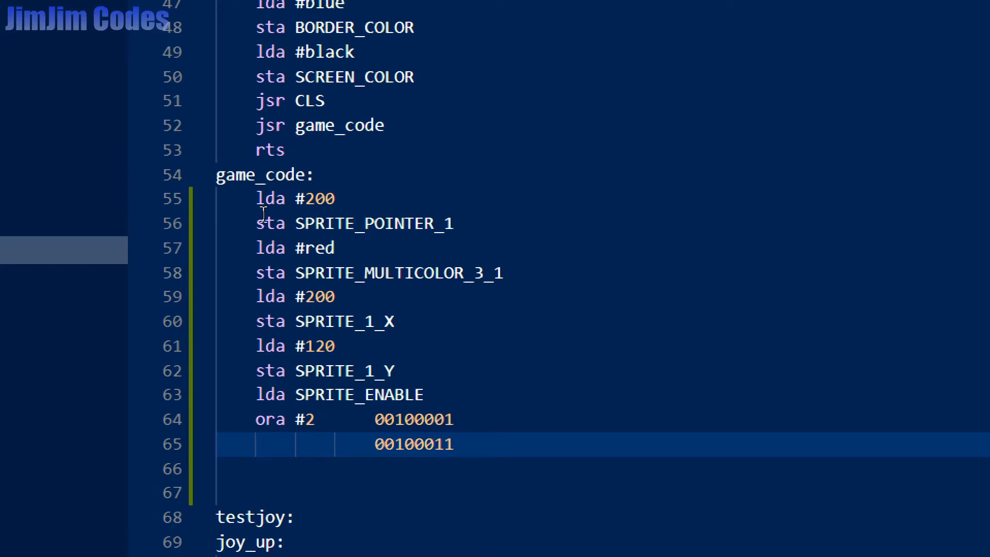
mouse_move(307, 350)
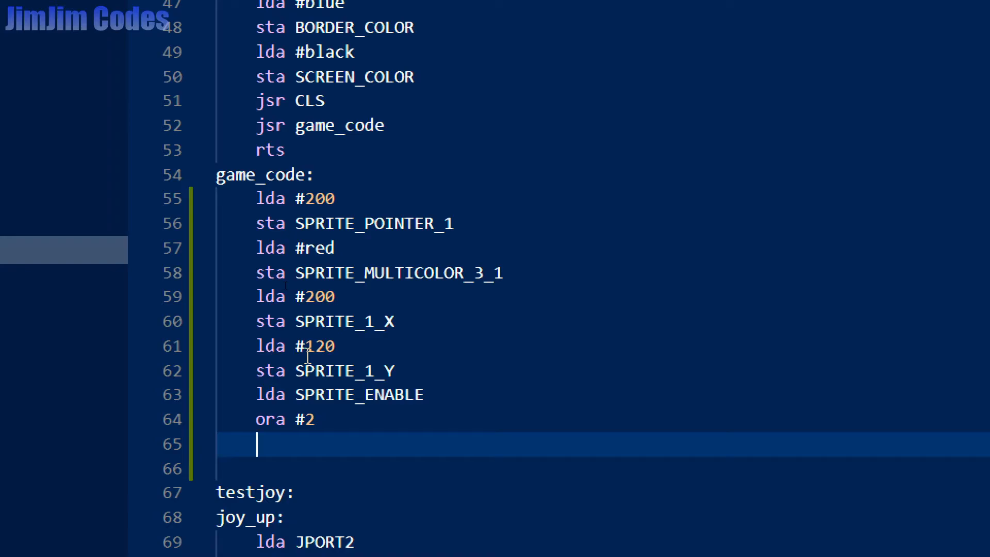
Write the result back with 'sta SPRITE_ENABLE' using autocomplete
text(st)
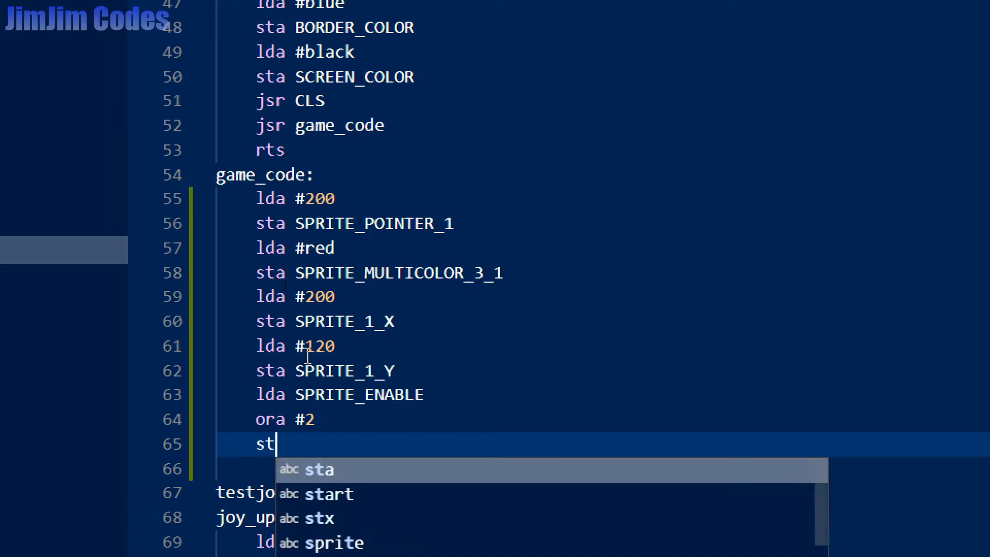
text(a SPRI)
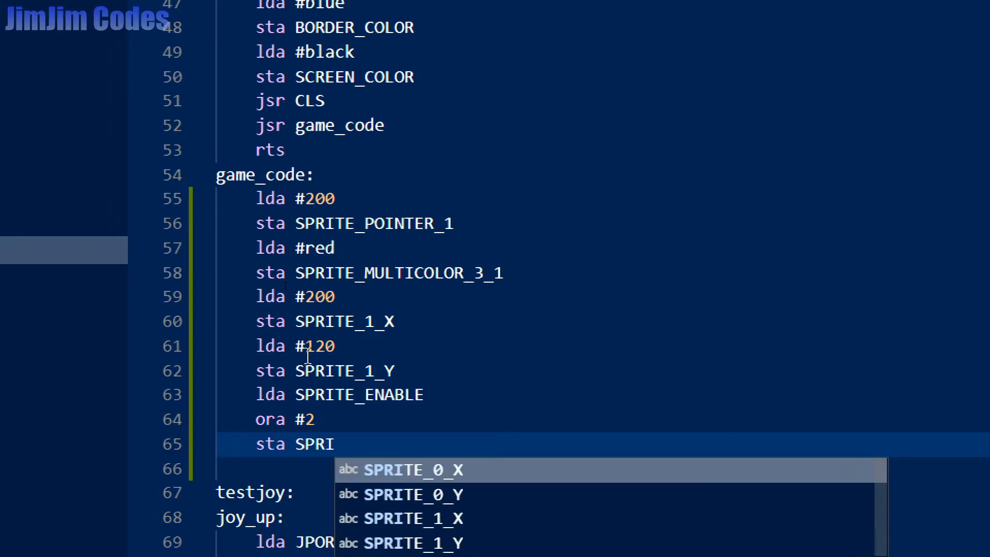
text(_ENABLE)
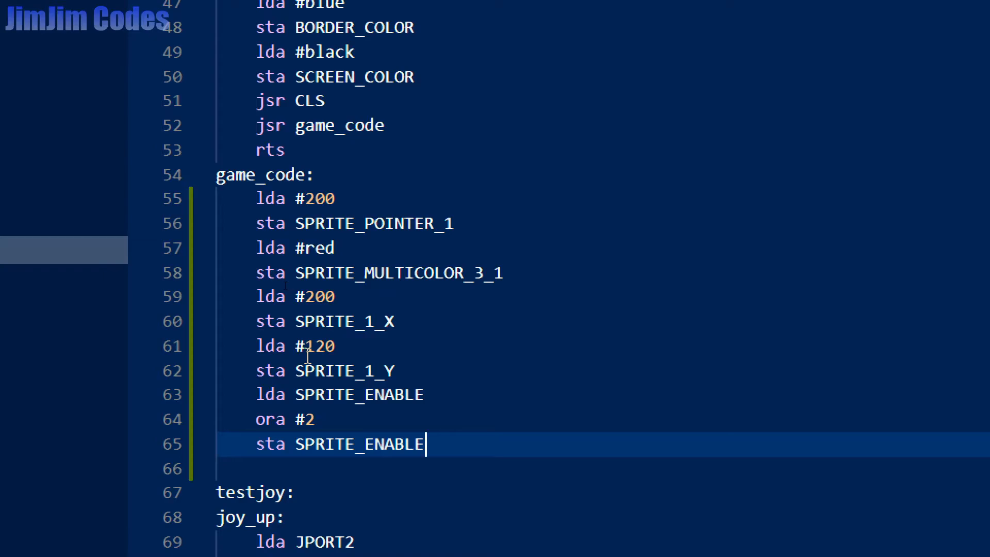
click(355, 420)
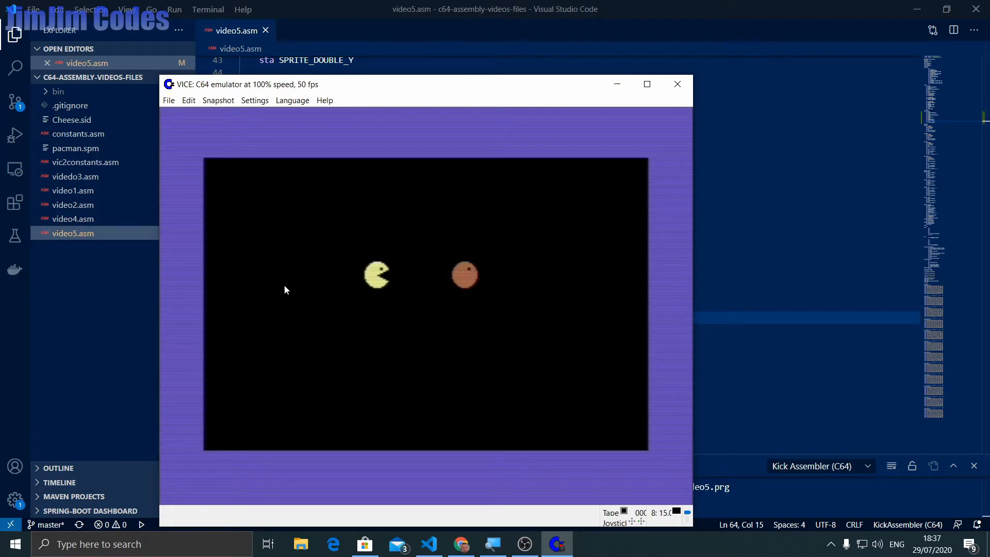
Close VICE after confirming the red sprite, then open the VIC-II constants file
click(678, 83)
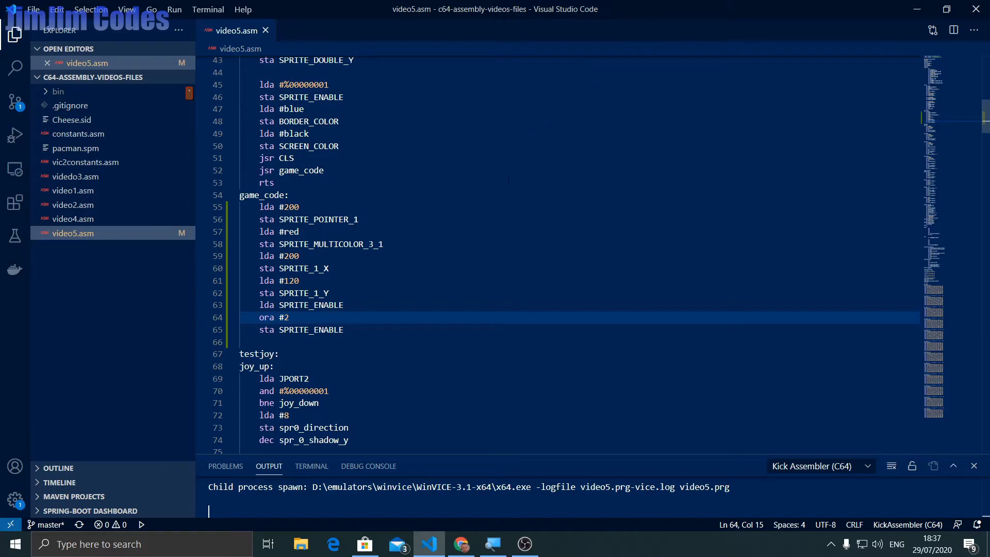
click(86, 163)
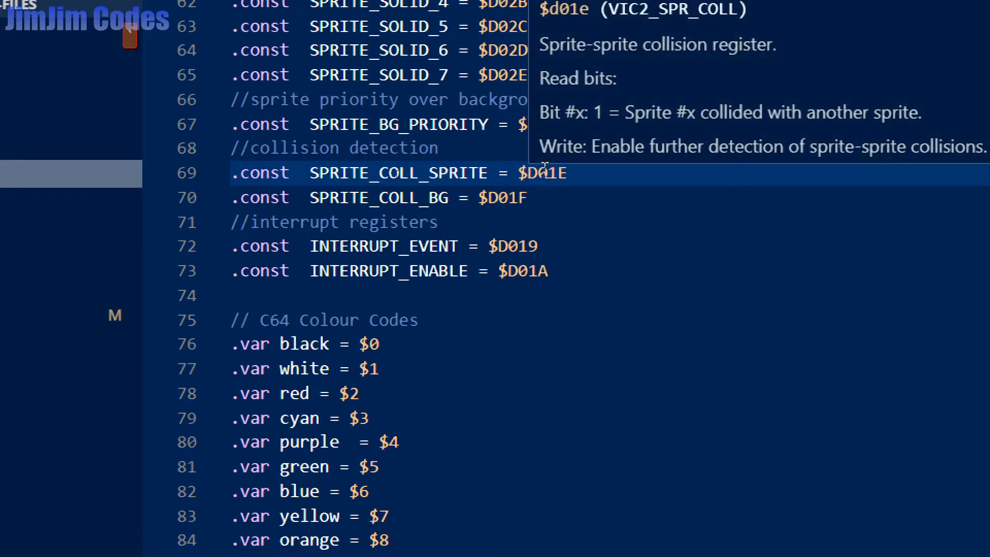
mouse_move(410, 173)
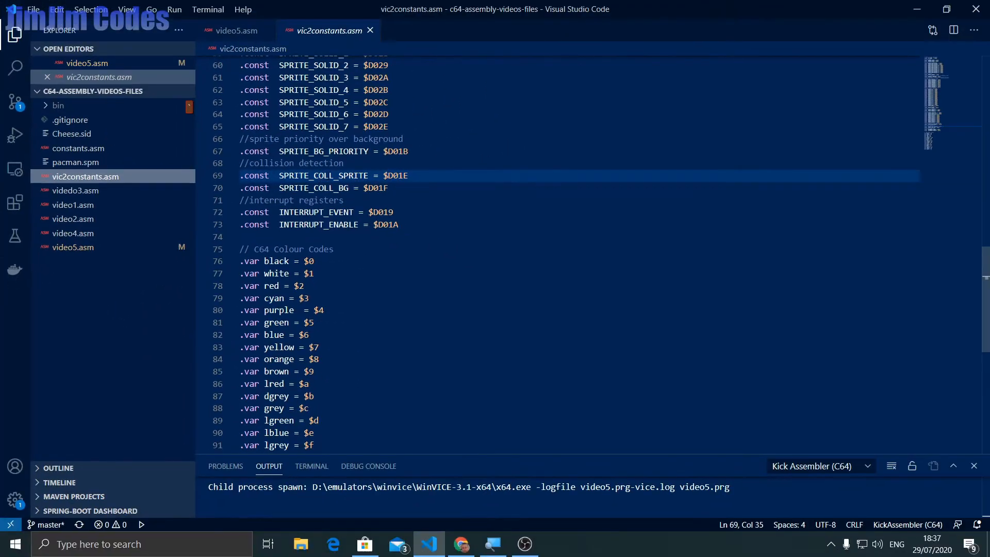
Switch to Chrome to read the $D01E sprite-sprite collision register entry
key(alt+tab)
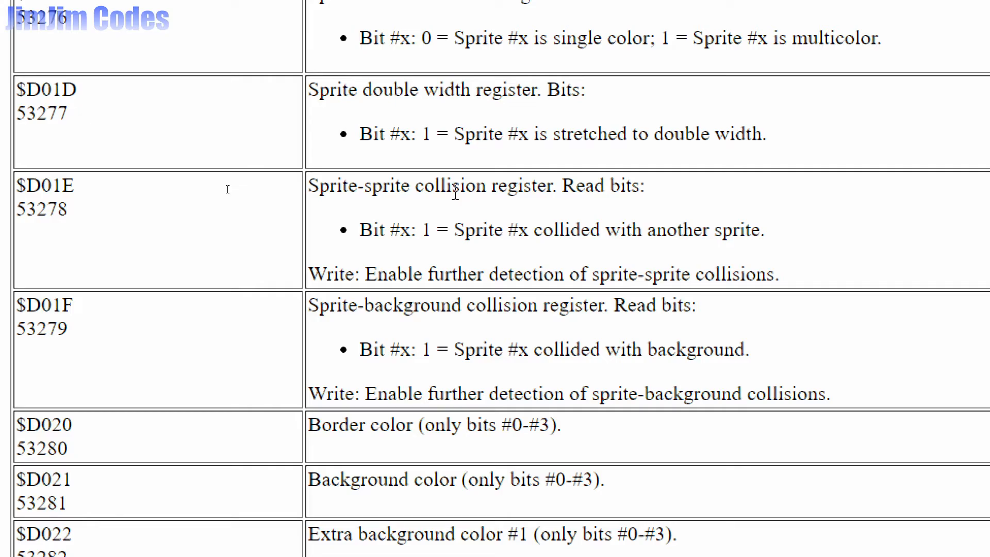
mouse_move(625, 181)
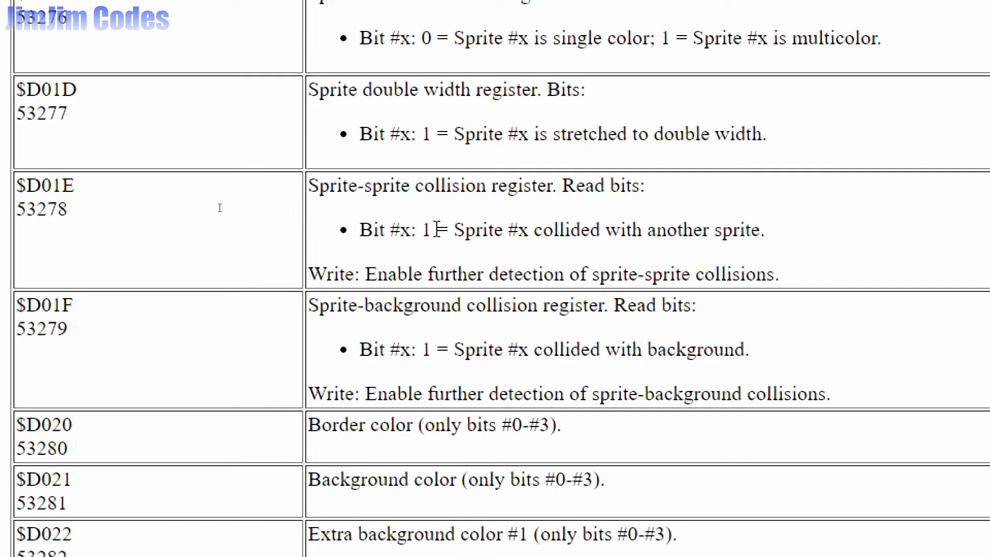
mouse_move(524, 232)
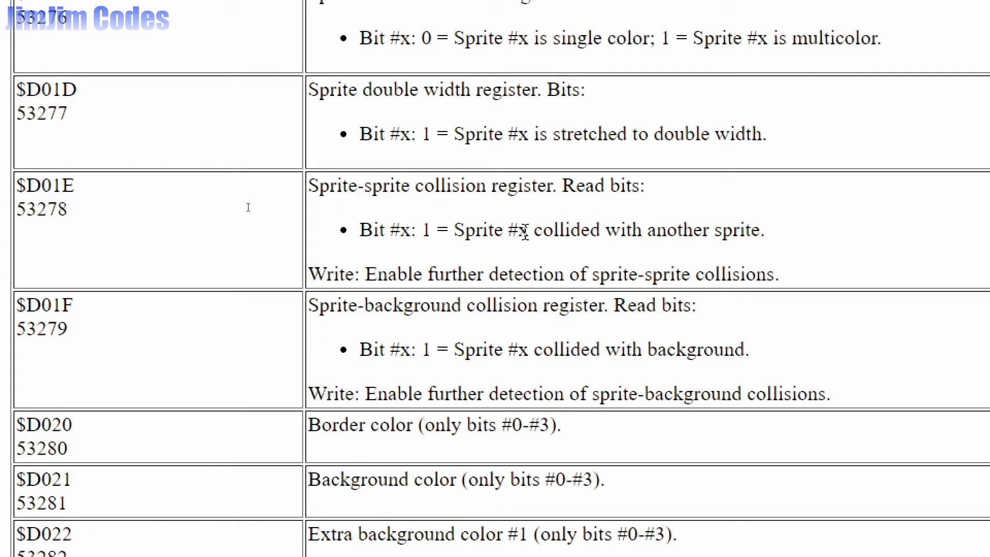
mouse_move(475, 236)
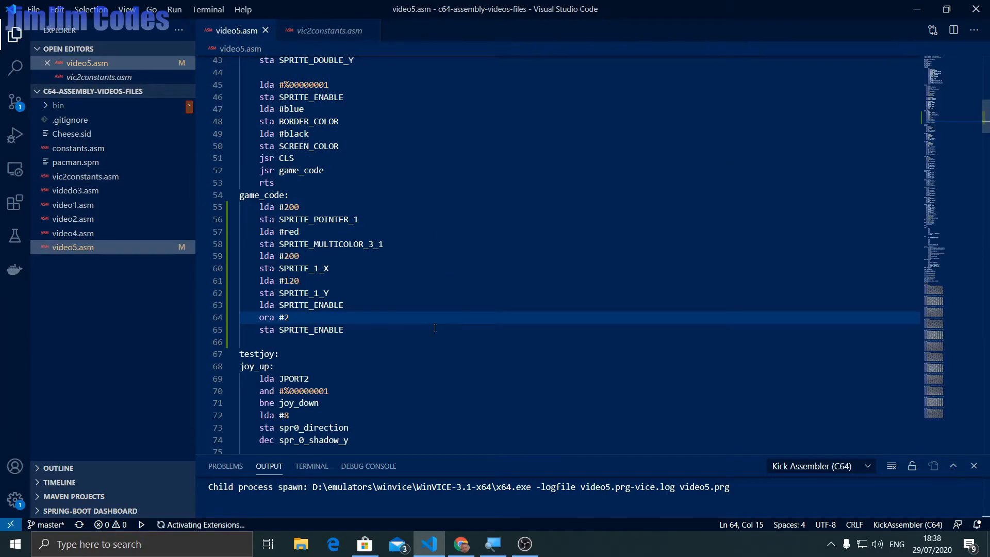
mouse_move(352, 327)
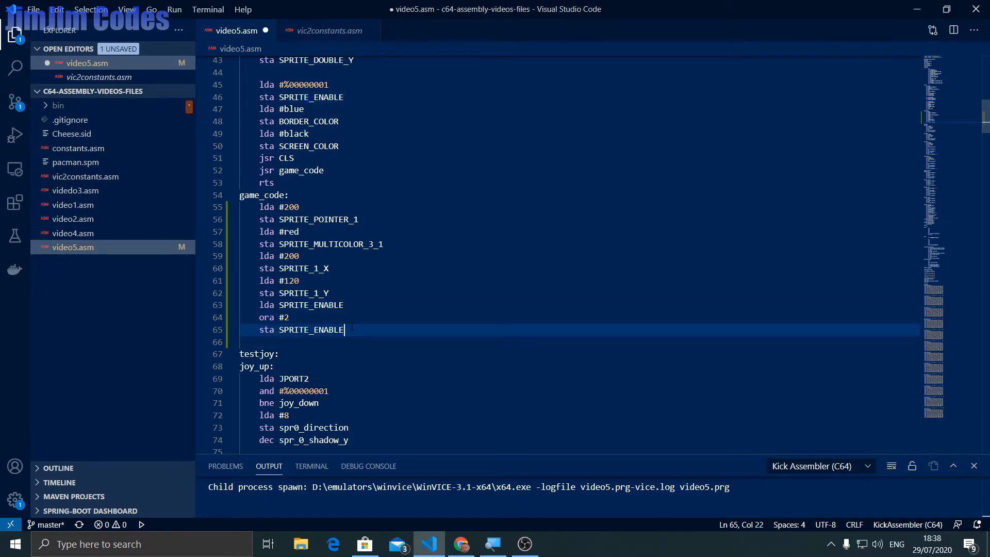
Zoom in and type scratch pattern 00000001, editing it to 00010001 on line 66
key(Enter)
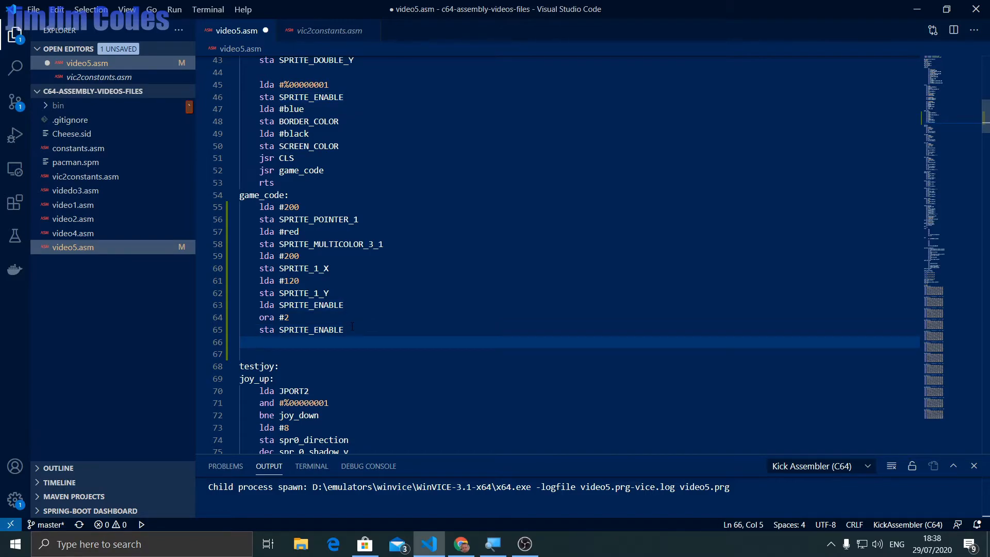
key(ctrl+=)
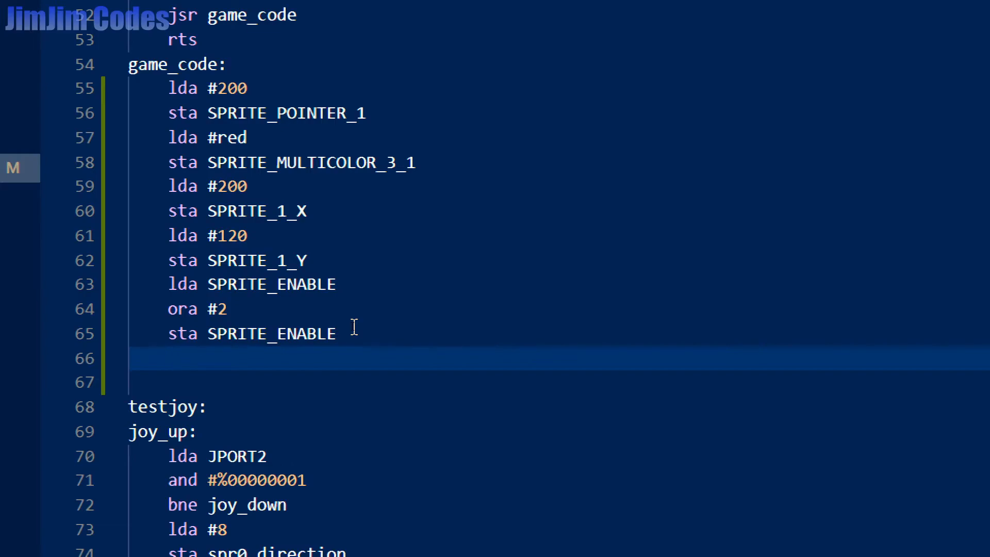
text(00000)
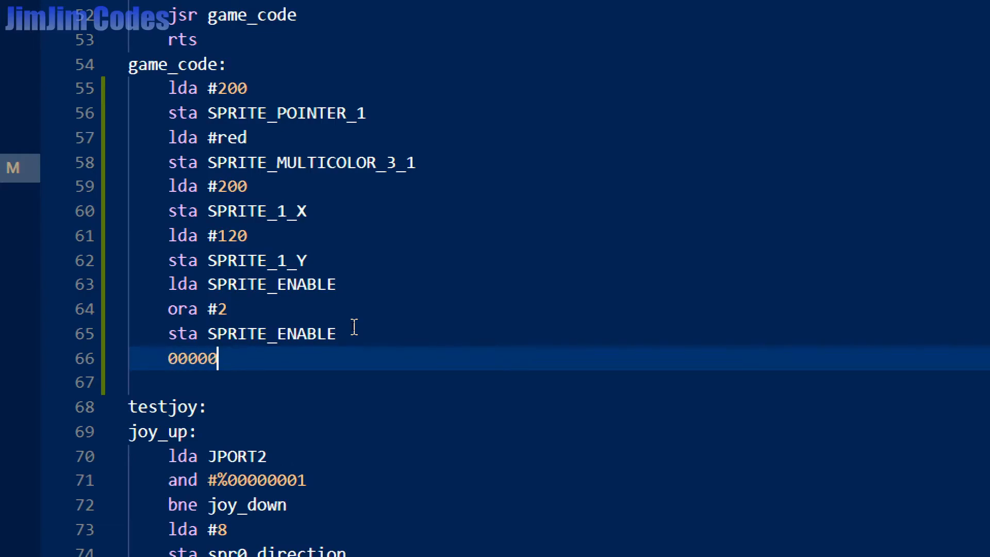
text(000)
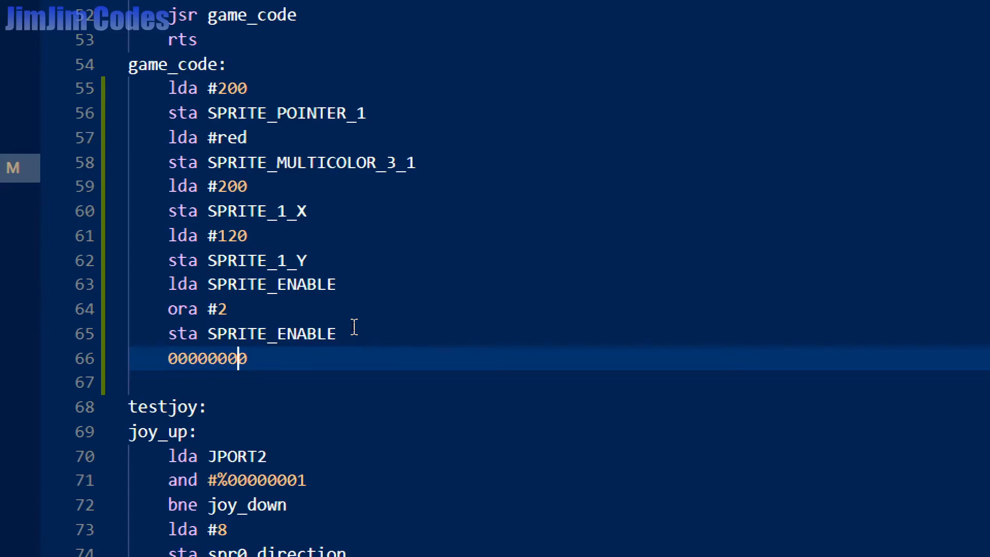
text(1)
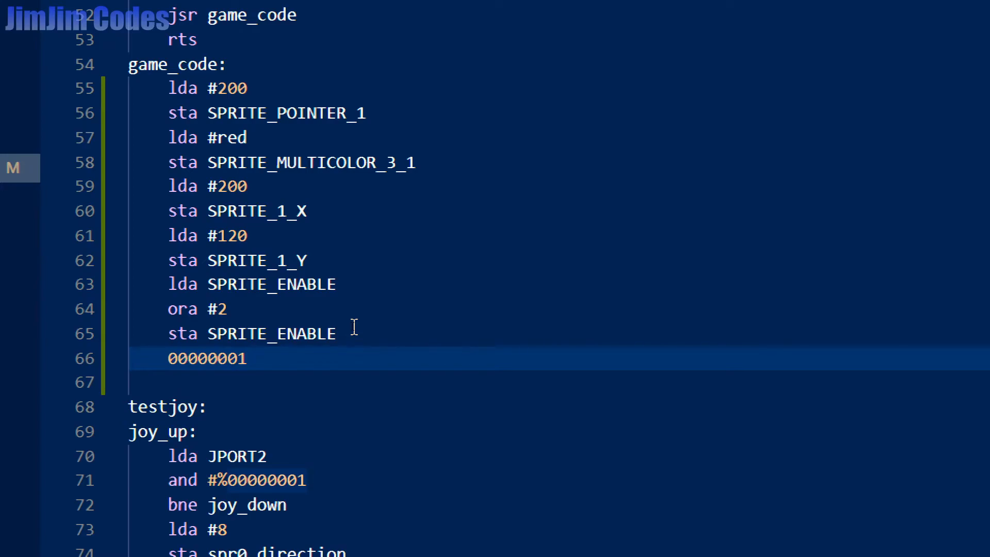
text(1)
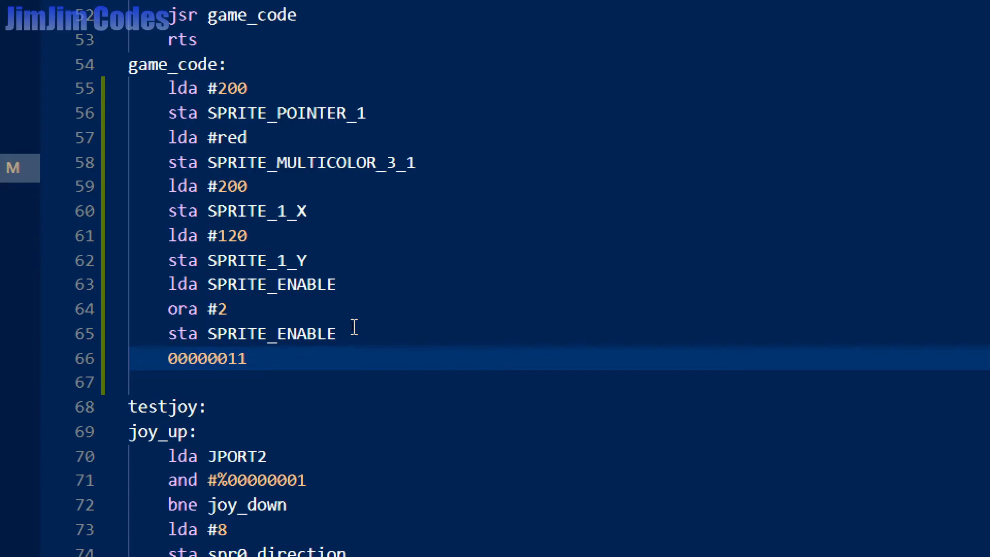
click(208, 359)
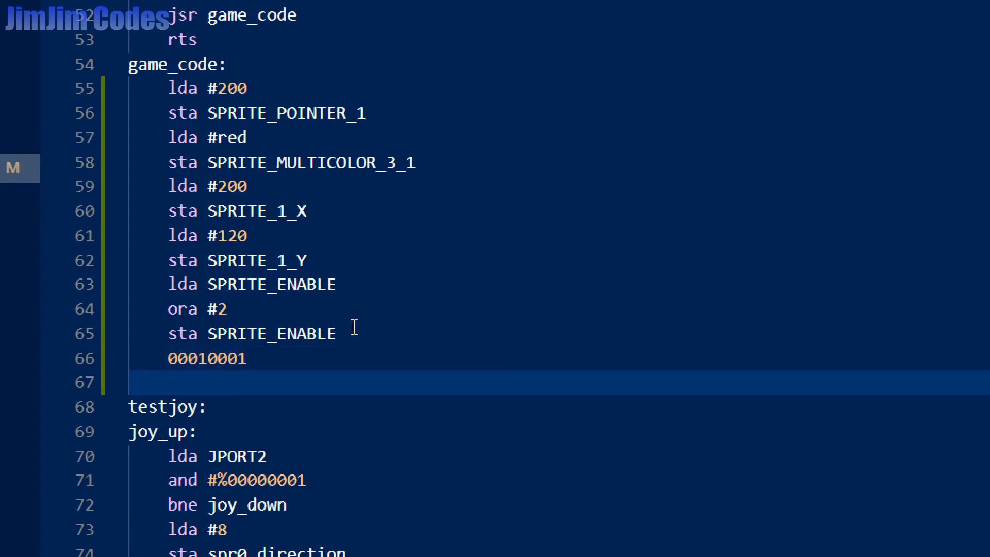
Type an 'and 11111110' / 00000001 example, then delete all scratch bit notes
text(and)
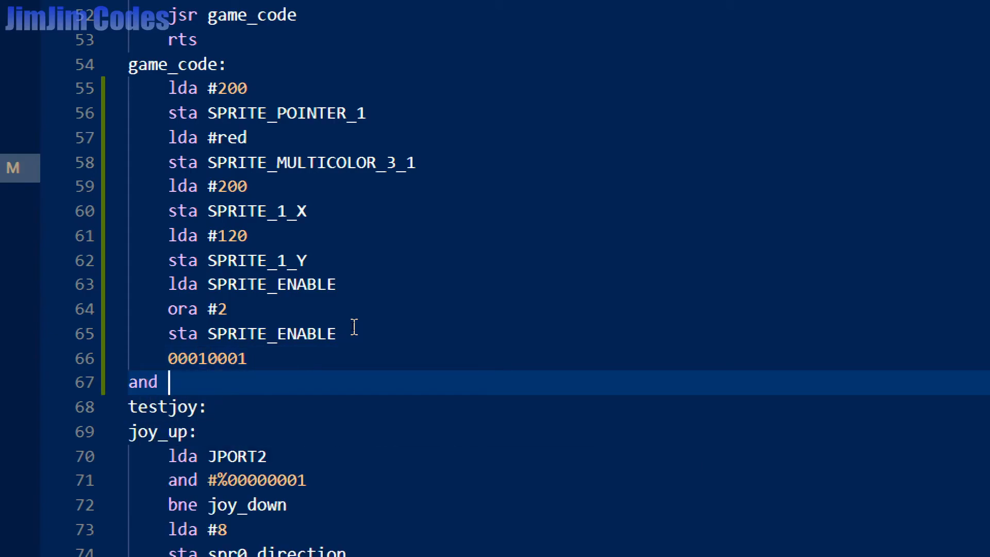
text(11111110)
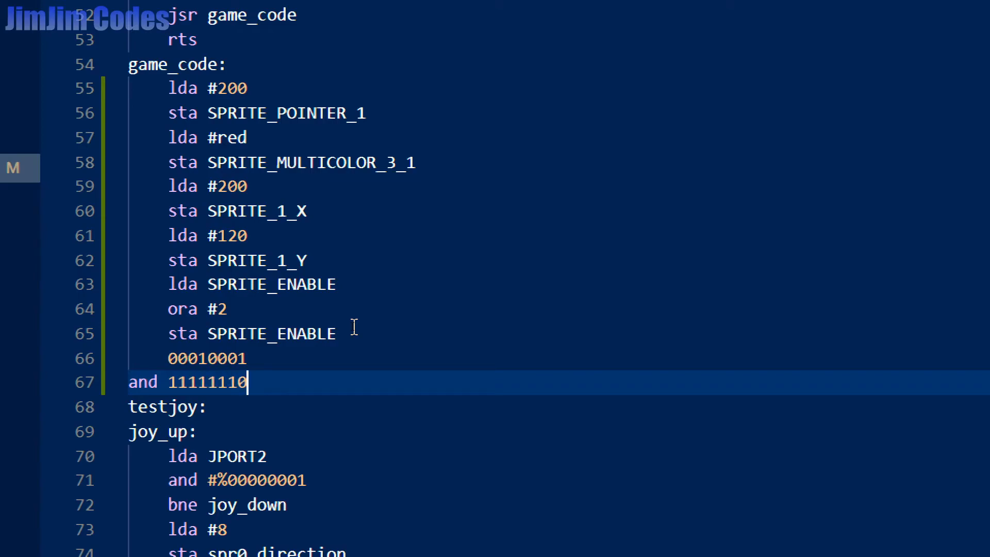
key(Enter)
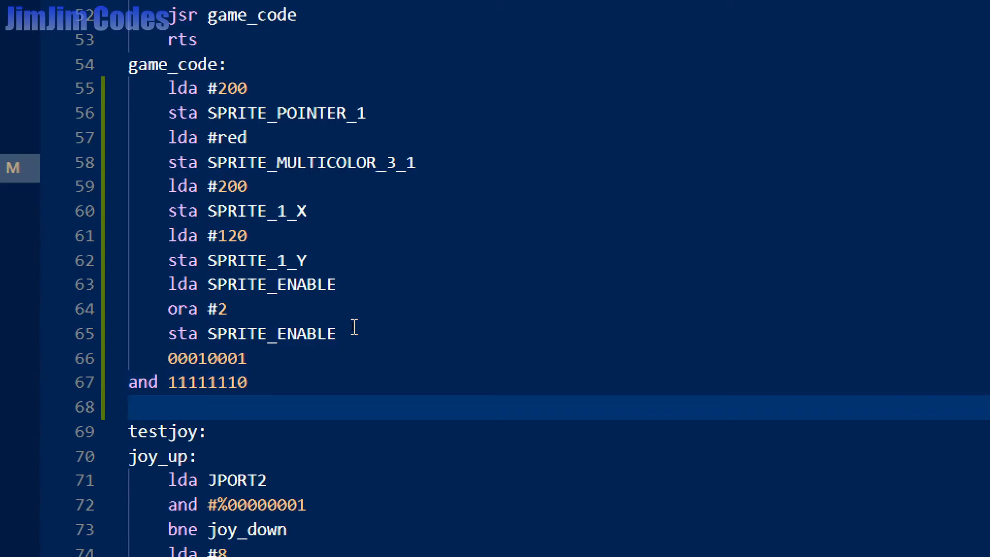
text(00)
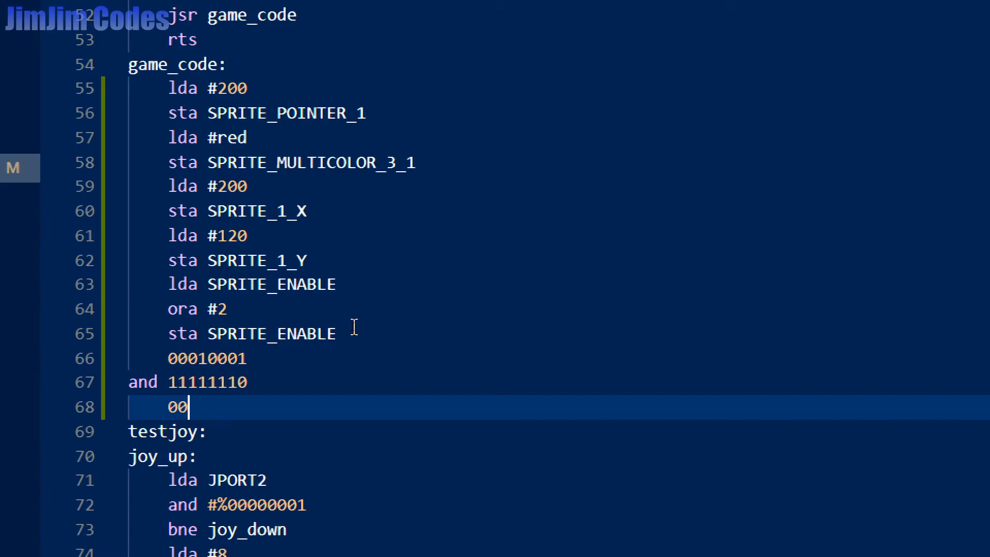
text(000001)
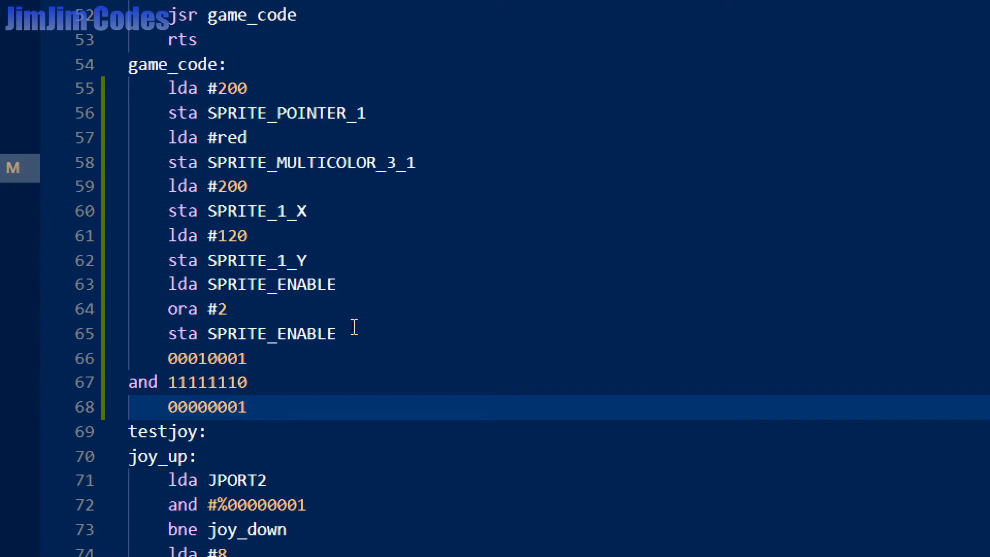
key(Backspace)
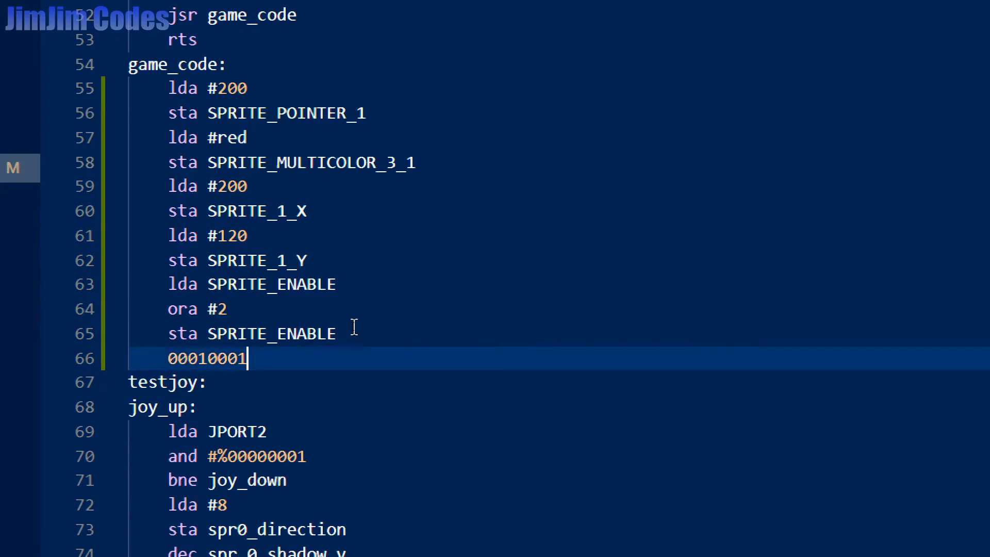
key(Backspace)
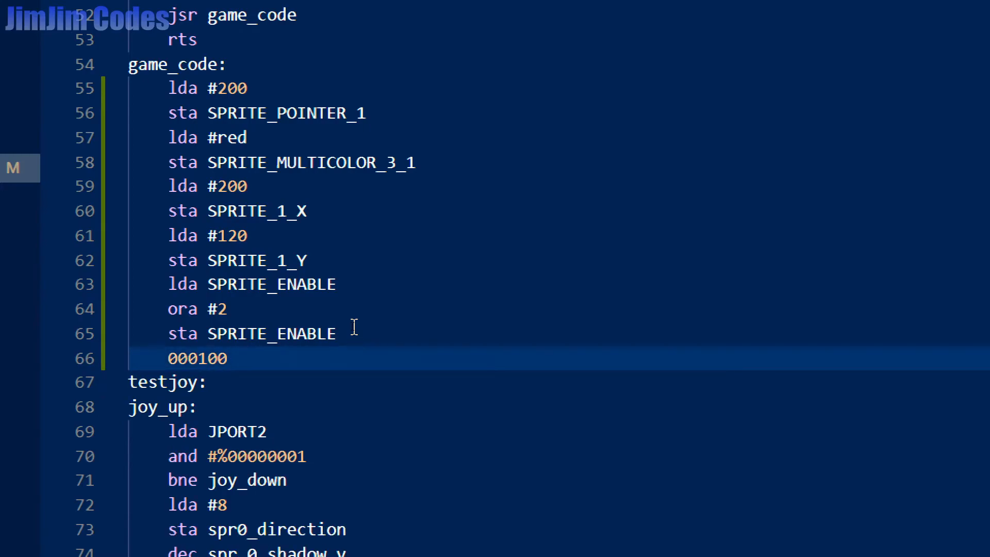
key(Backspace)
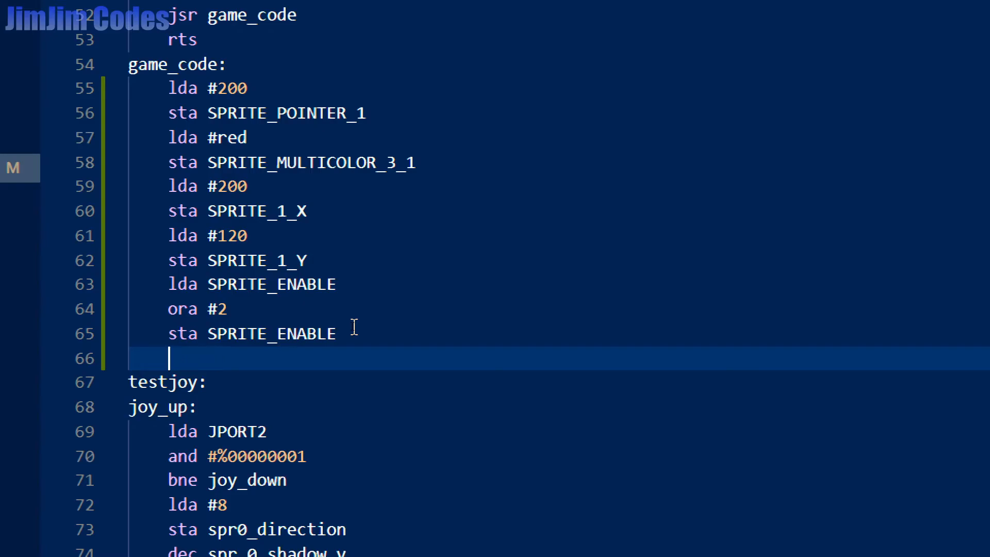
Type 'lda SPRITE_COLL_SPRITE' on line 66
text(lda)
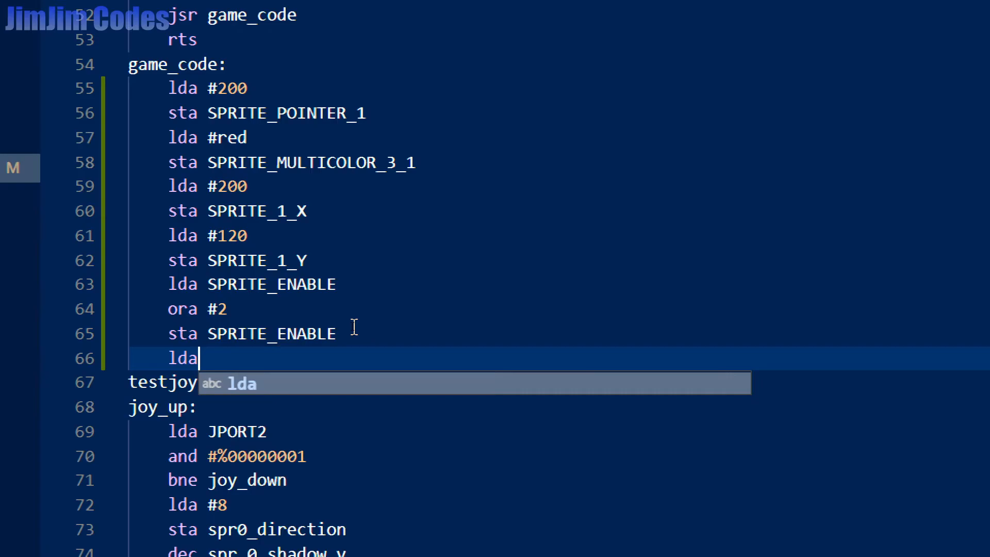
key(Escape)
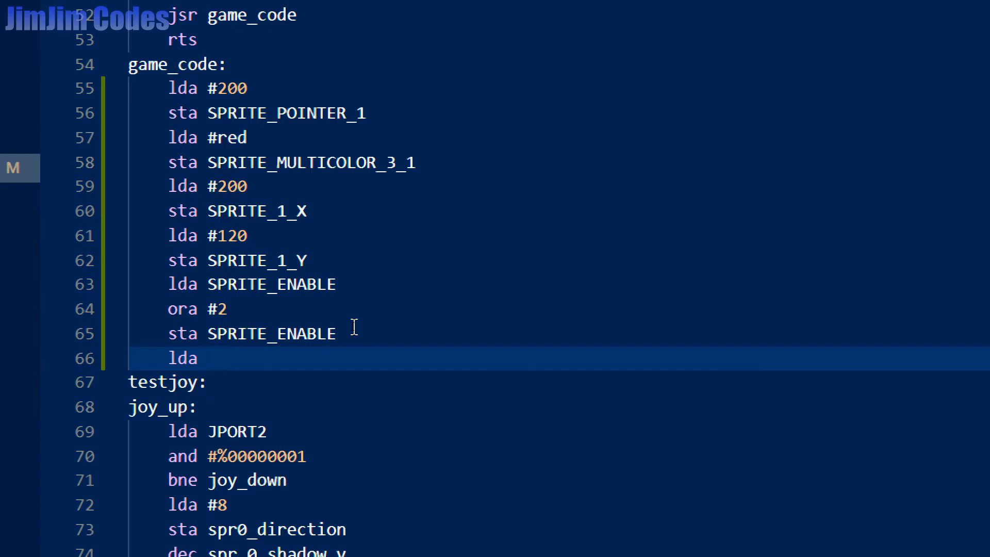
text(S)
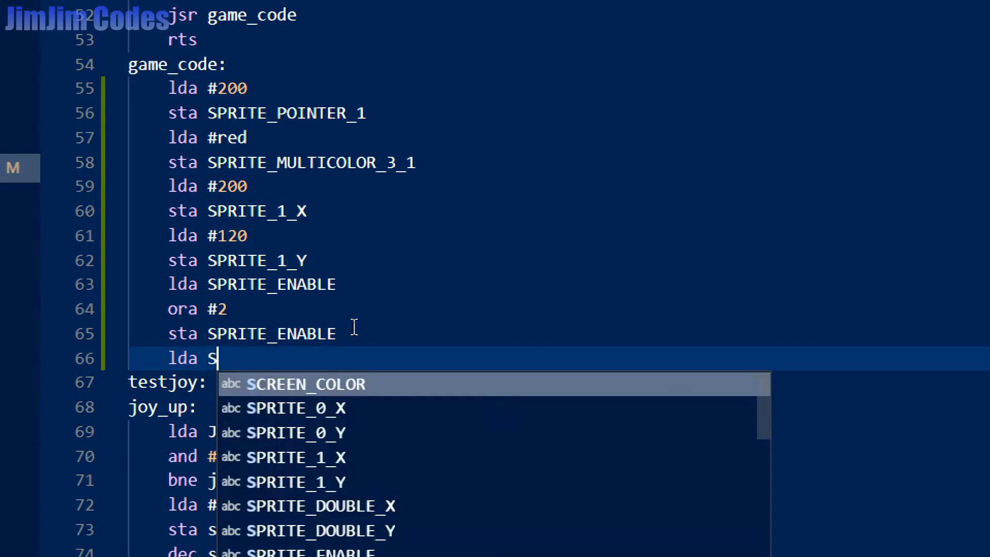
text(PRITE)
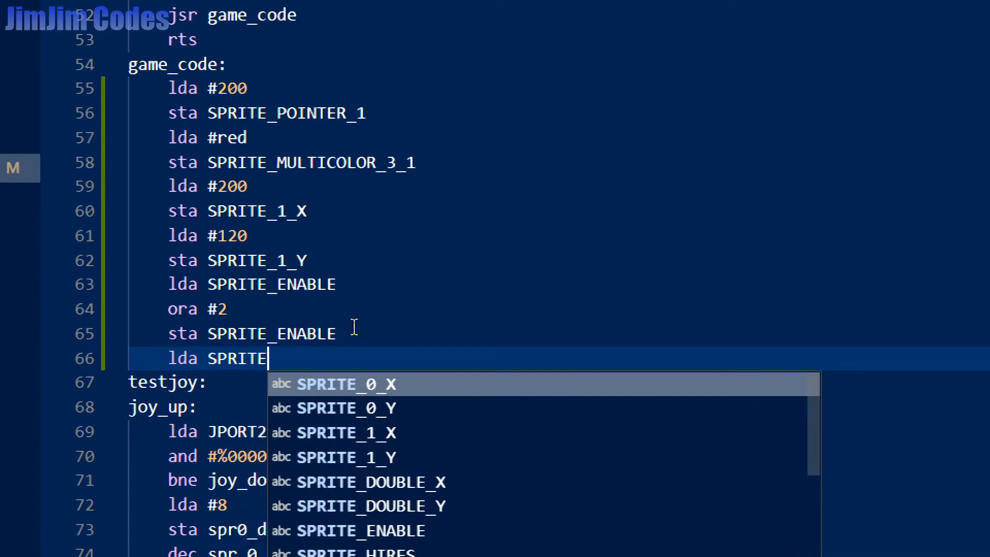
text(_COLL))
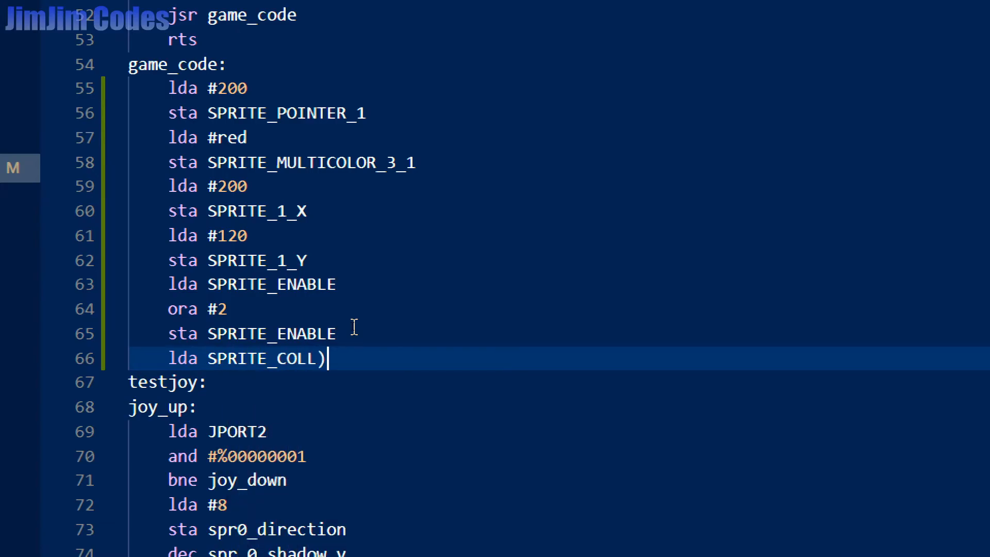
text(_)
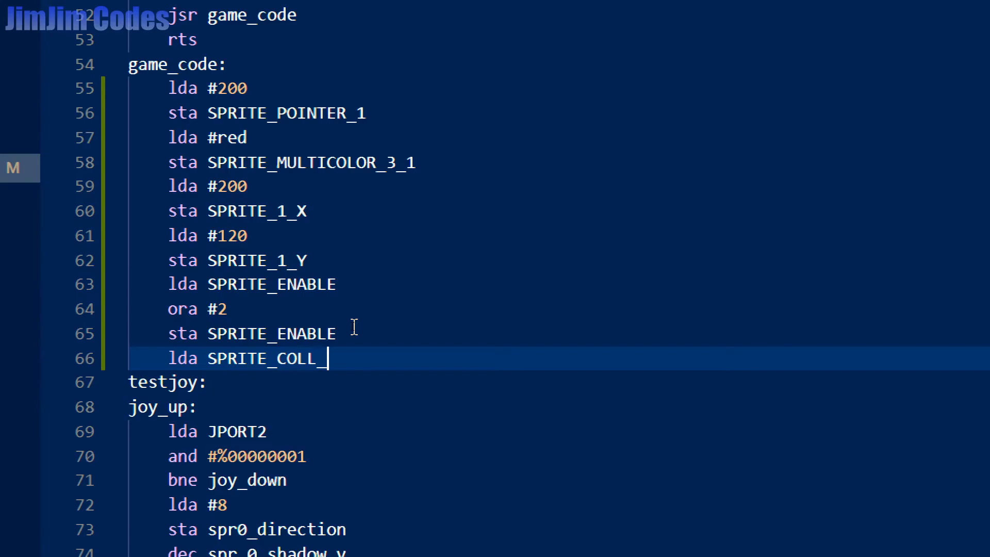
text(SPRITE)
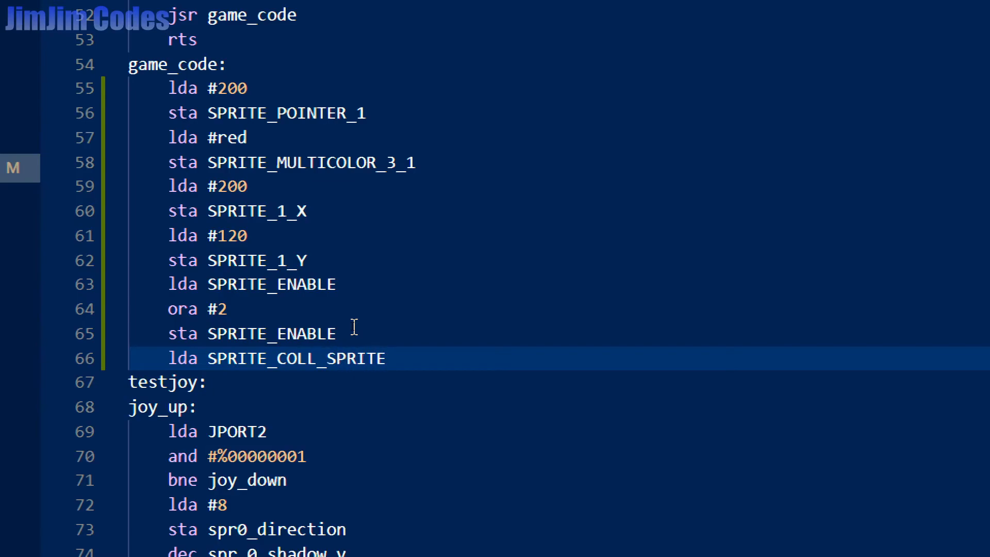
Add 'cmp #3' and 'bne testjoy' below the collision read
text(cmp #3)
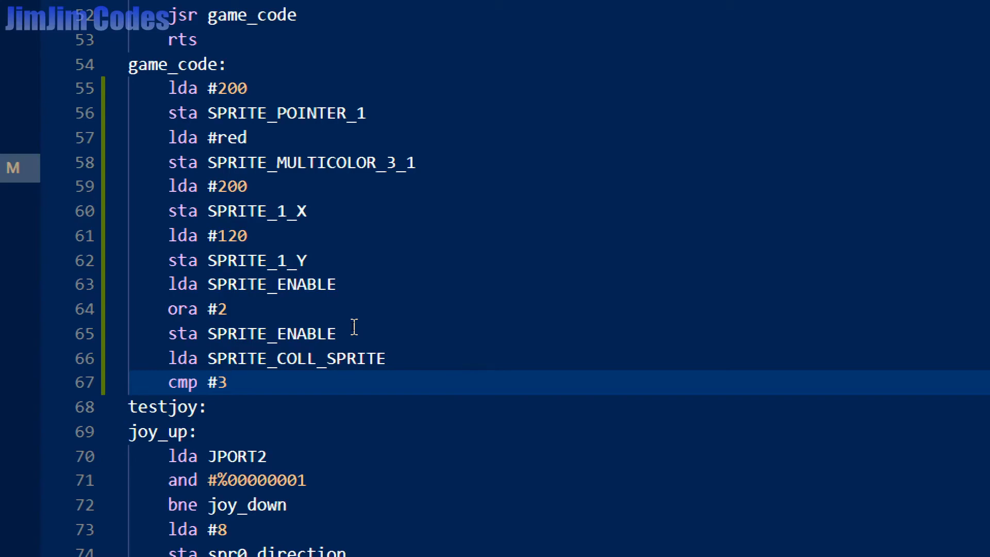
key(Enter)
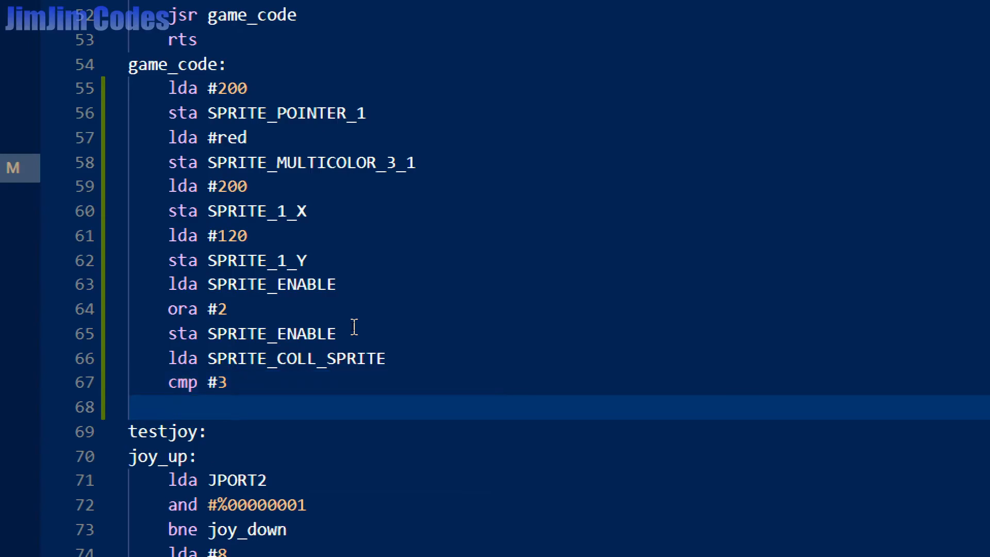
text(bne)
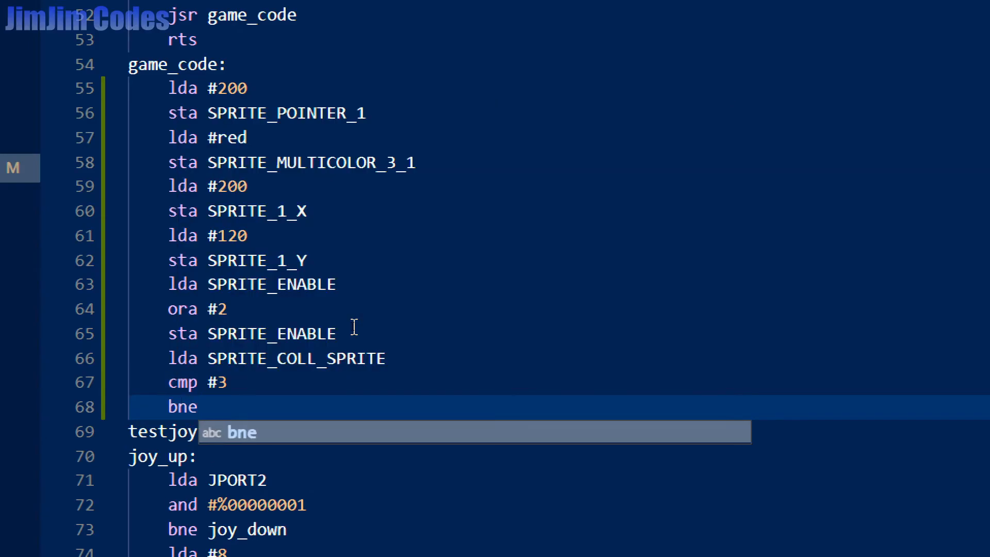
key(Escape)
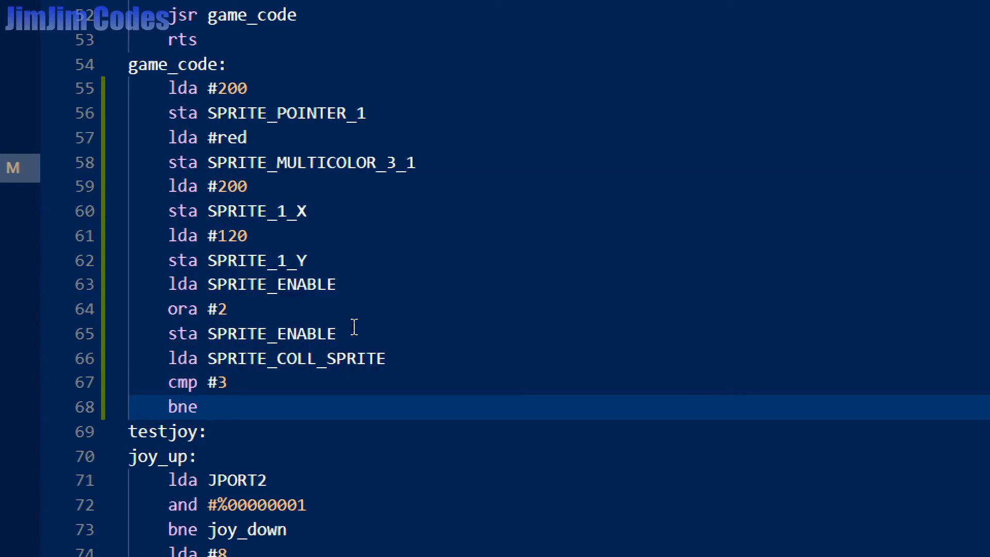
click(209, 431)
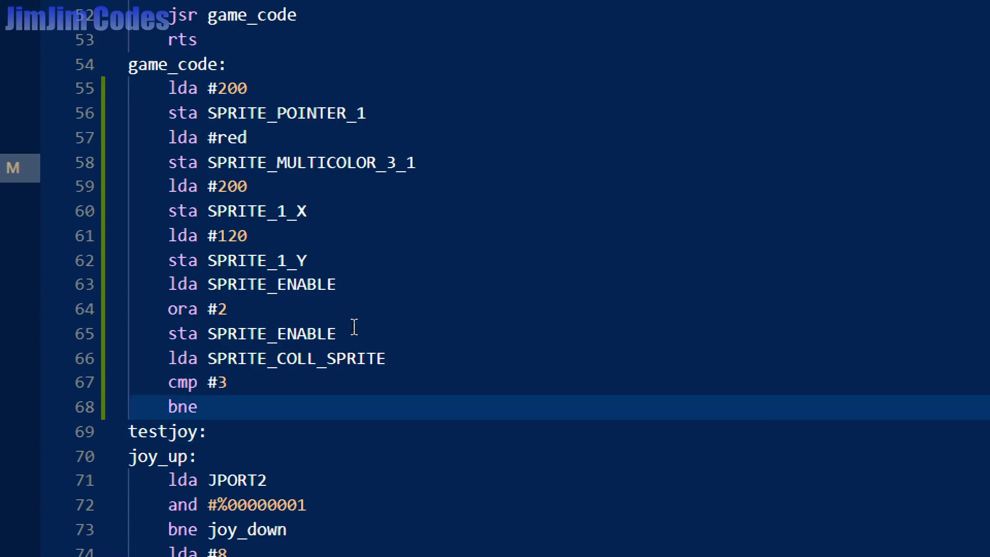
text(test)
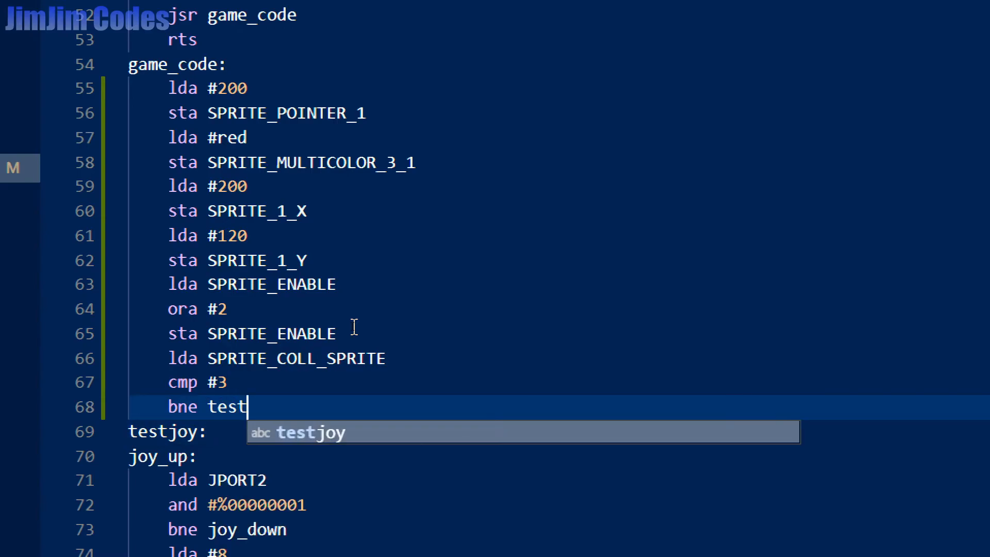
key(Tab)
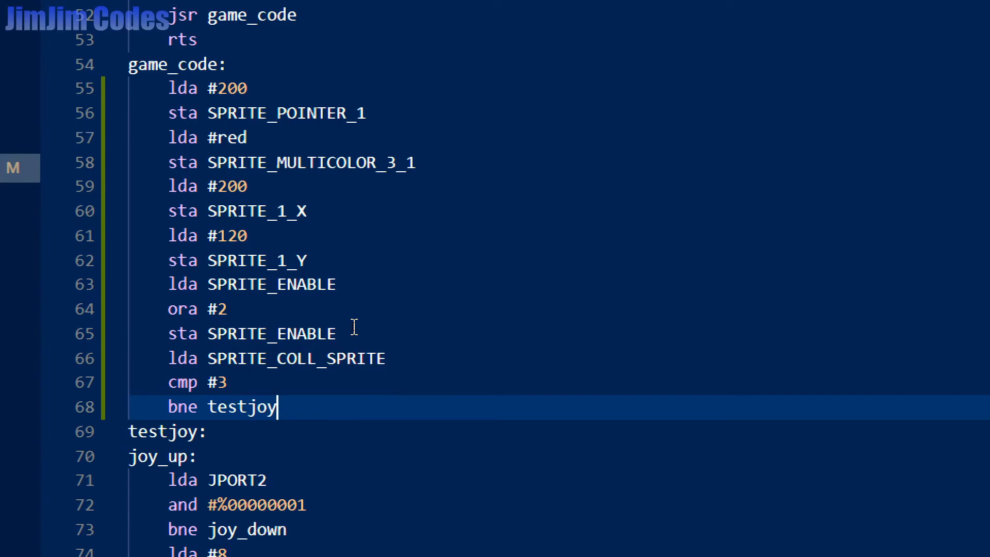
key(Enter)
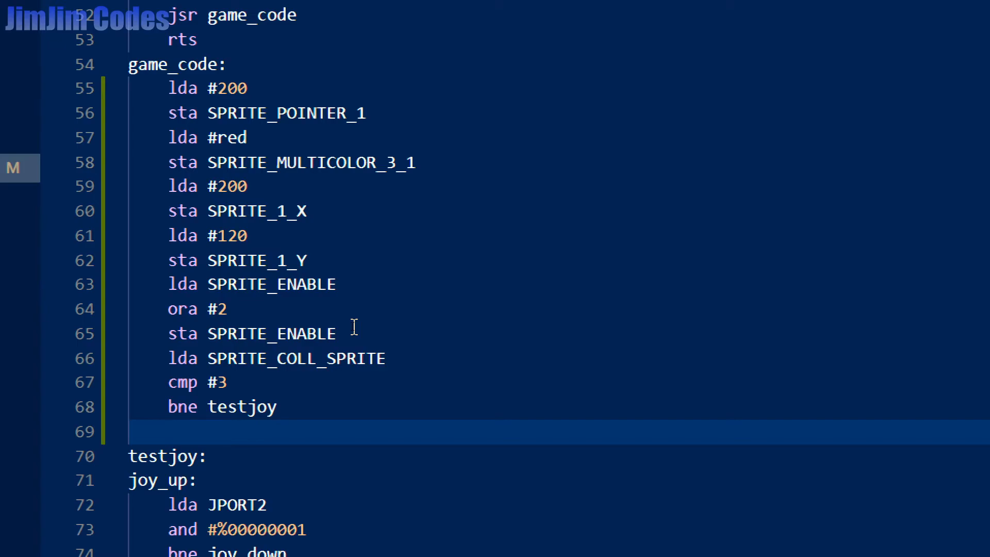
Add 'inc SPRITE_MULTICOLOR_3_0', then 'lda #40' and 'sta spr_0_shadow_x'
text(inc)
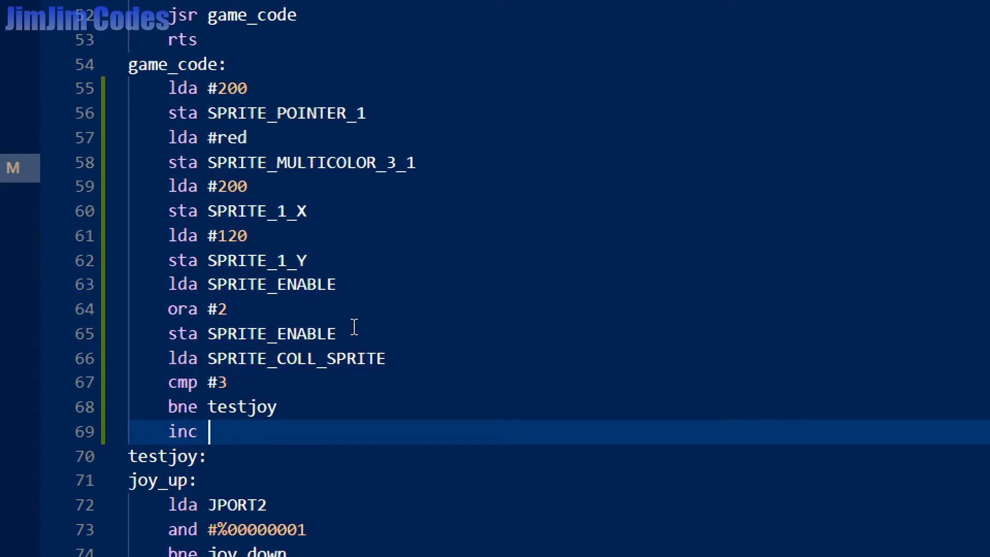
text(SPRITE_MULTICOLOR_3_0)
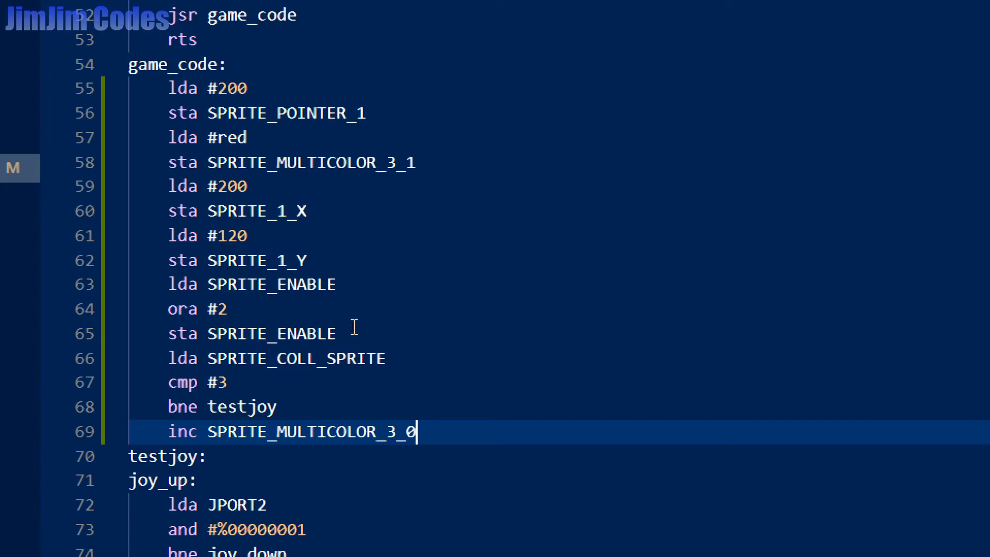
key(Enter)
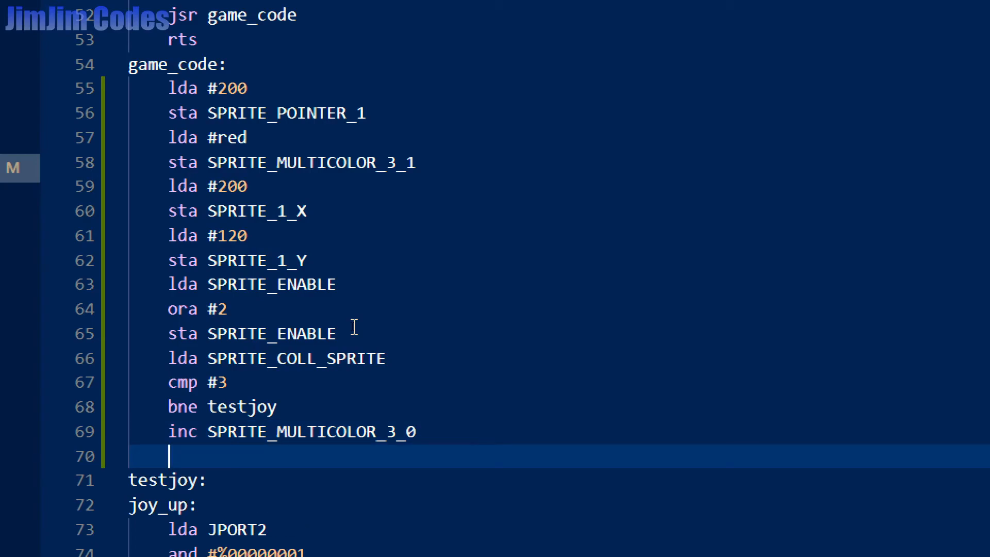
text(lda)
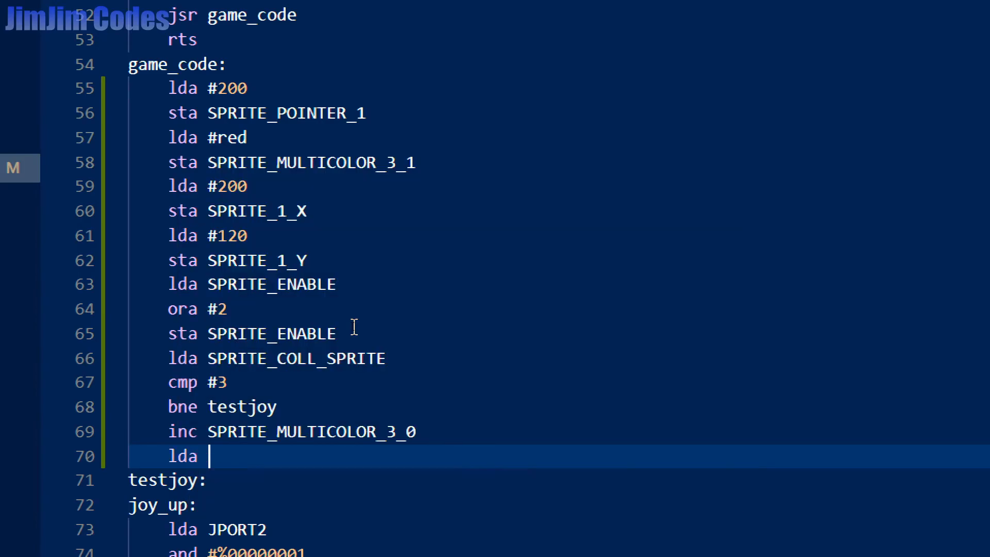
text(#)
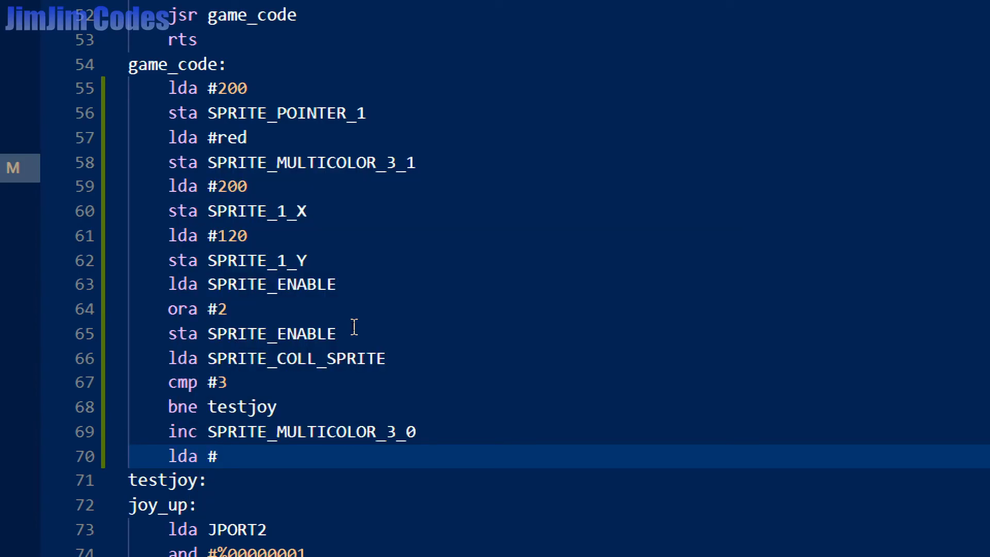
text(40)
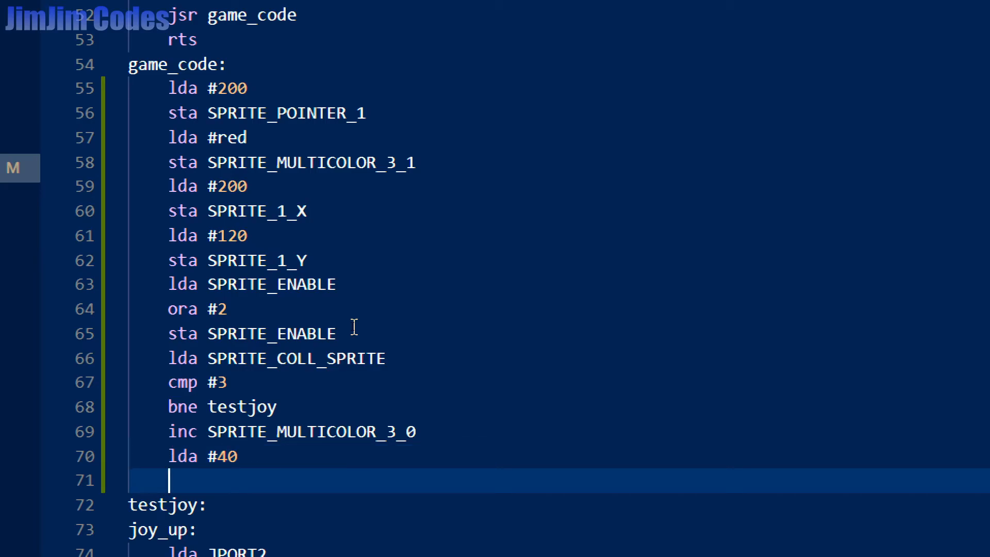
text(sta)
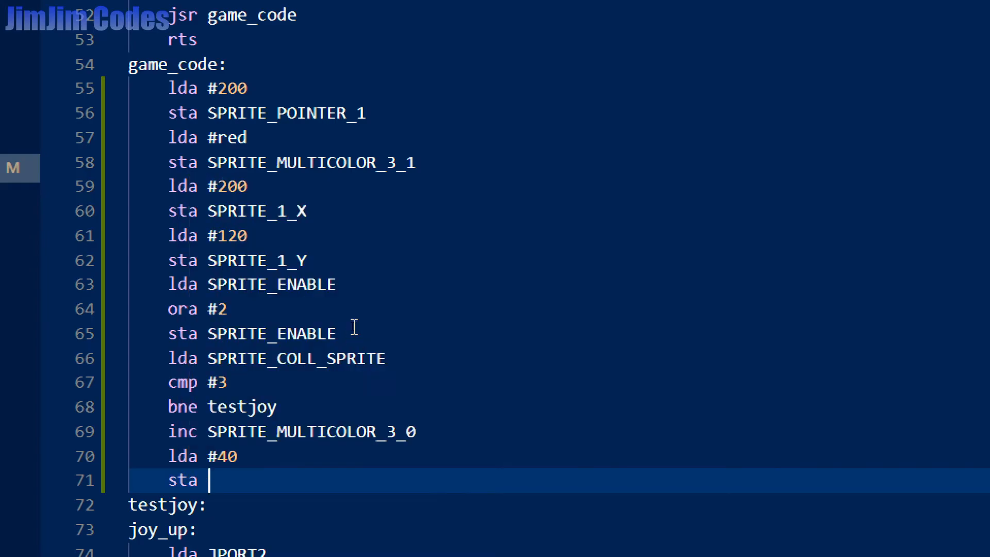
text(spr)
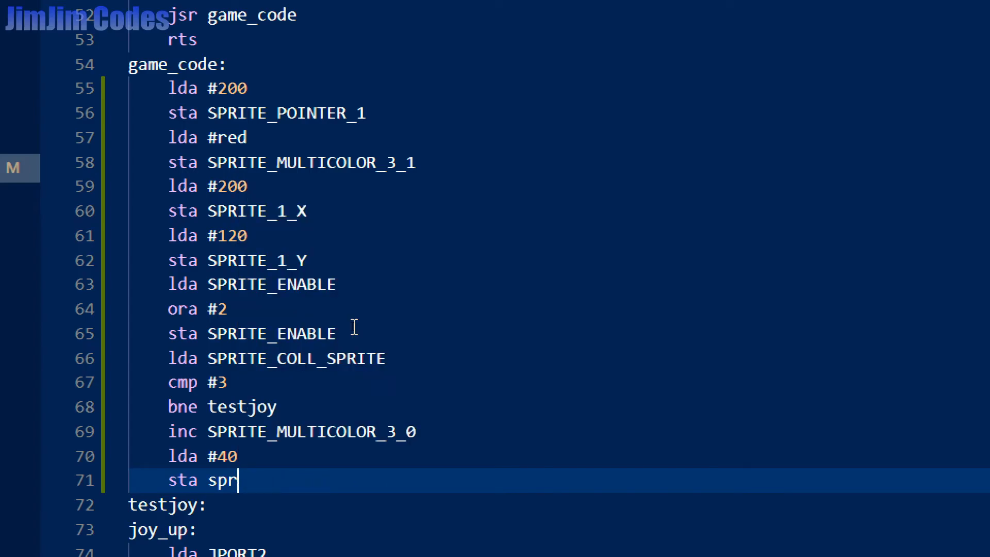
text(0_shadow_x)
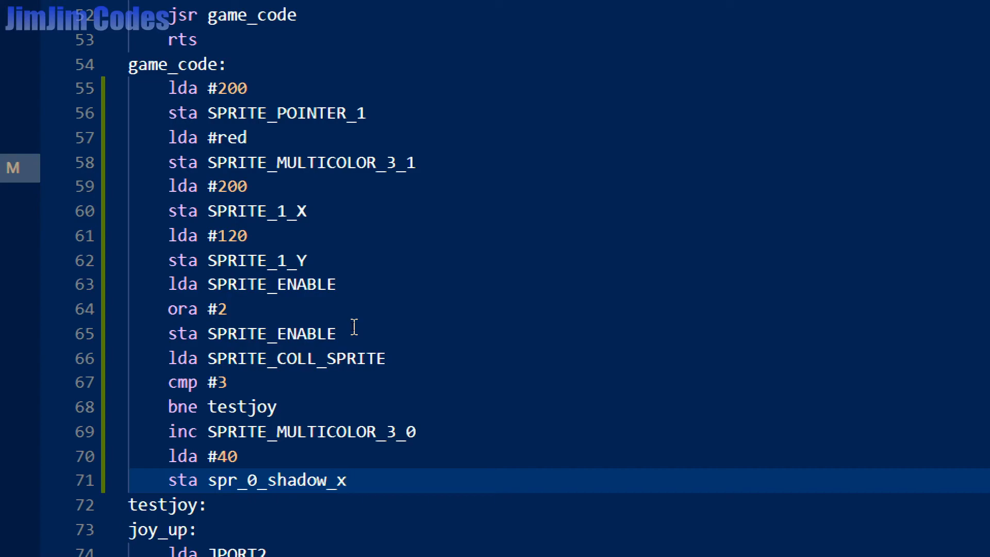
click(235, 456)
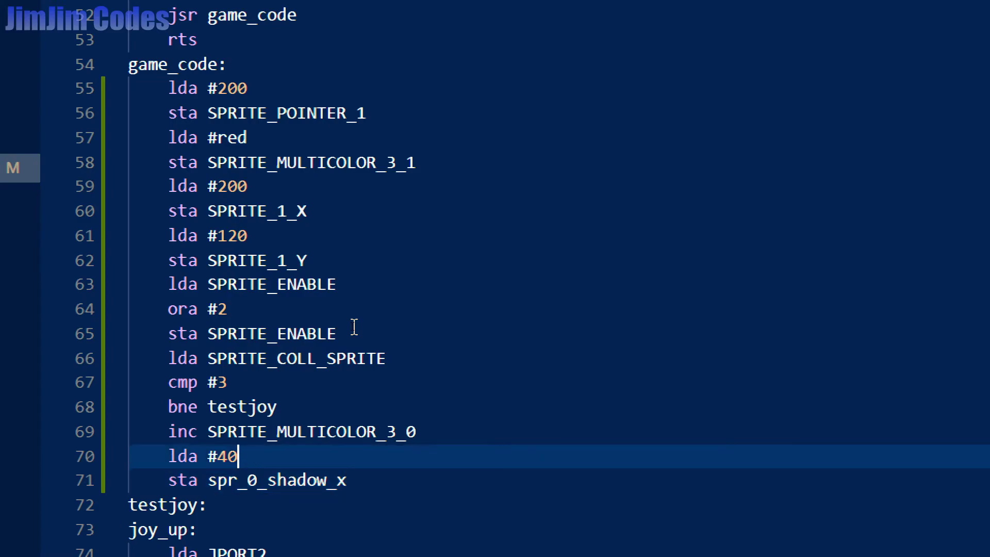
click(272, 407)
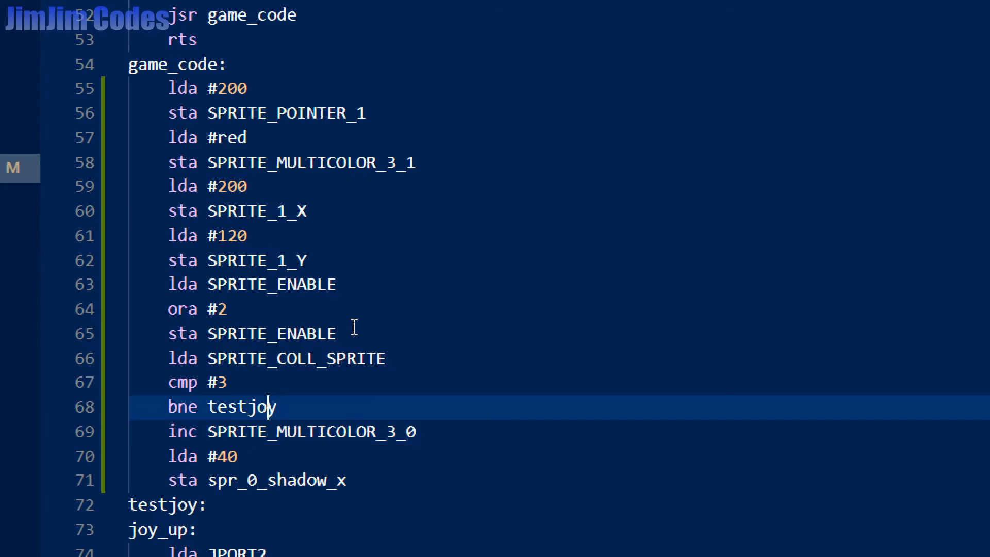
click(228, 283)
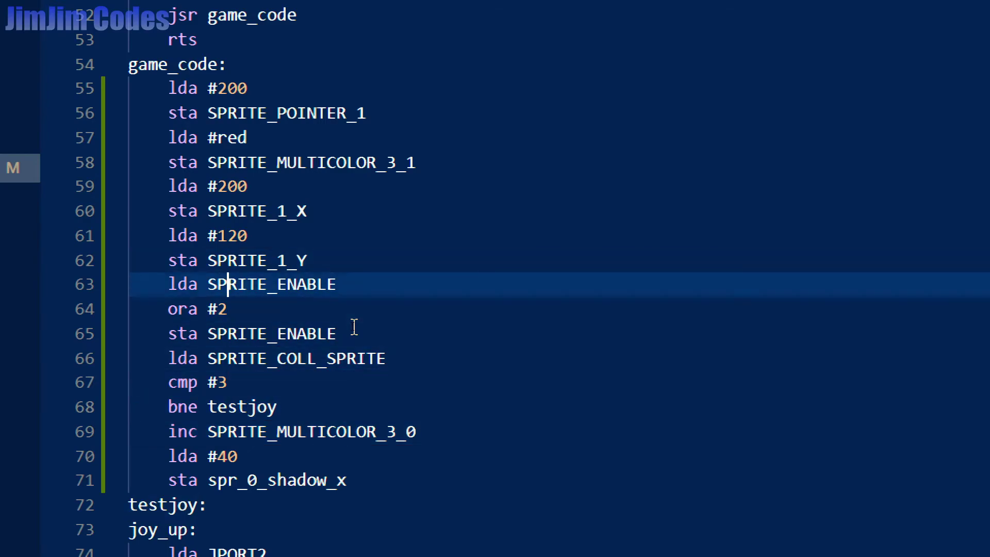
click(199, 309)
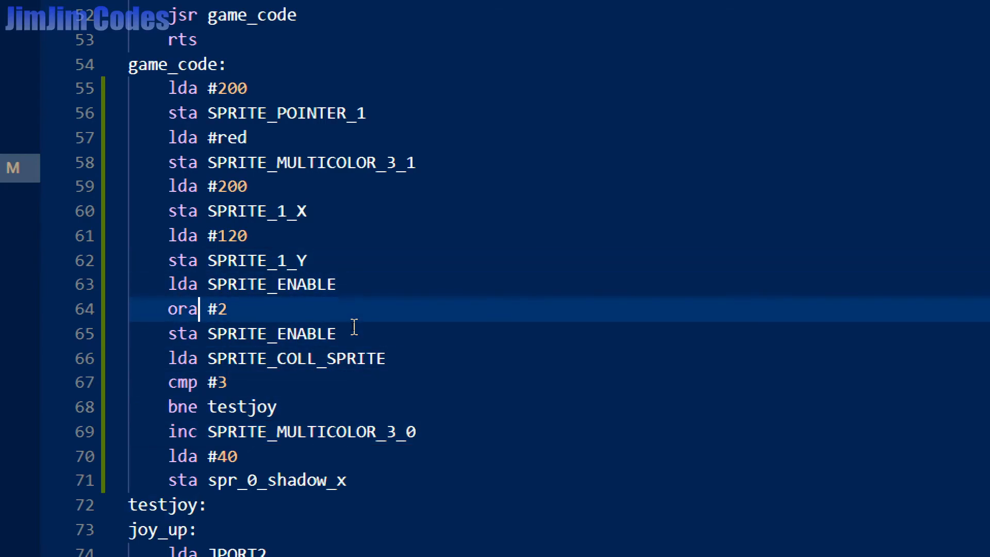
click(170, 358)
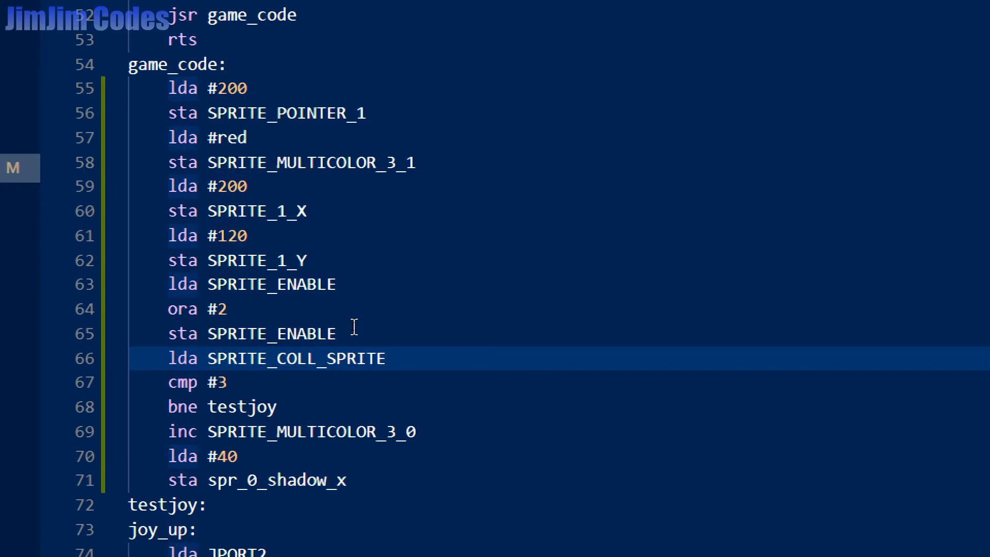
click(199, 358)
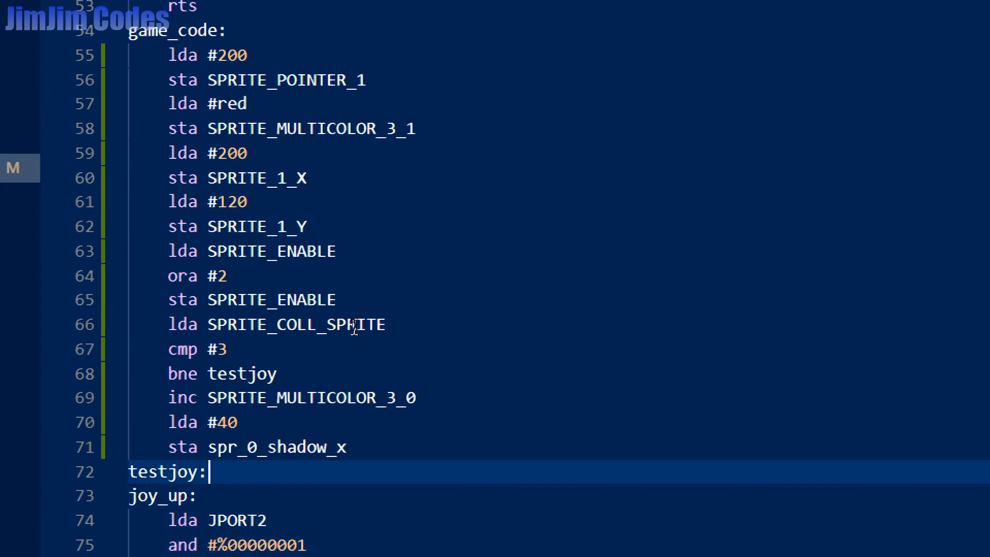
click(212, 373)
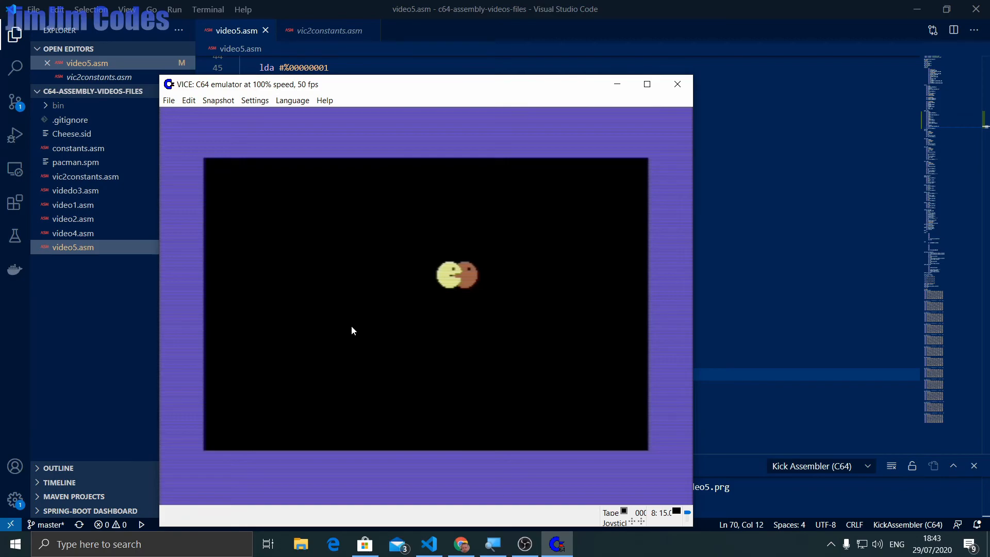
Close the VICE window after testing the player colliding with the red sprite
click(678, 84)
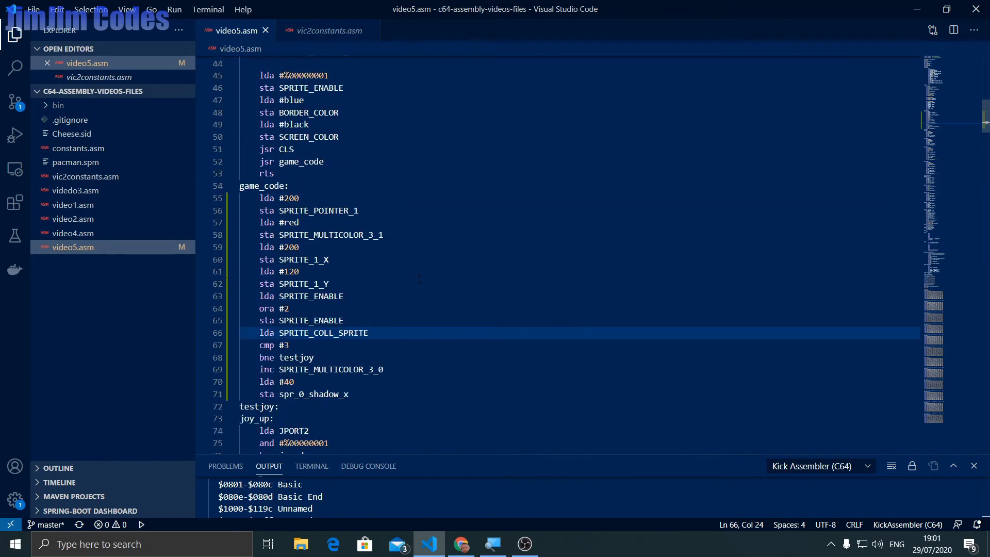
Change the jmp target in update_sprite_0_msb from testjoy to game_code
scroll(down, 3)
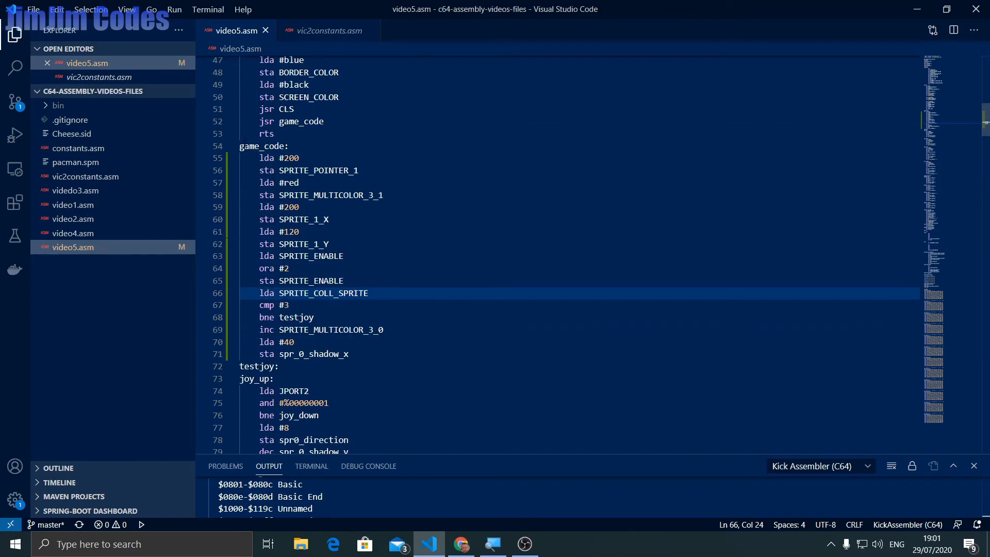
click(265, 146)
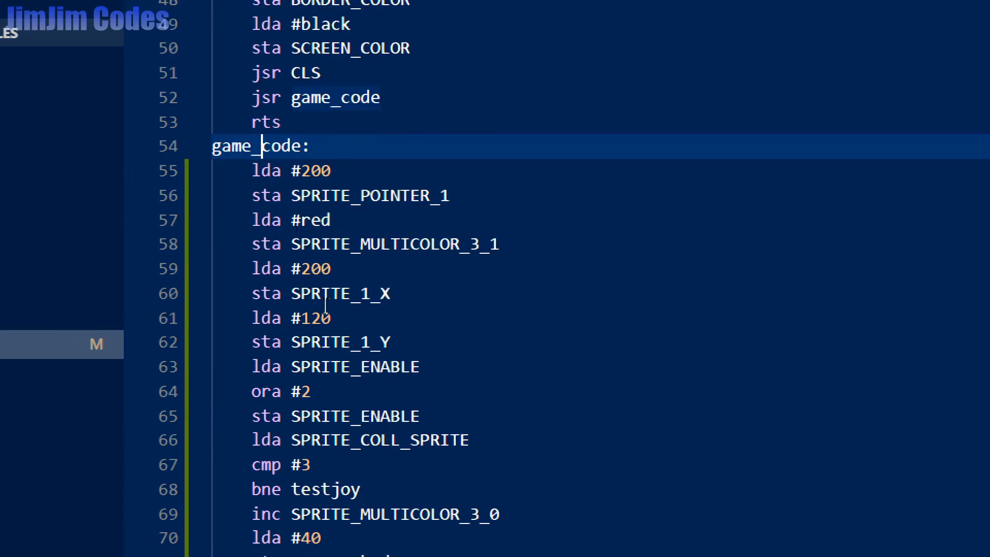
scroll(down, 3)
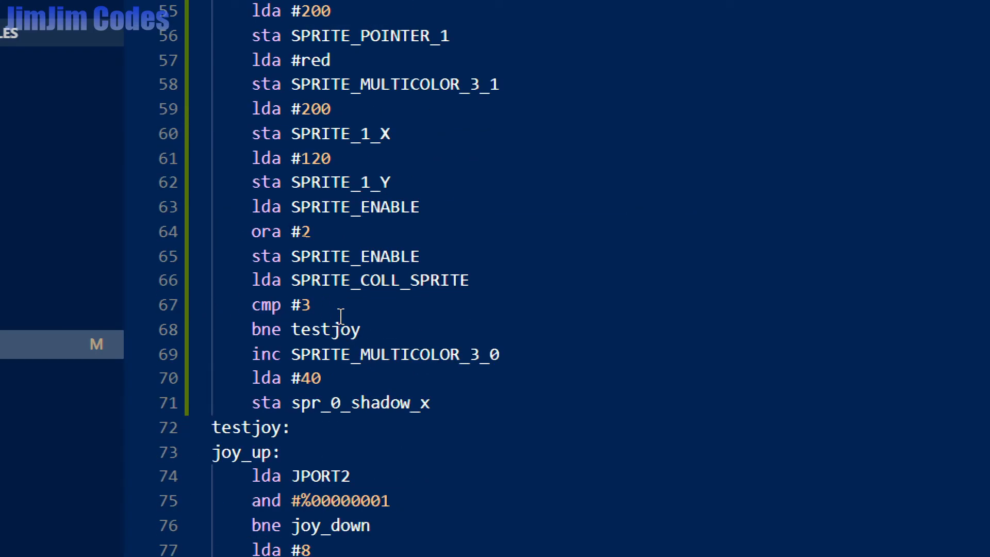
mouse_move(298, 395)
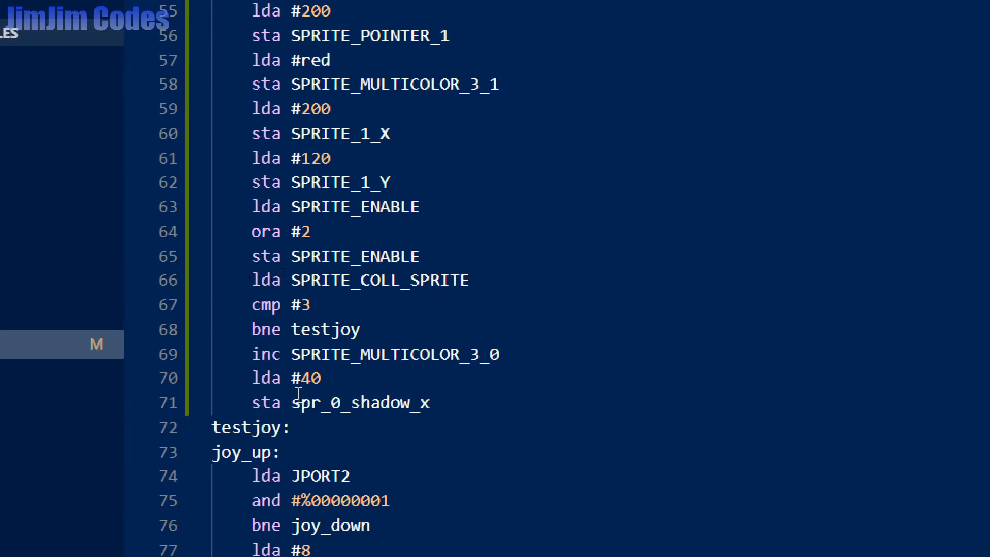
scroll(down, 3)
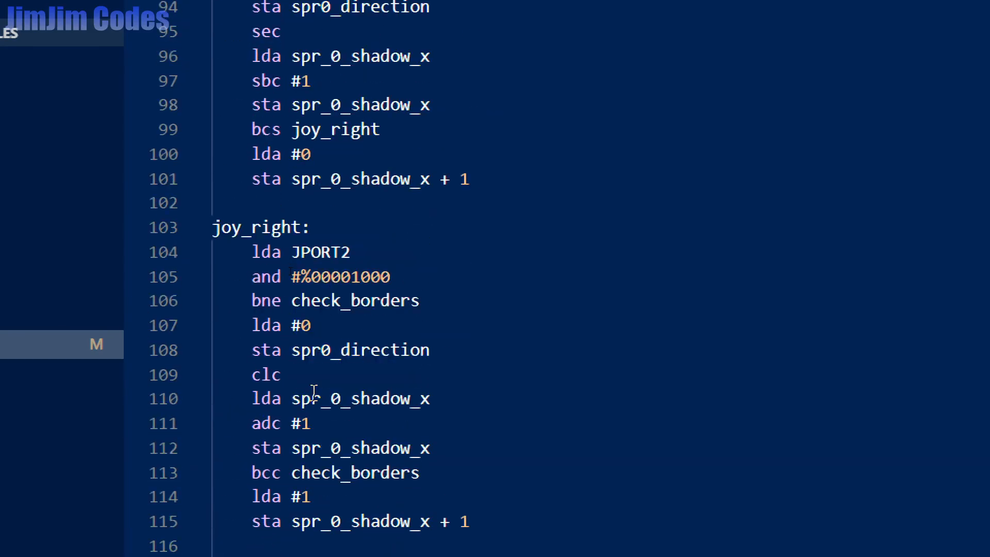
scroll(down, 3)
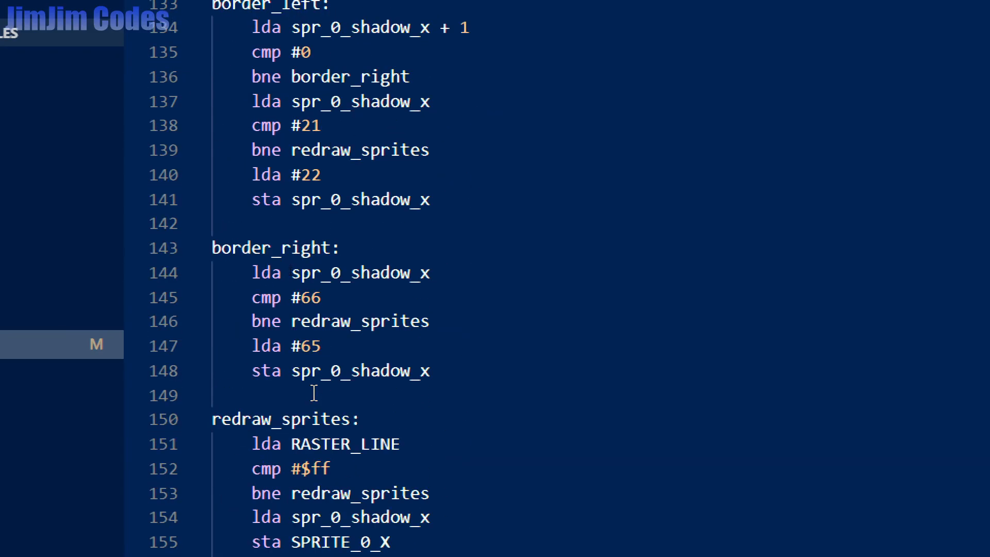
scroll(down, 3)
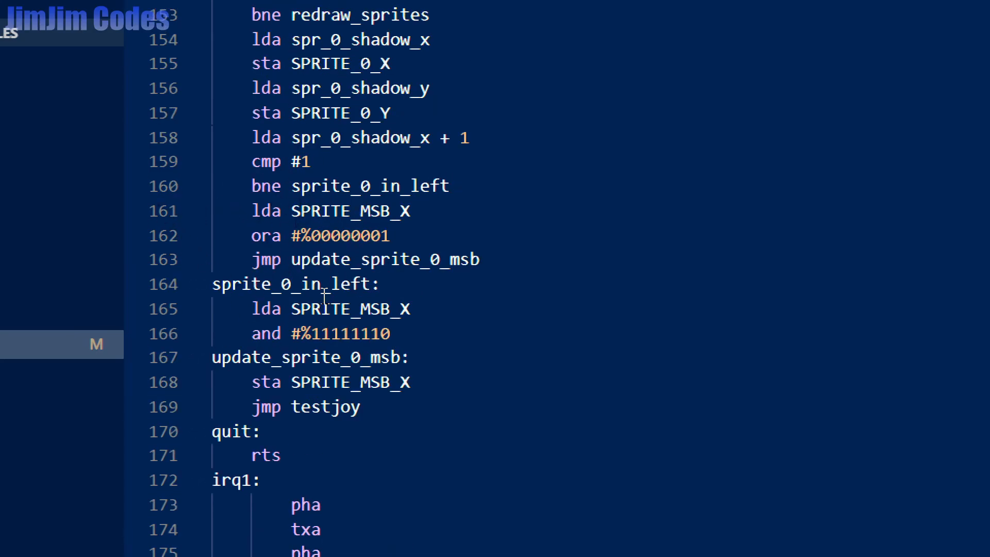
mouse_move(350, 407)
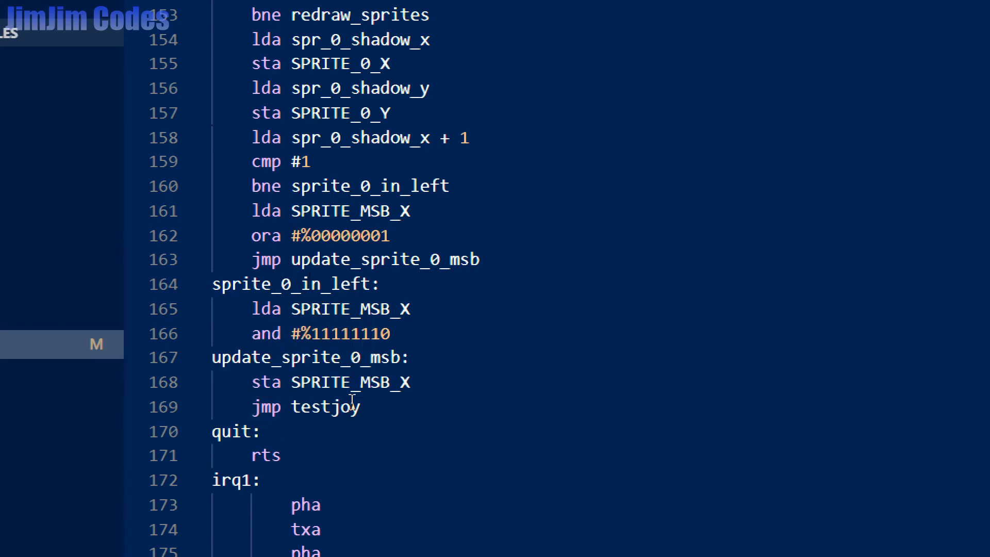
double_click(325, 407)
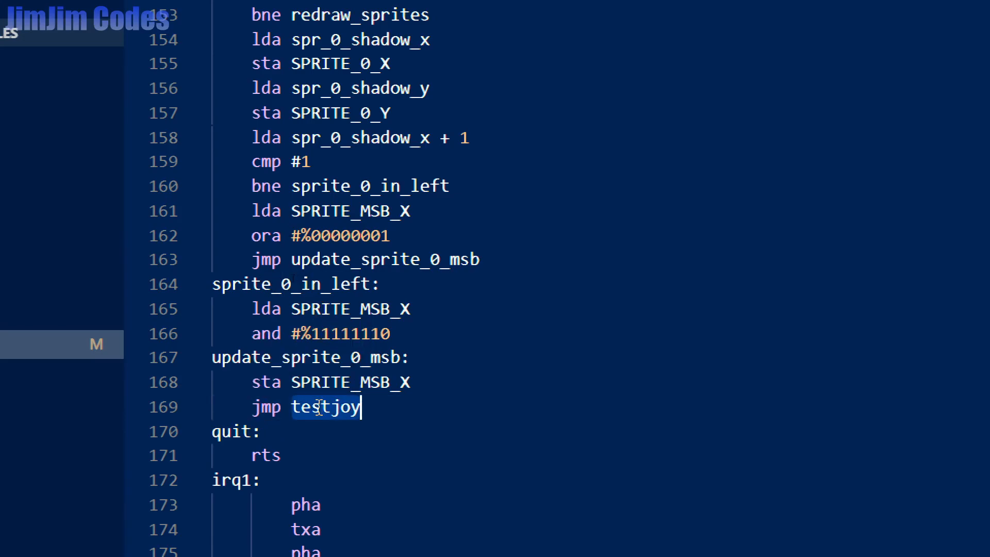
text(game_code)
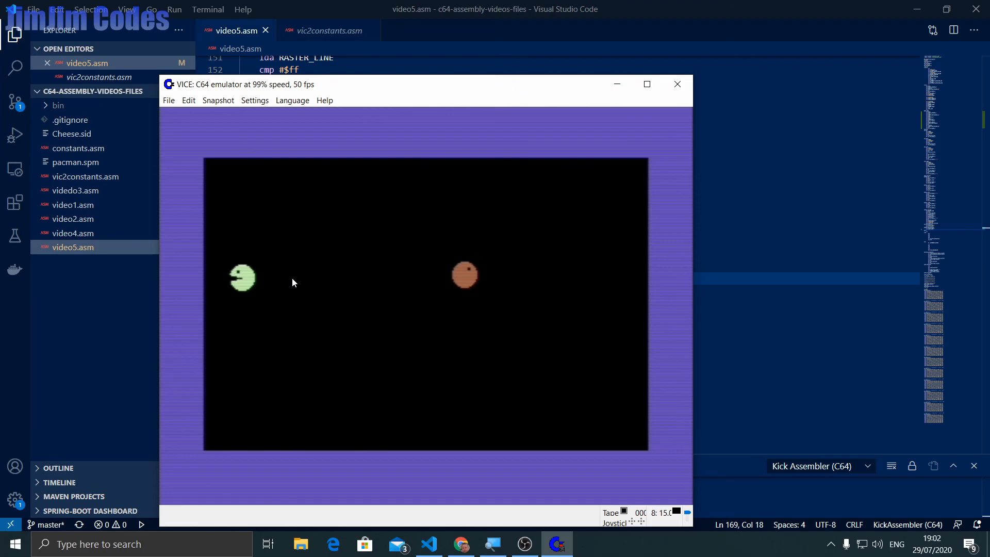
mouse_move(655, 71)
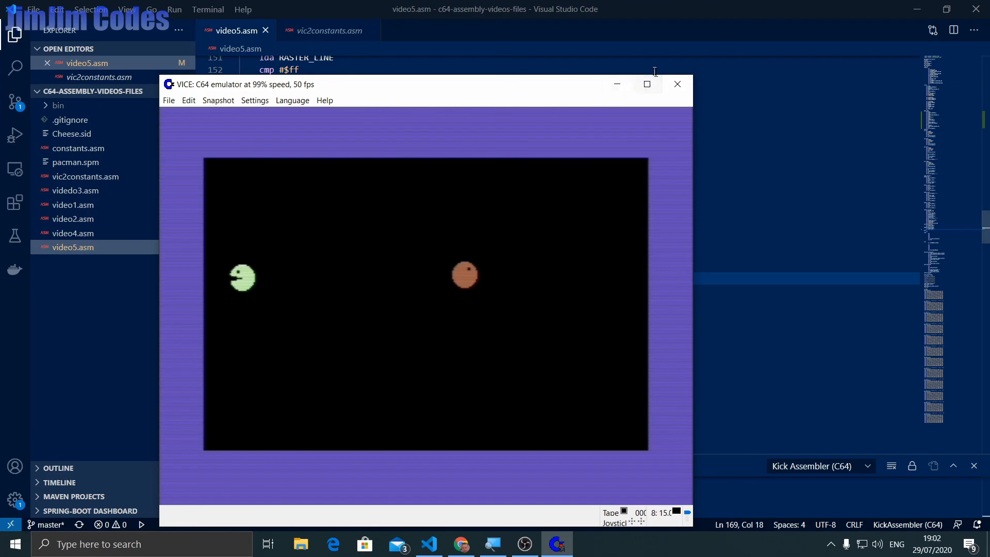
After testing the green player's collision pushback, close the VICE emulator window
click(678, 84)
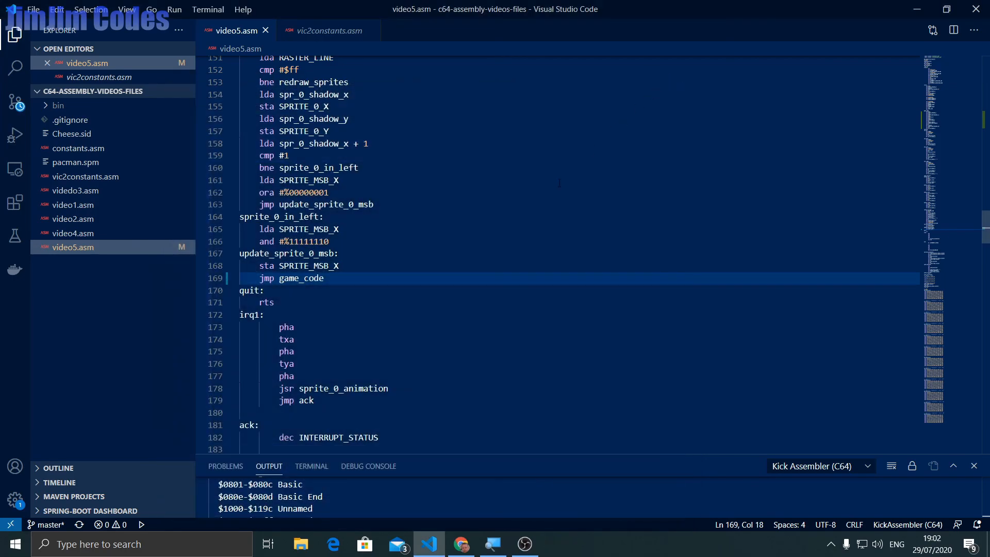